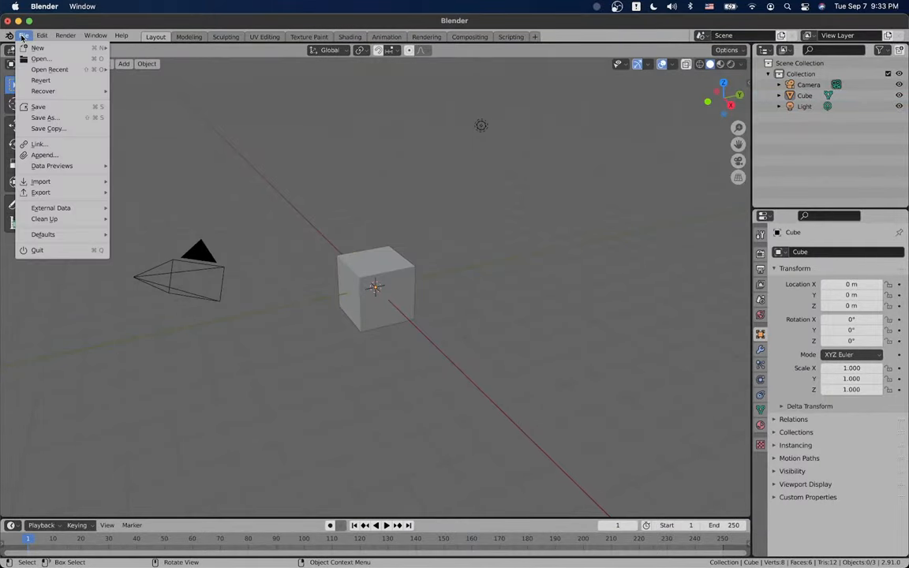
Step: Open Alphabet_new.blend from the recent files
click(37, 250)
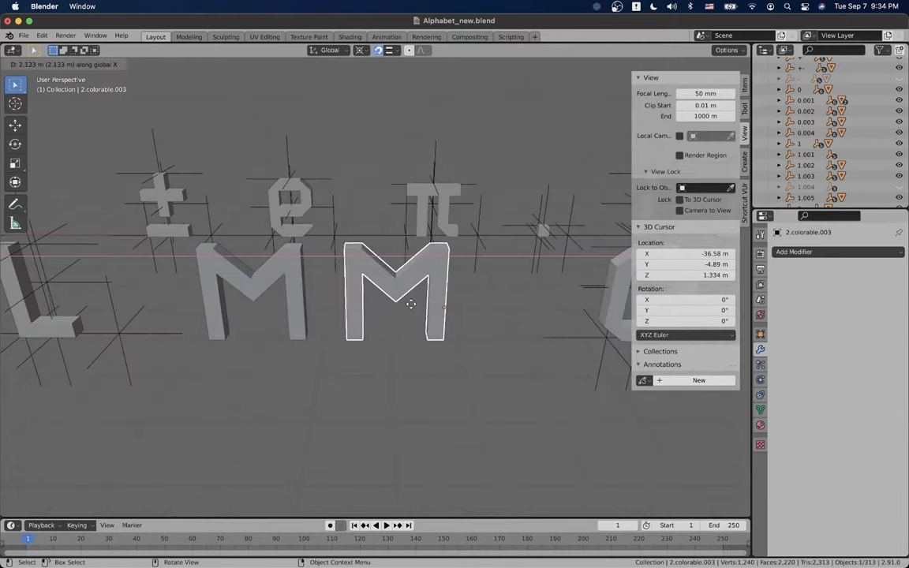
Step: Place the duplicate M about 2.78 m along X and briefly check its mesh in Edit Mode
click(452, 314)
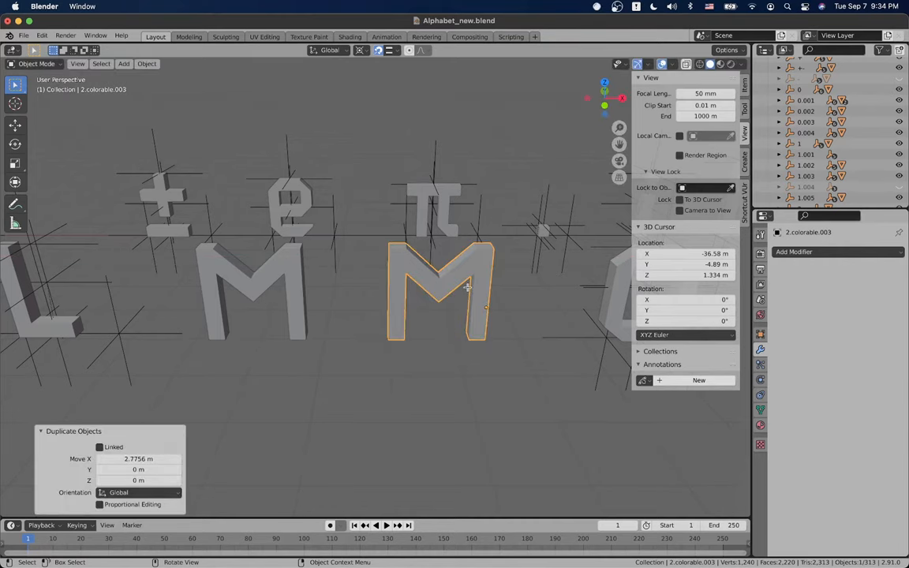
key(Tab)
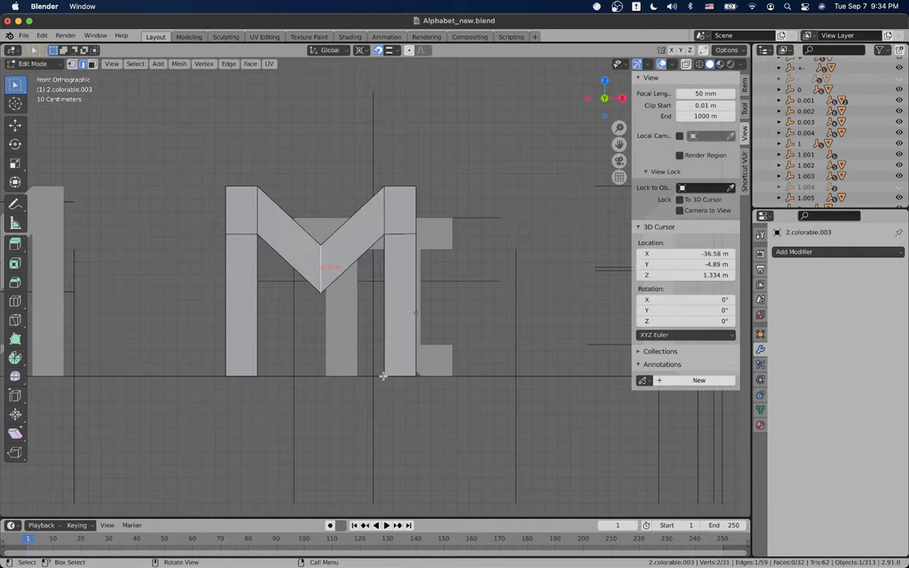
key(Tab)
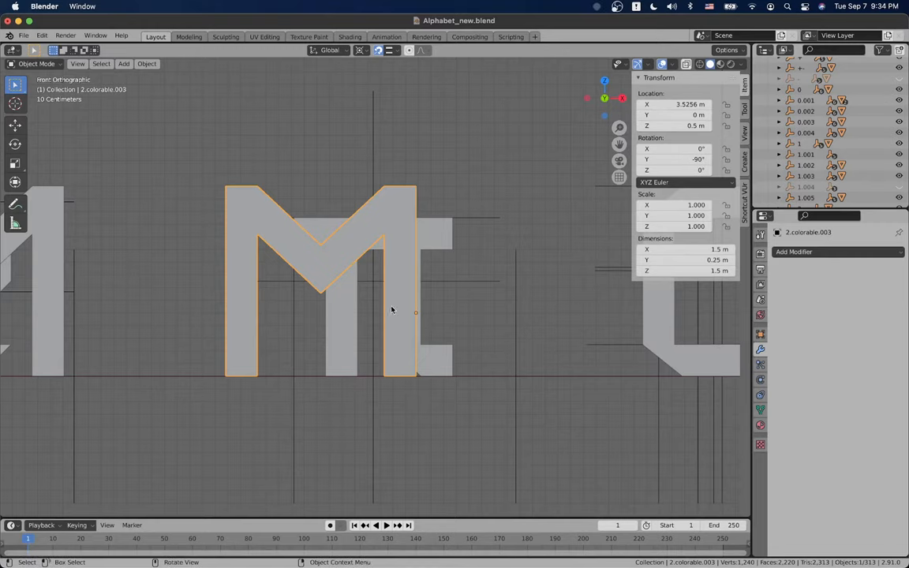
mouse_move(481, 254)
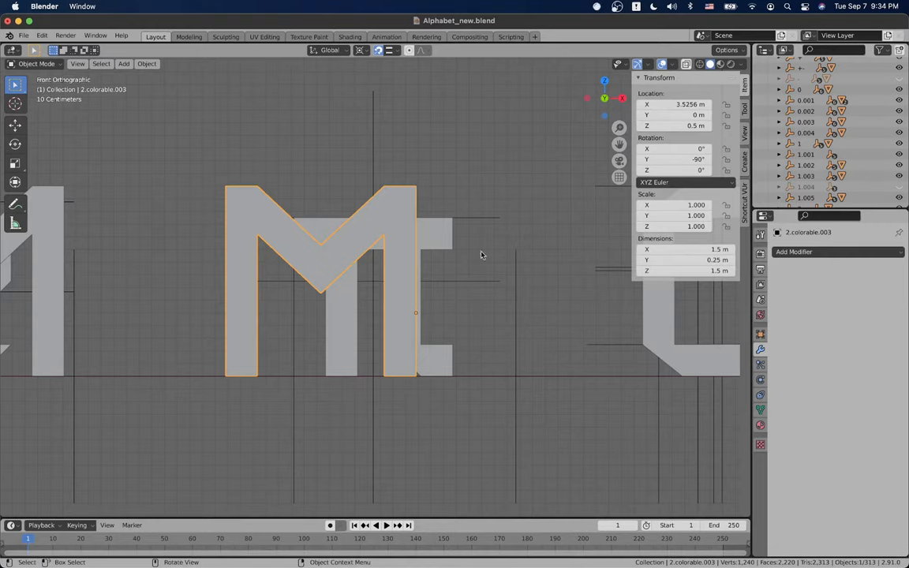
Step: Re-enter Edit Mode on the copied M and orbit to view its upright bars
key(Tab)
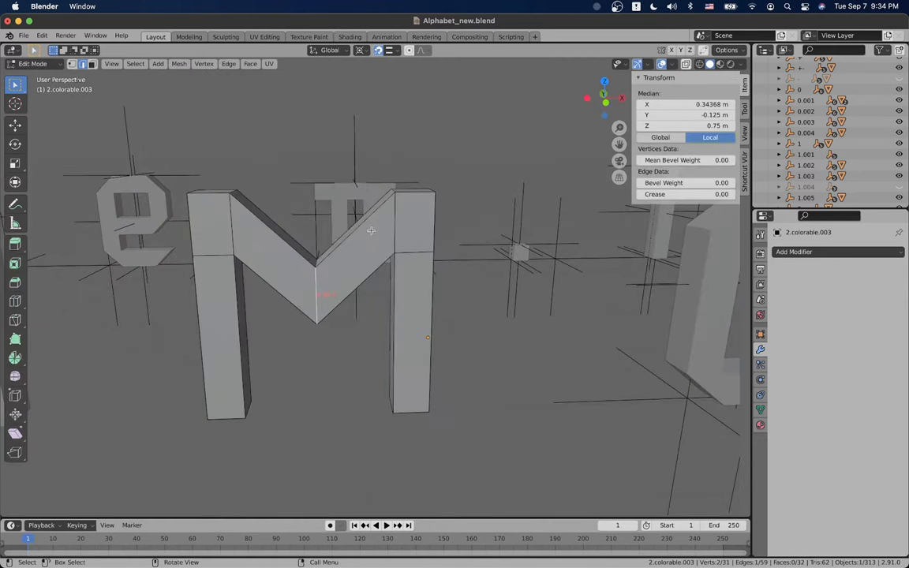
mouse_move(381, 357)
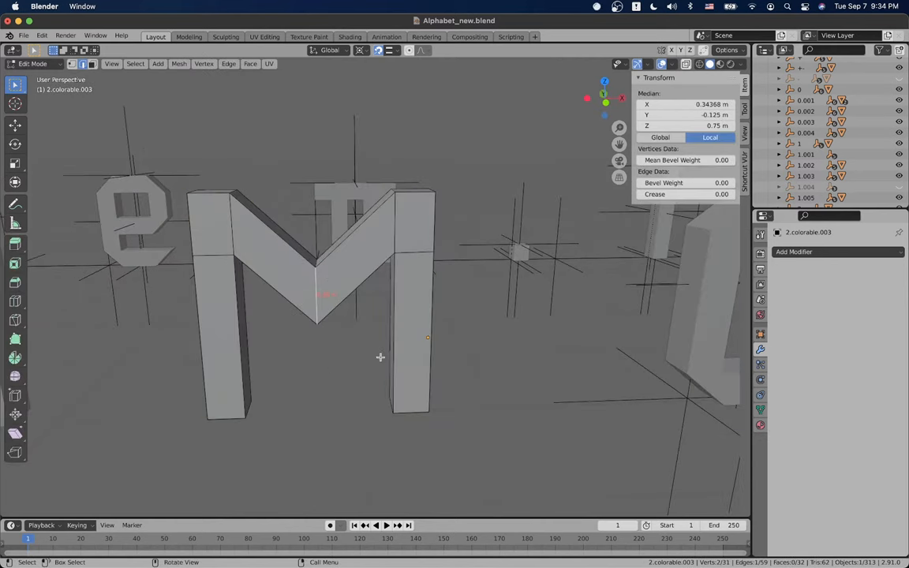
mouse_move(402, 252)
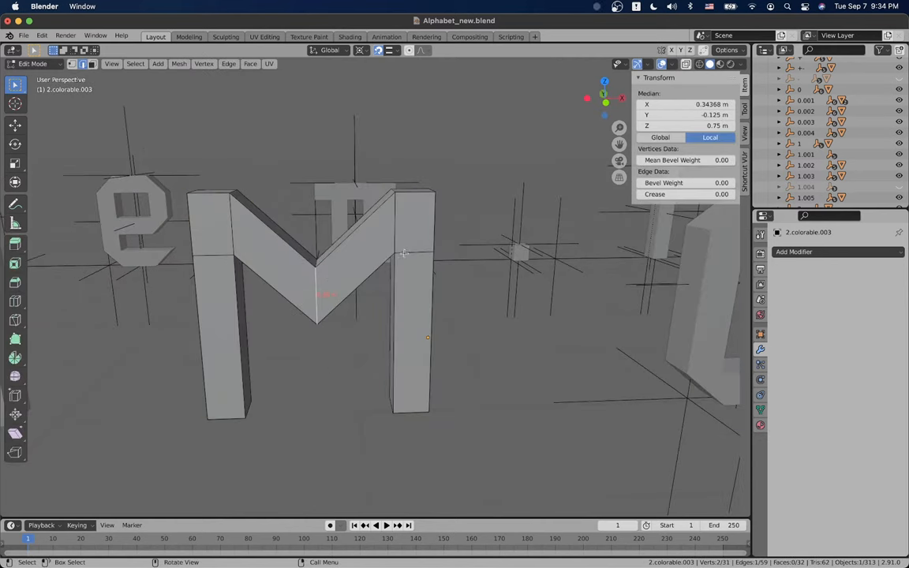
mouse_move(89, 65)
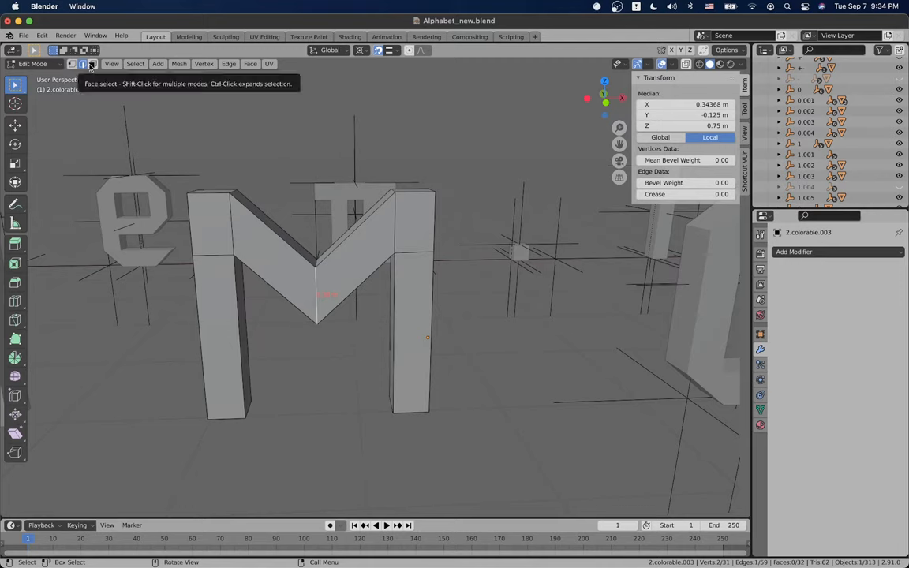
mouse_move(378, 260)
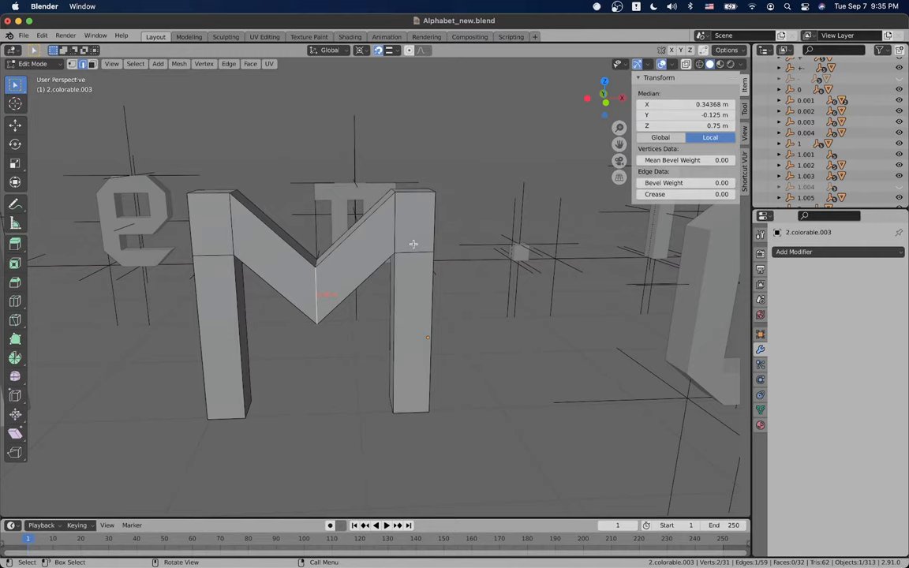
mouse_move(372, 153)
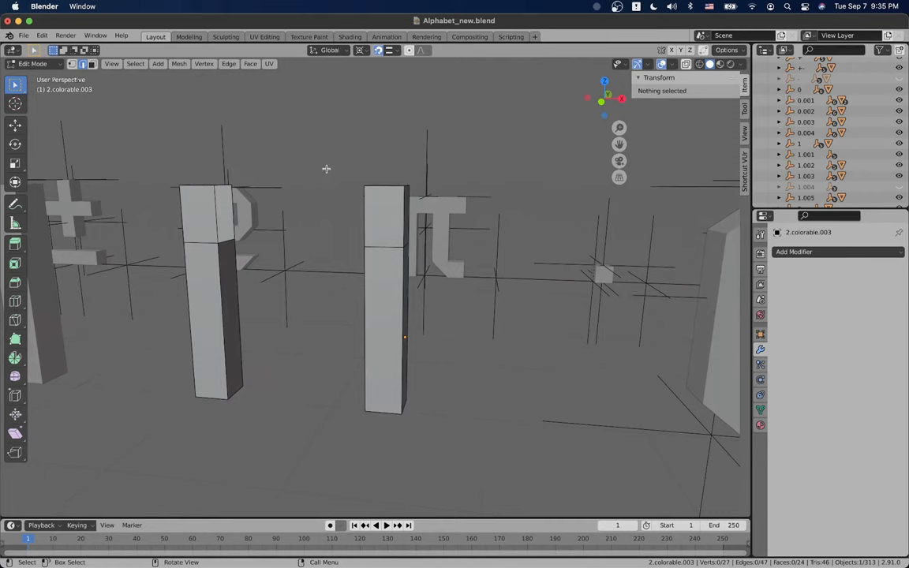
drag(326, 168, 395, 282)
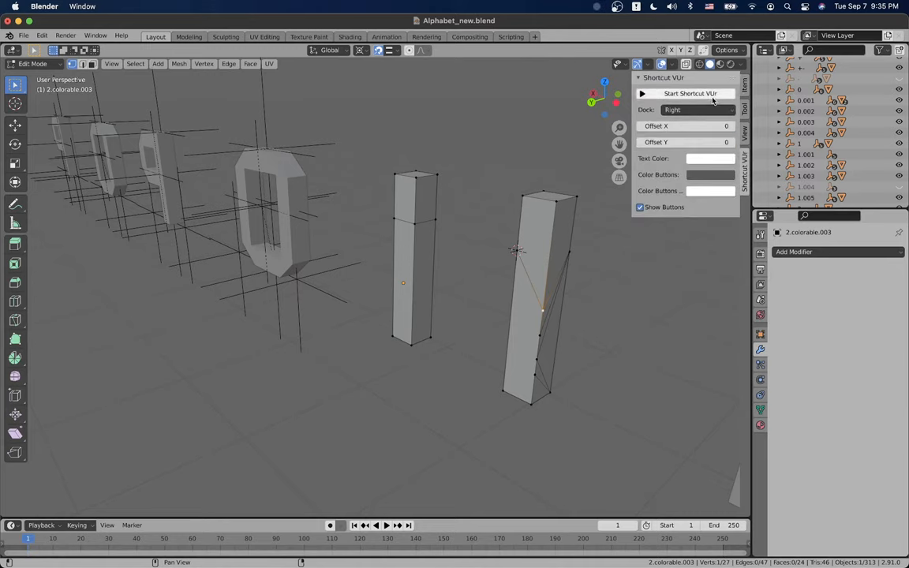
Step: Flatten the stray vertices to zero along Z and delete their leftover faces only
click(685, 93)
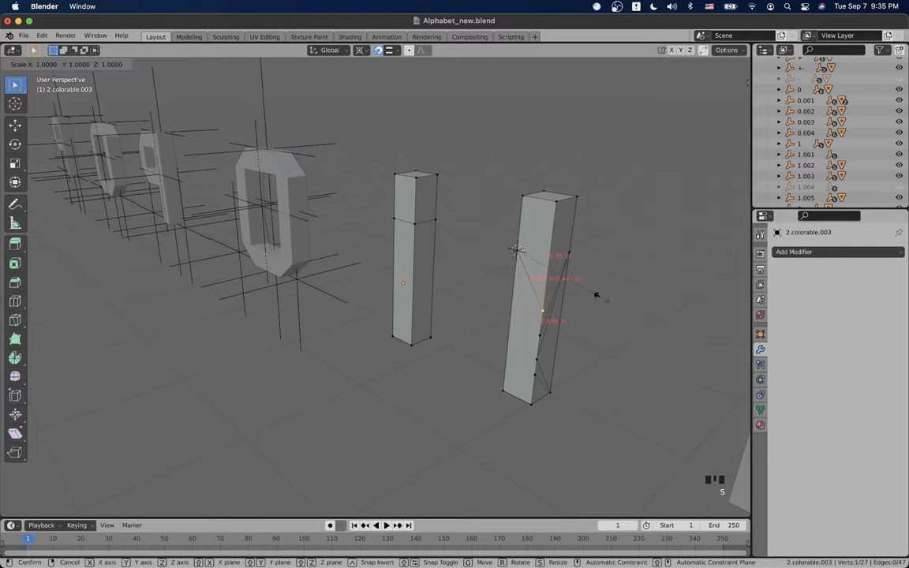
key(z)
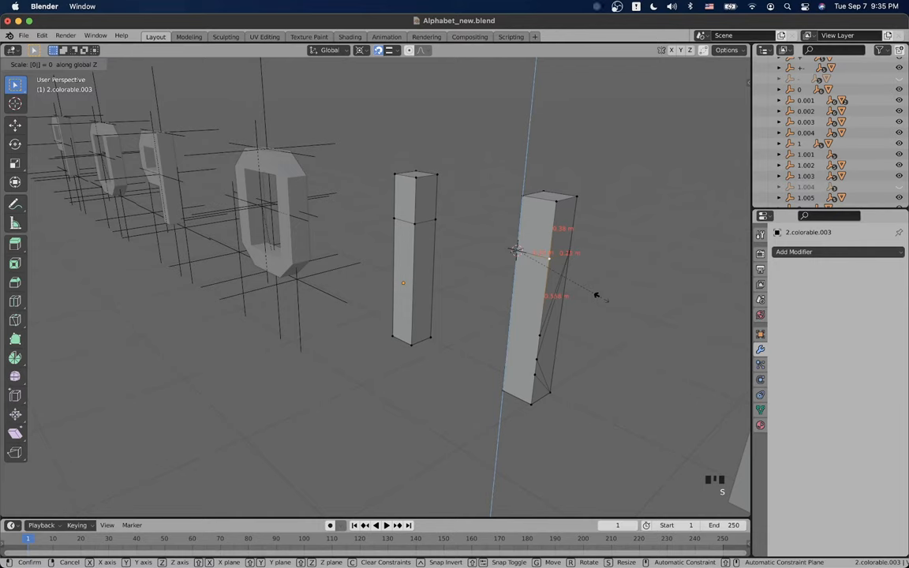
key(Return)
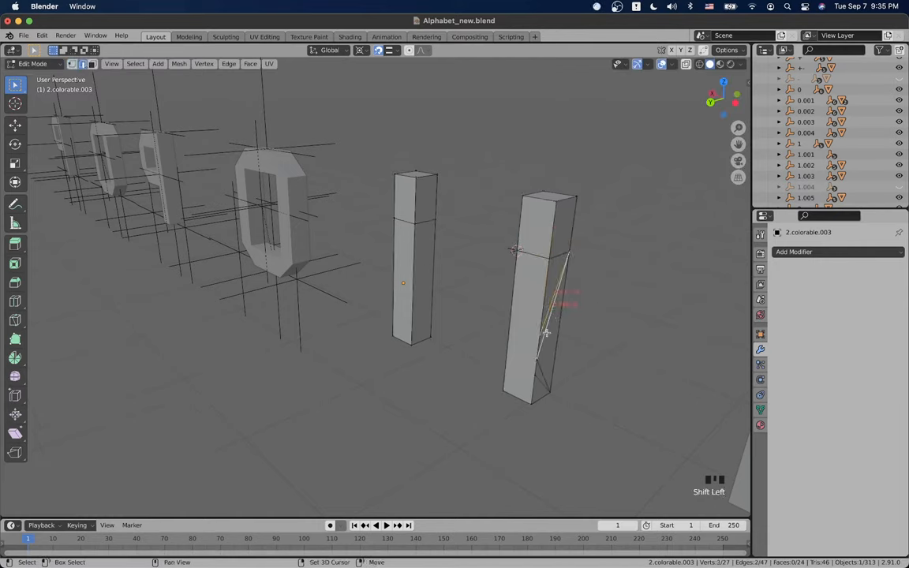
key(X)
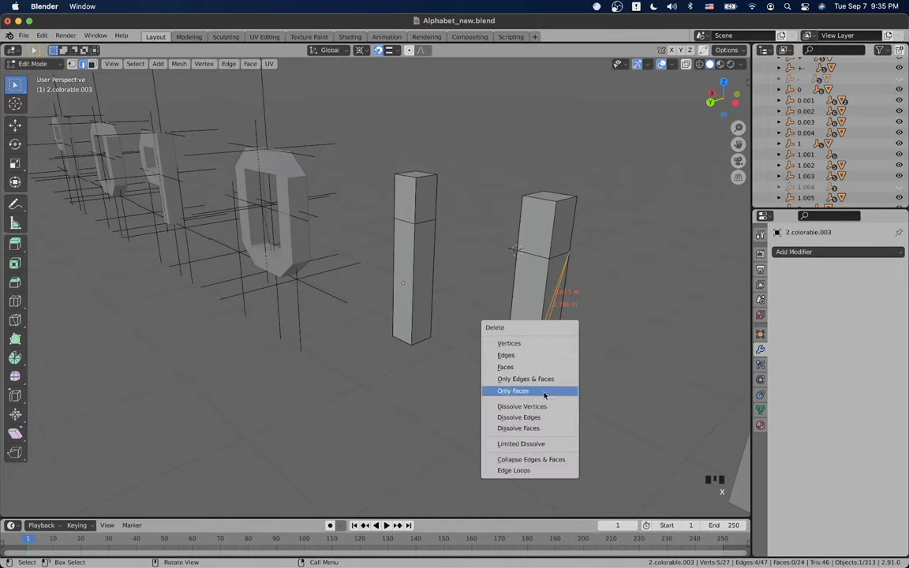
click(513, 390)
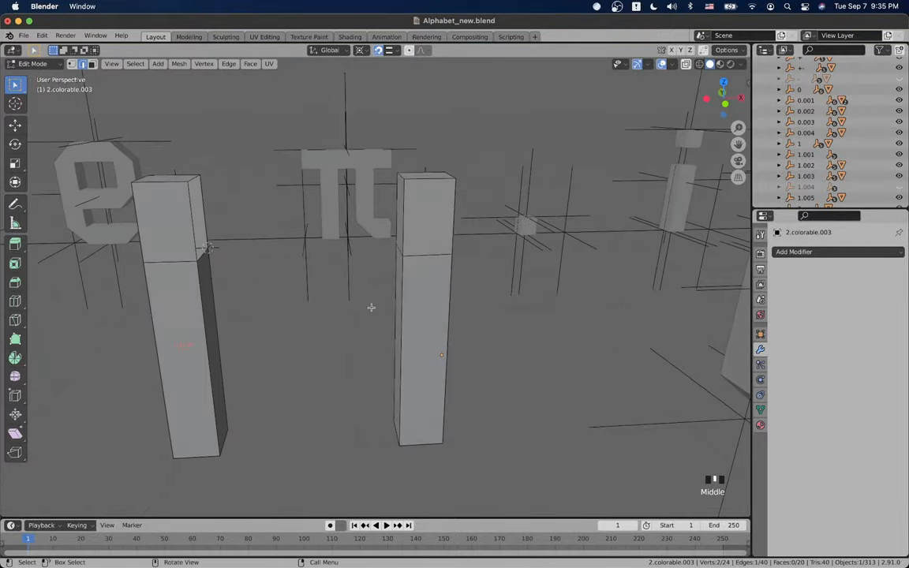
Step: Set the pivot to Median Point and lower the right bar about 0.25 m along Z
click(362, 50)
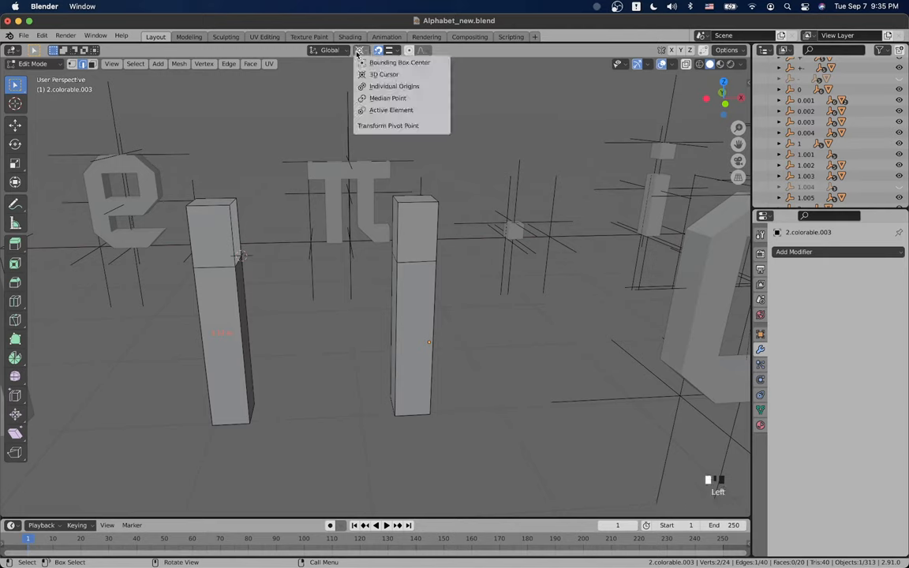
mouse_move(385, 97)
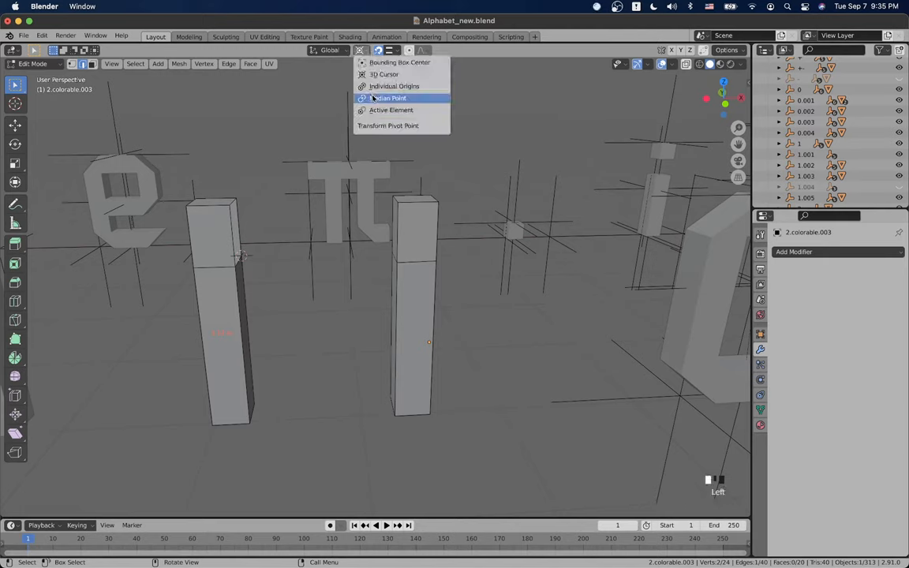
click(386, 97)
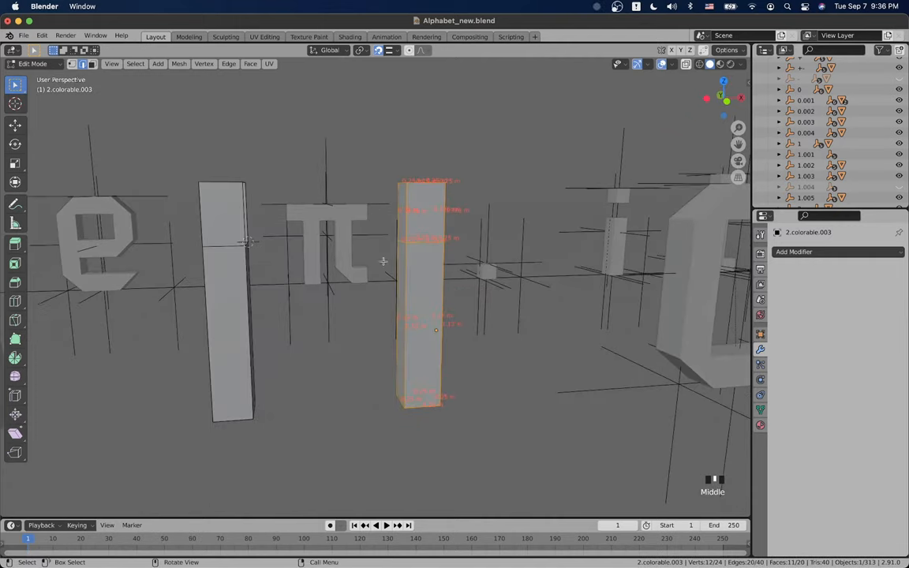
click(359, 50)
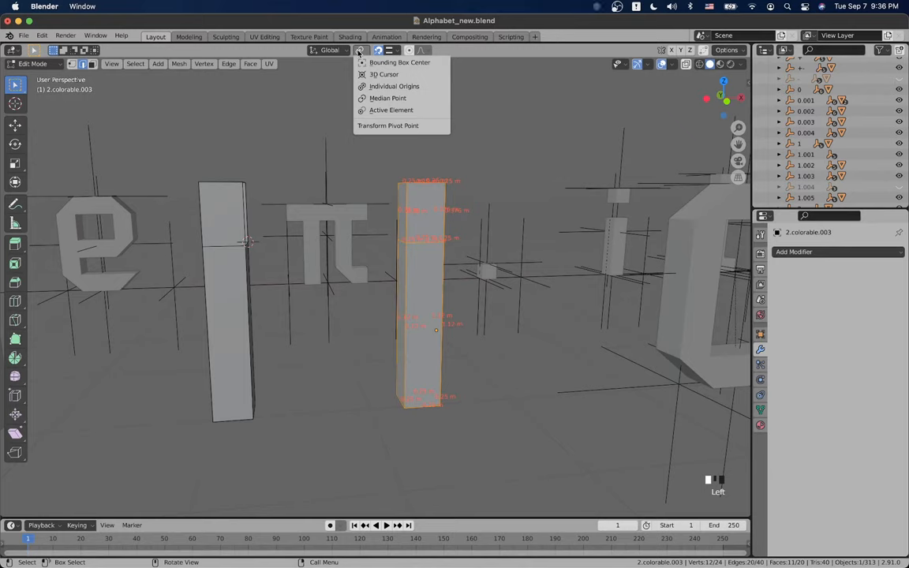
key(r)
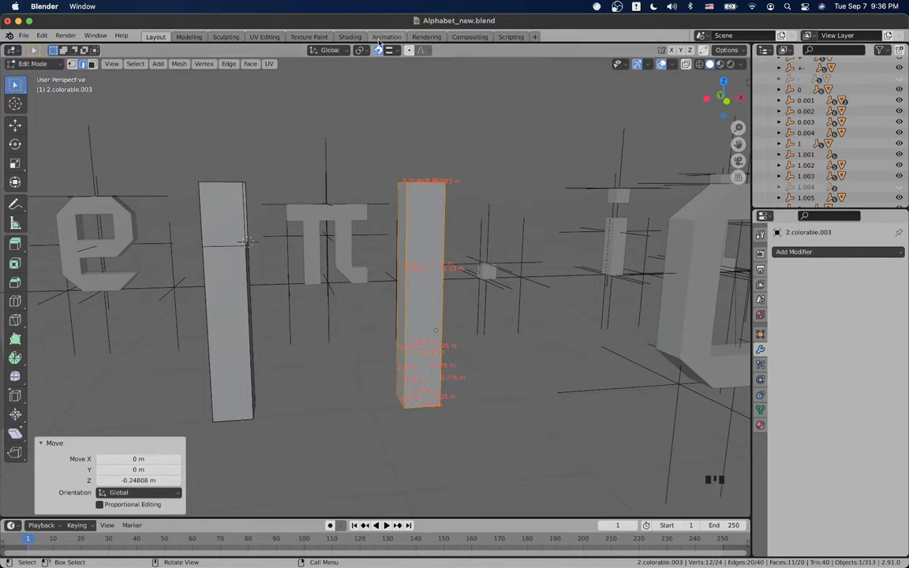
key(H)
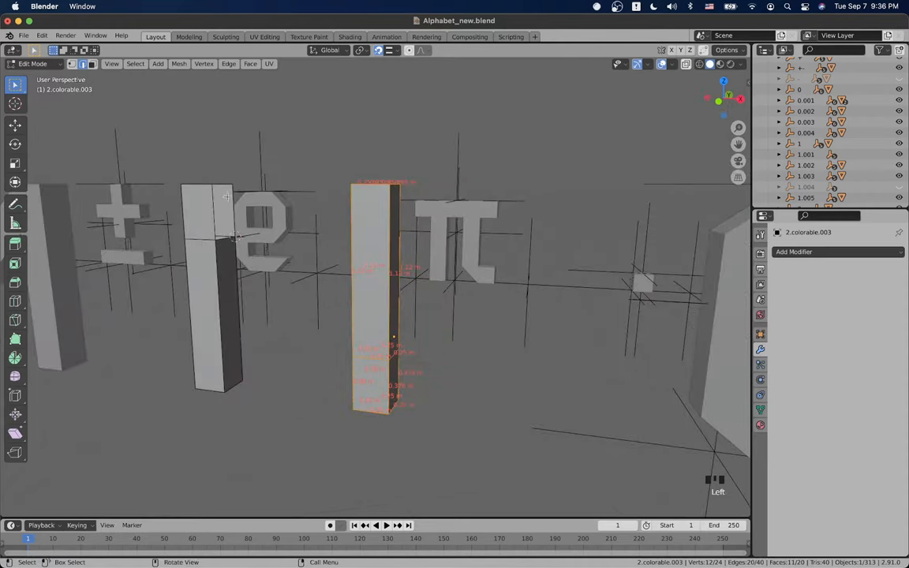
Step: Orbit and zoom around the lowered bar to bring its bottom end face into view
scroll(up, 3)
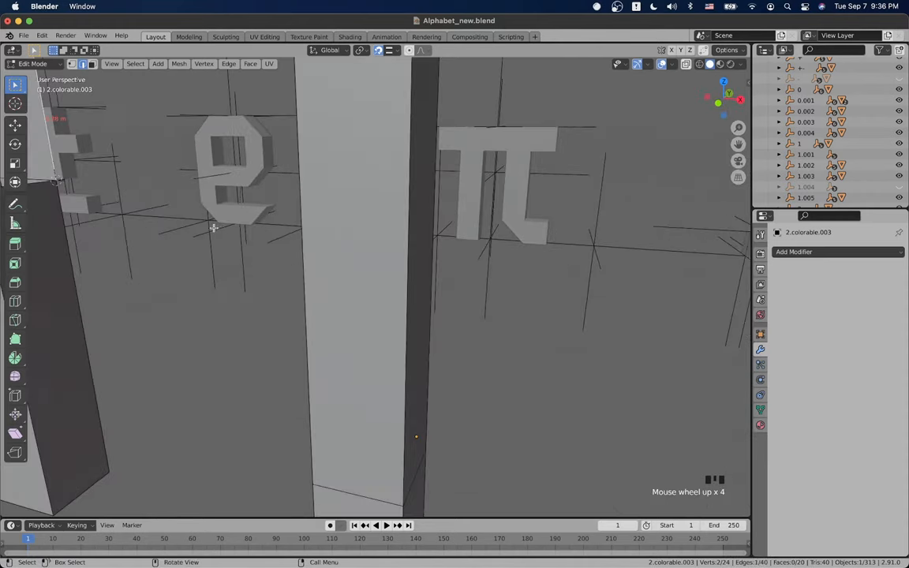
scroll(down, 3)
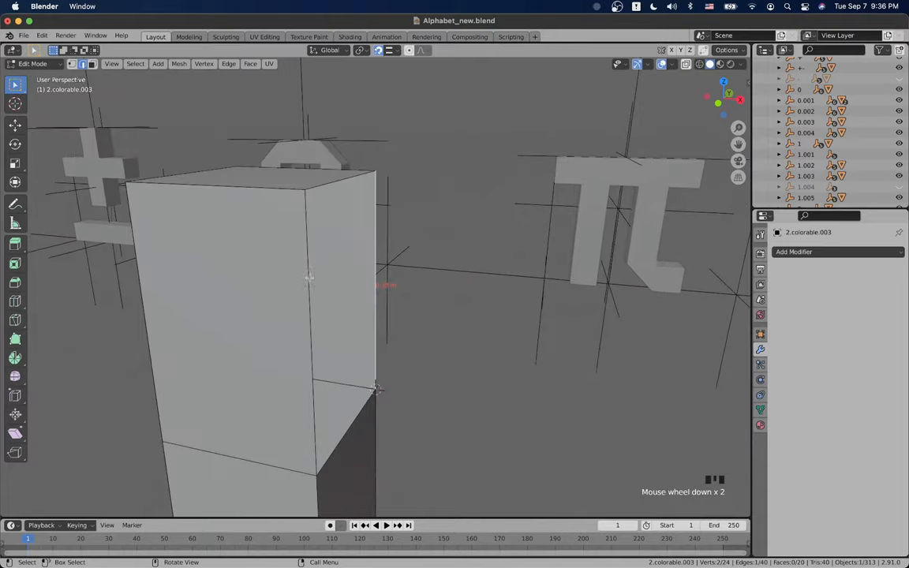
drag(308, 276, 263, 333)
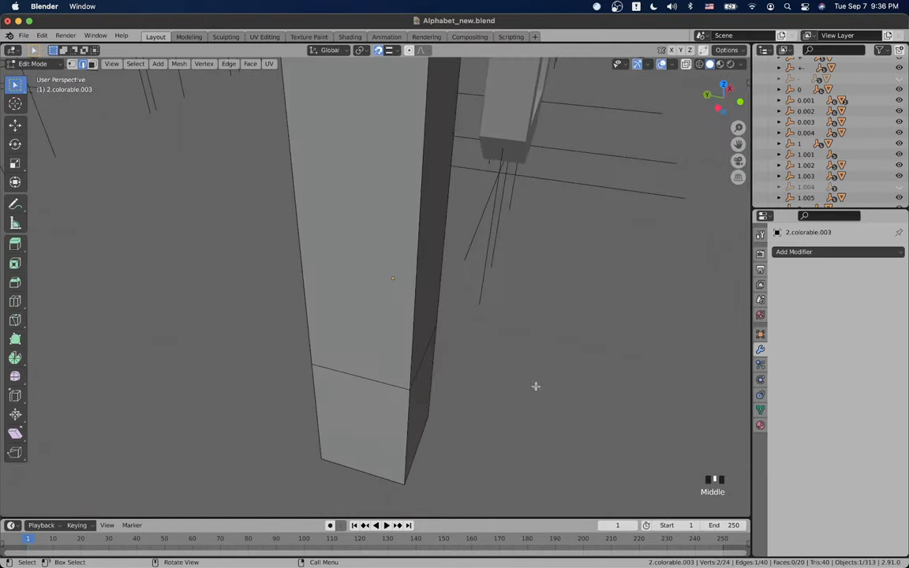
scroll(down, 3)
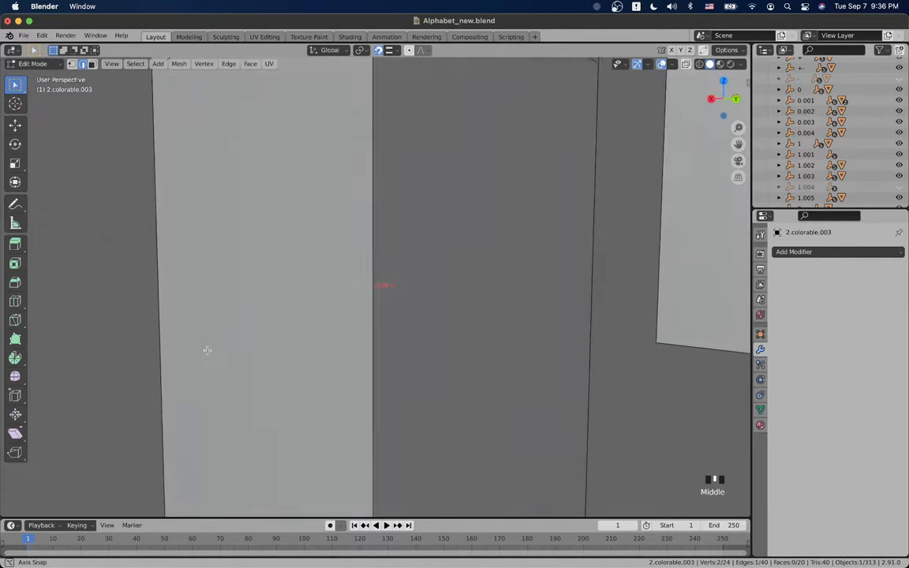
drag(208, 351, 75, 364)
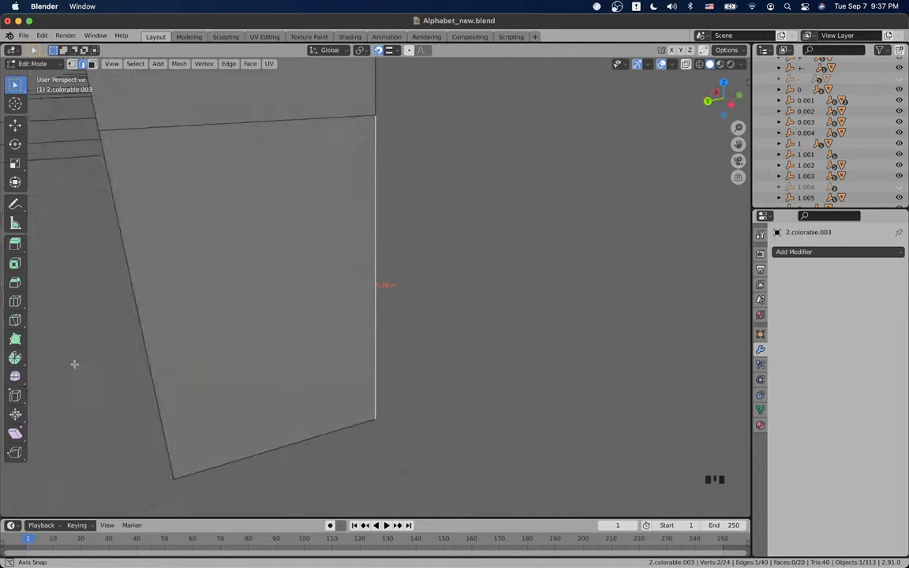
scroll(down, 3)
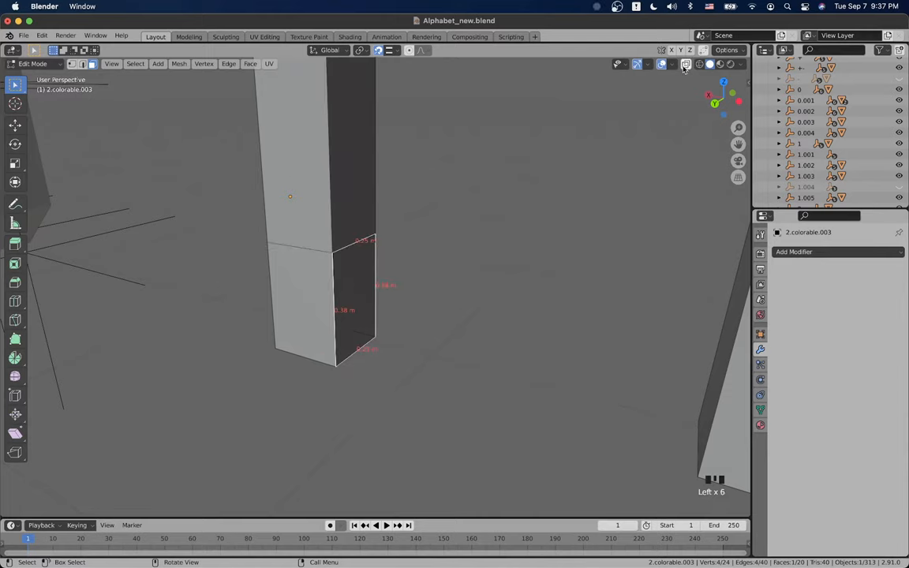
Step: Delete the end faces of both bars with Only Faces, leaving their ends open
click(660, 64)
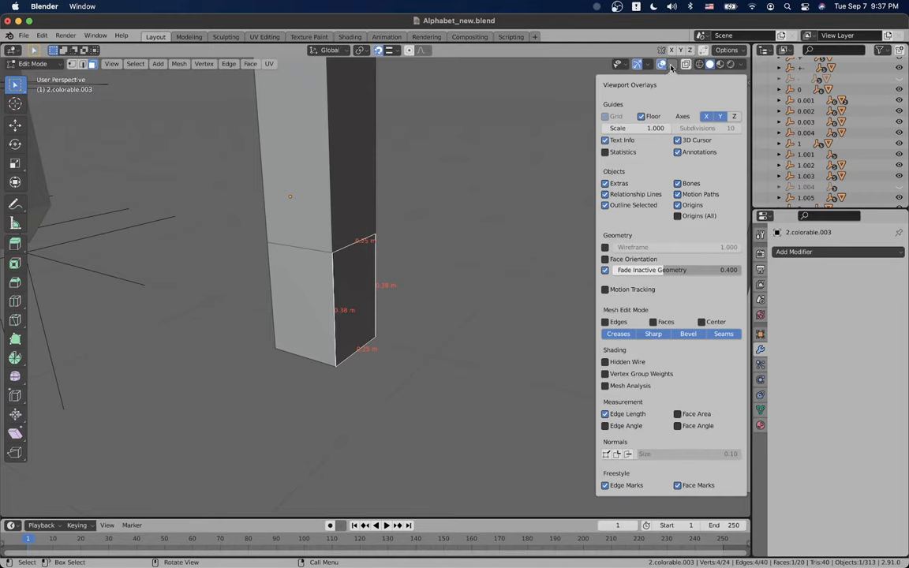
click(651, 322)
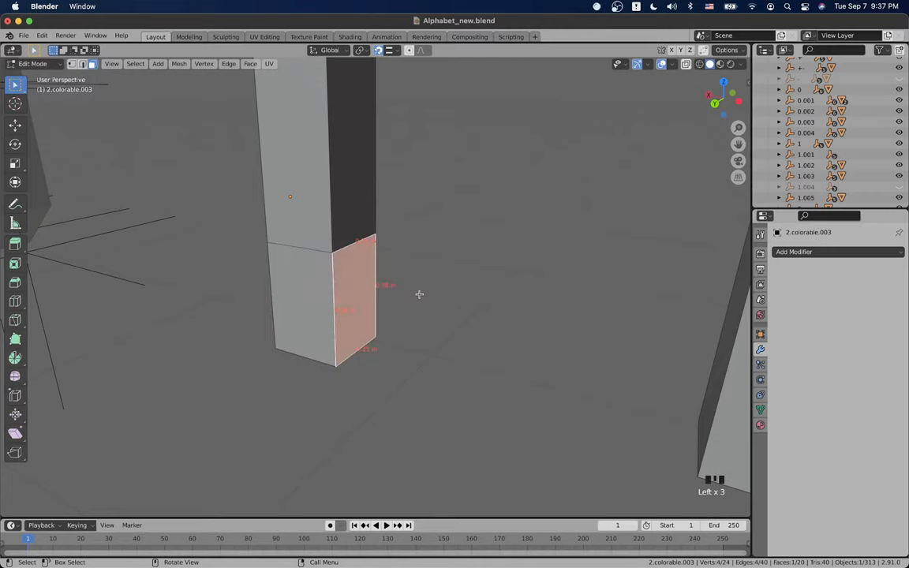
mouse_move(409, 271)
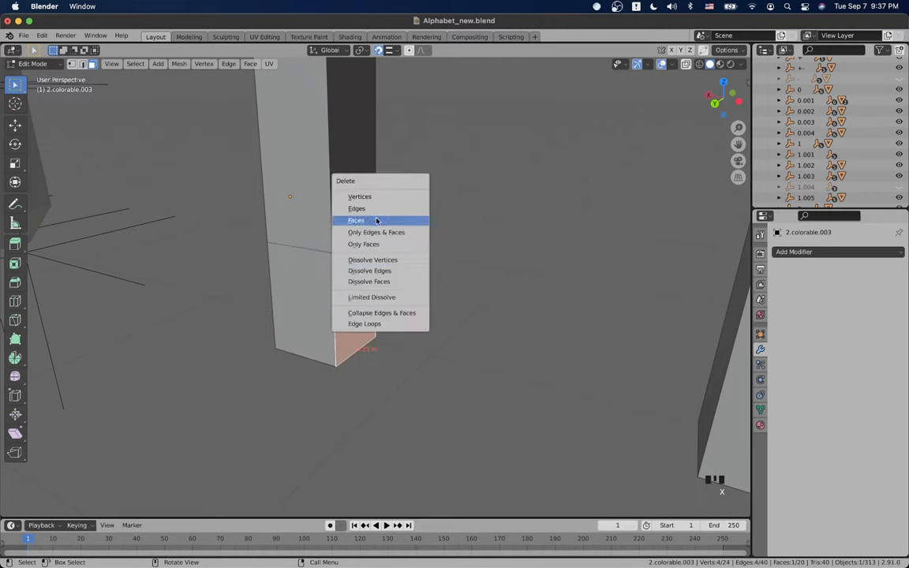
mouse_move(364, 244)
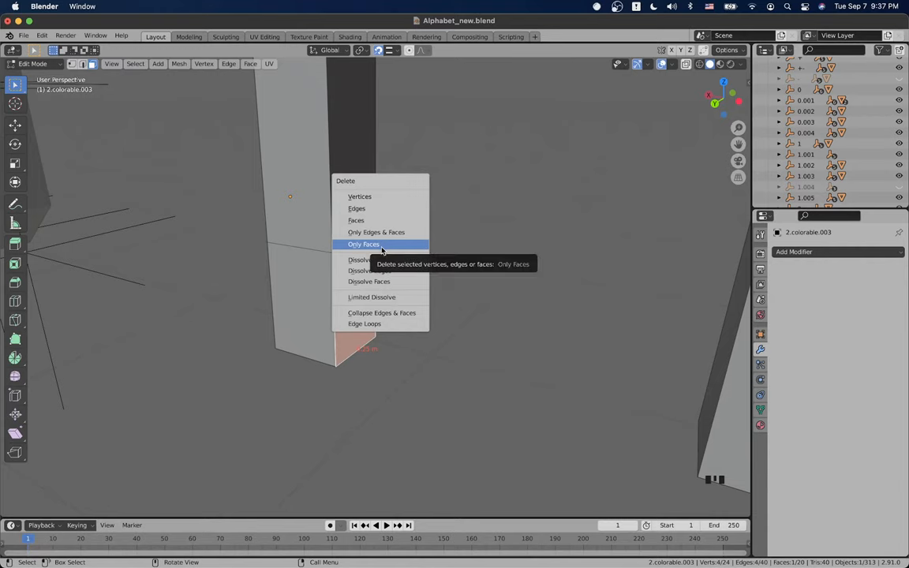
click(363, 244)
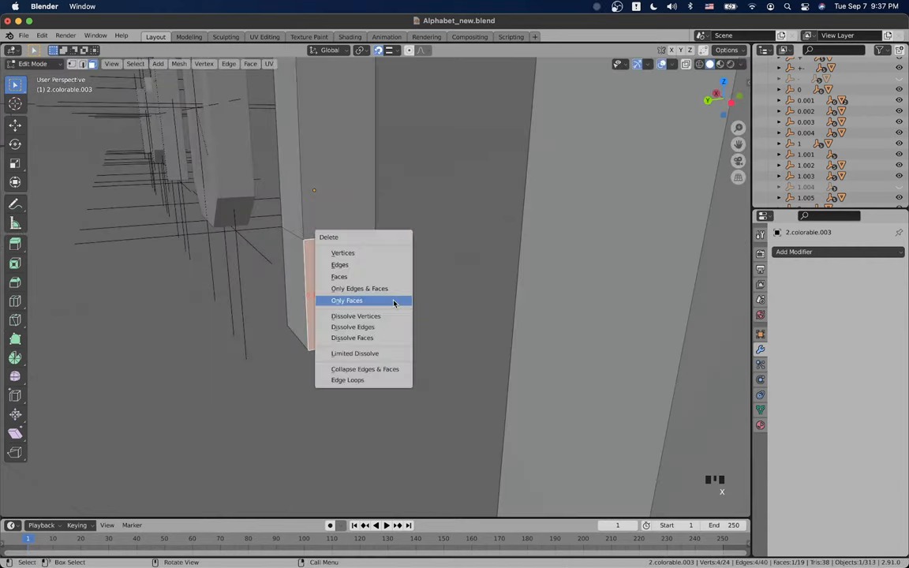
click(348, 301)
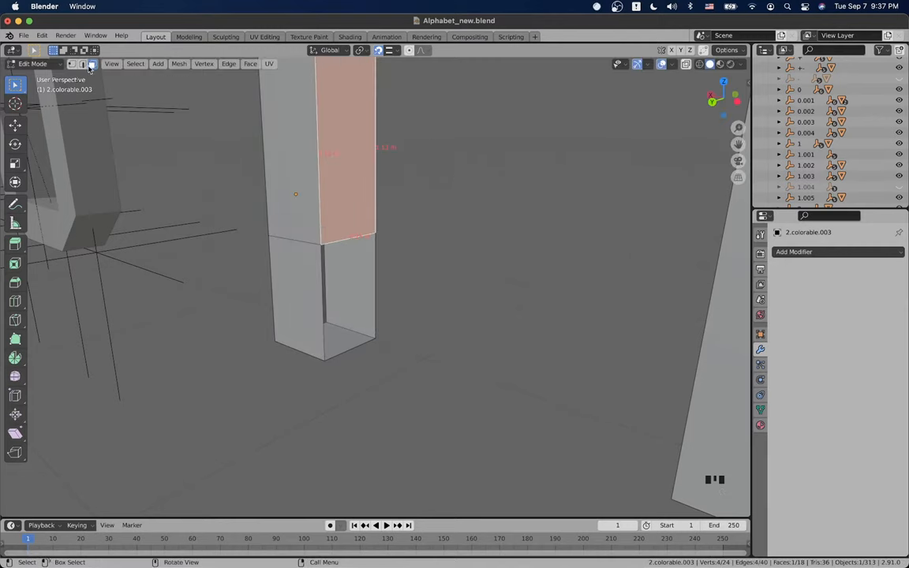
Step: Zoom out to view the diagonal bar bridging the two bar ends
scroll(down, 3)
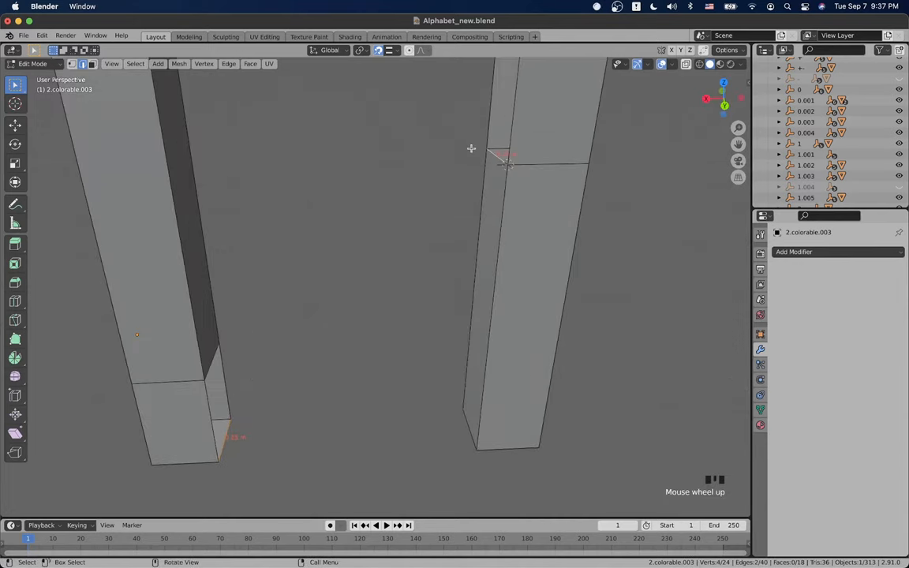
scroll(down, 3)
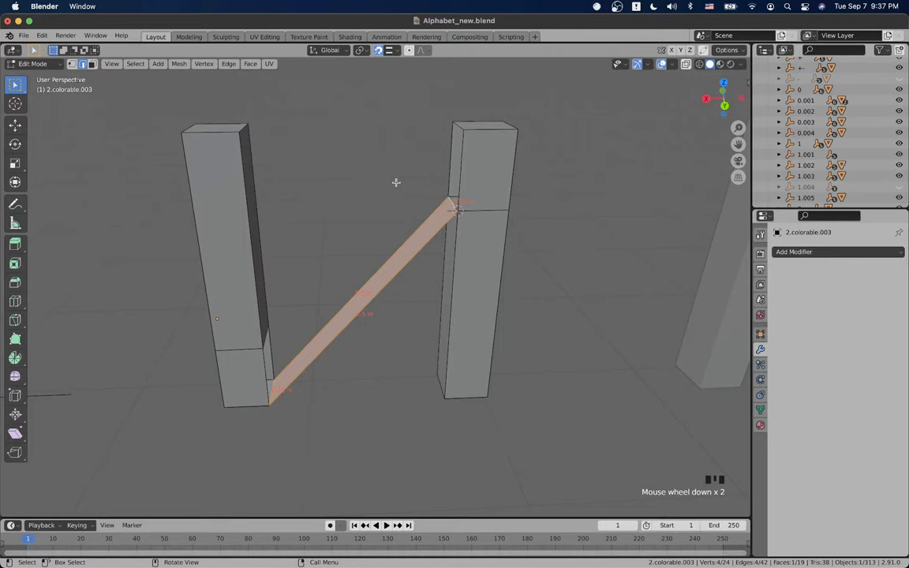
mouse_move(379, 256)
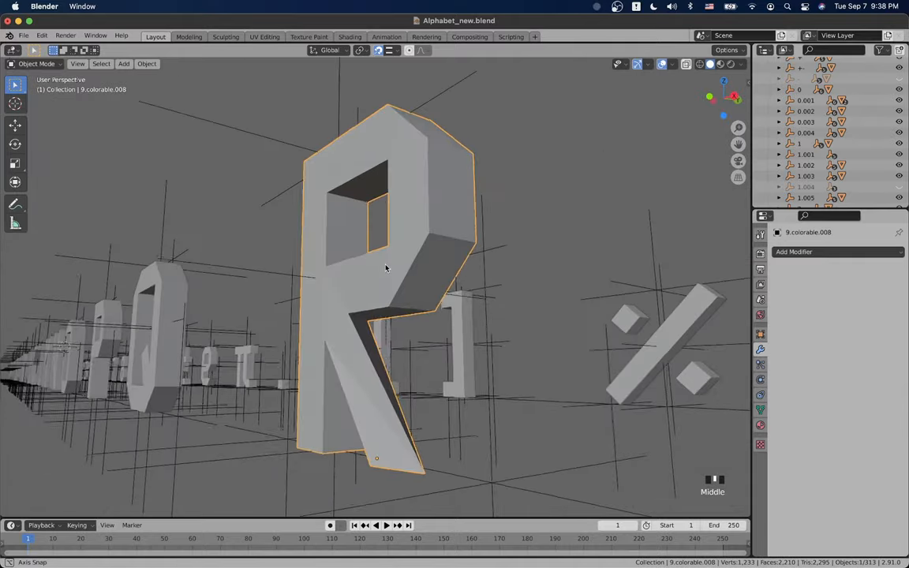
Step: Delete the R's leg objects and shift a P copy about 2.55 m along X
drag(386, 268, 454, 298)
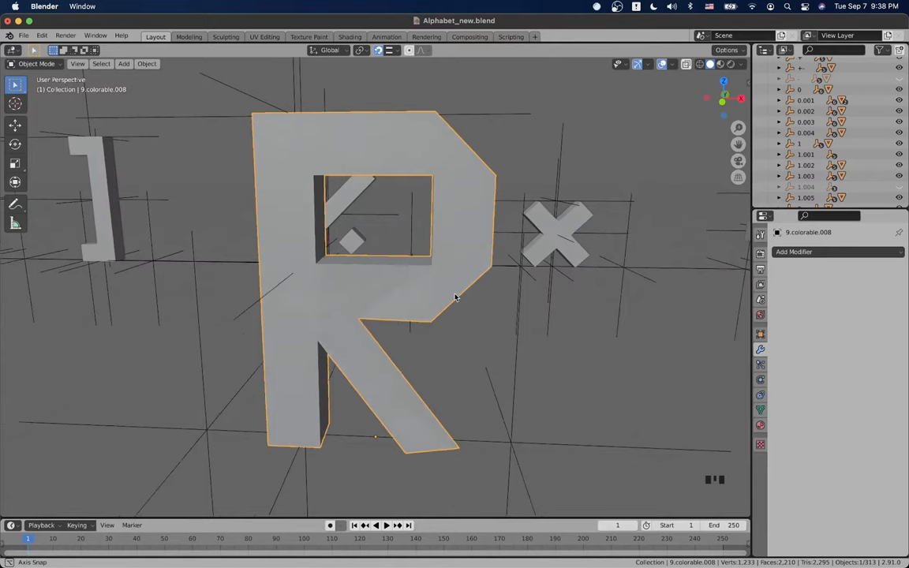
key(Tab)
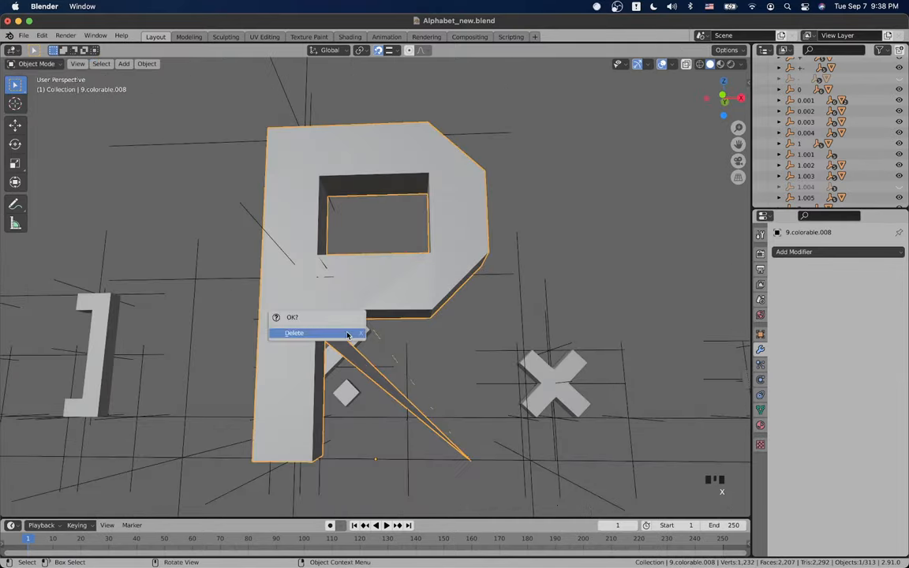
click(293, 333)
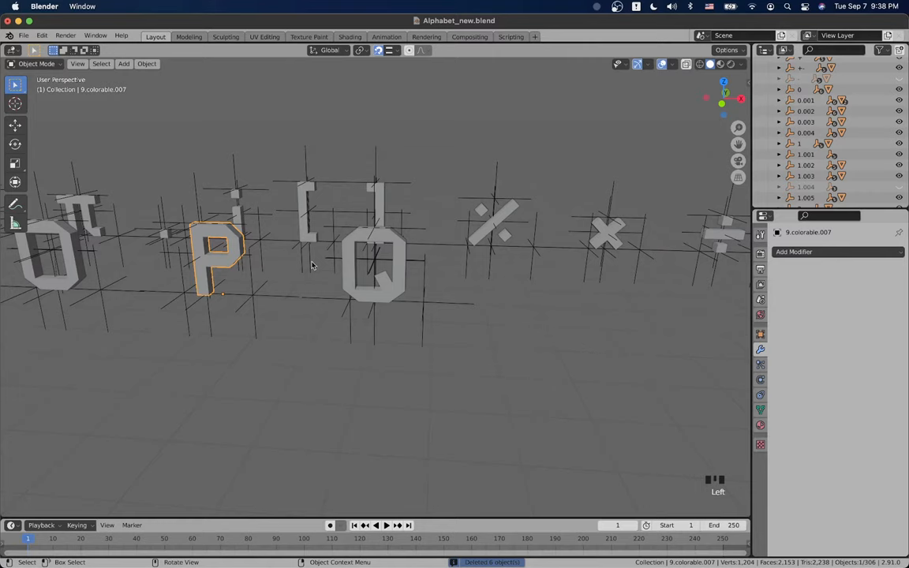
key(shift+d)
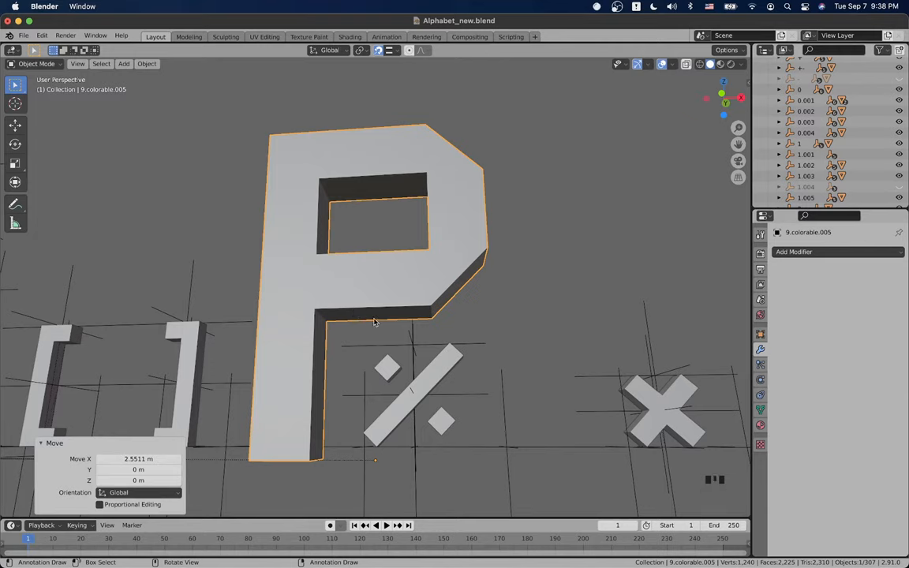
mouse_move(488, 456)
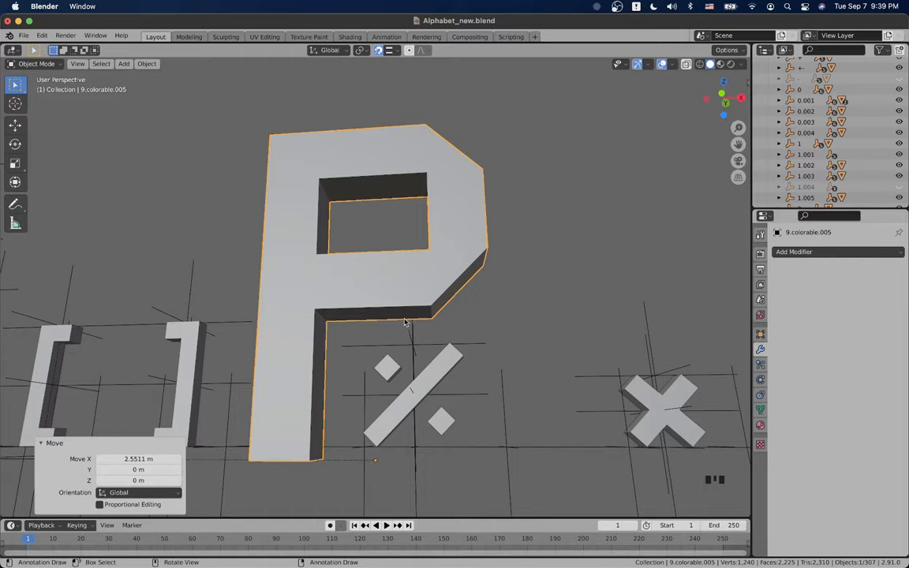
mouse_move(491, 276)
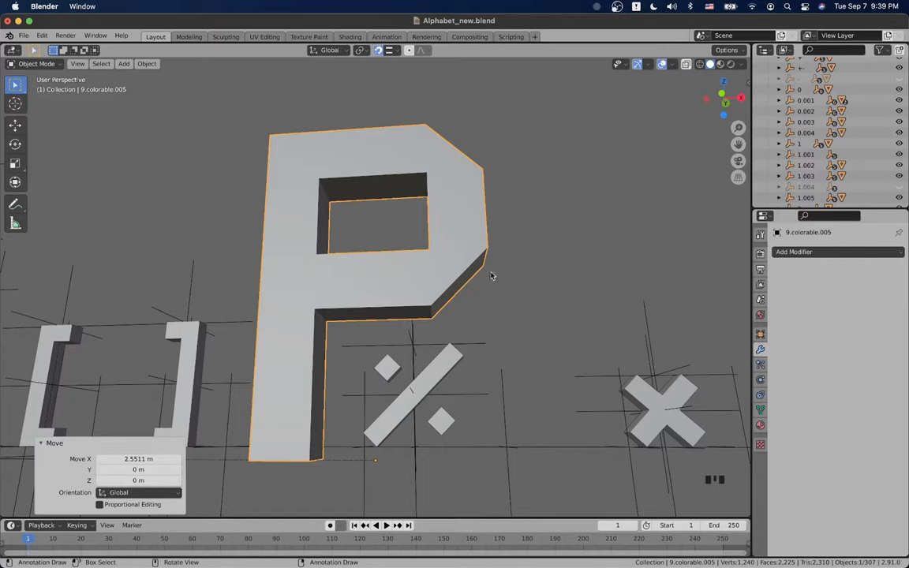
scroll(down, 3)
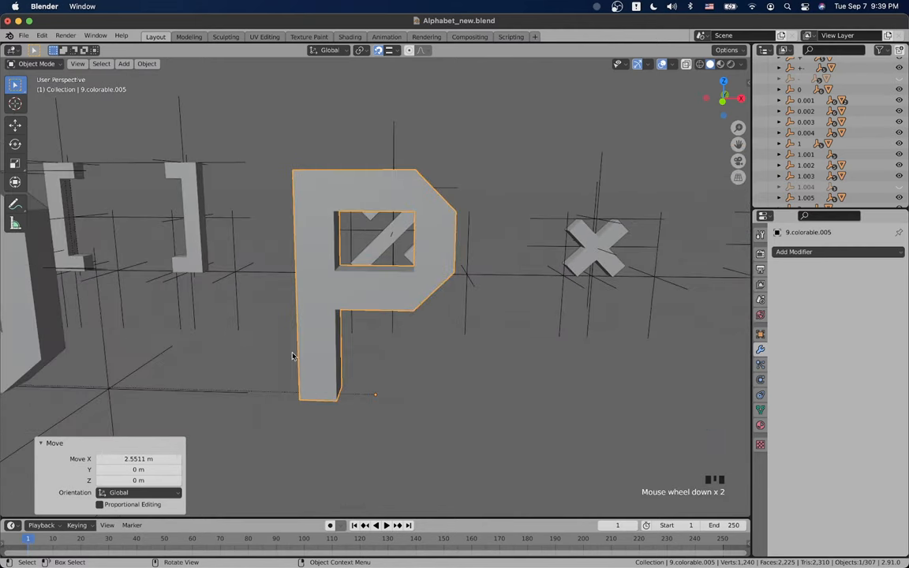
Step: Dissolve the diagonal triangle edges on one side of the P's mesh
key(Tab)
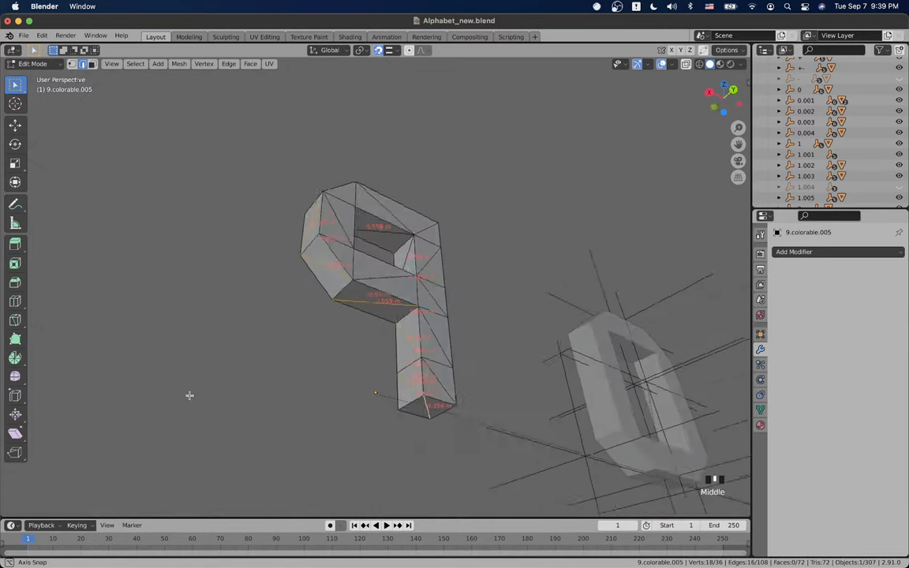
key(X)
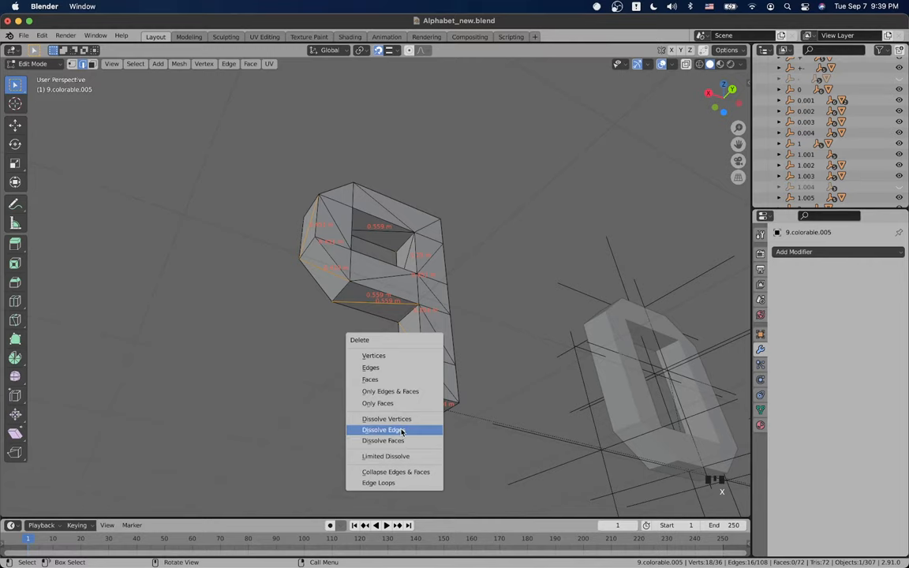
click(382, 429)
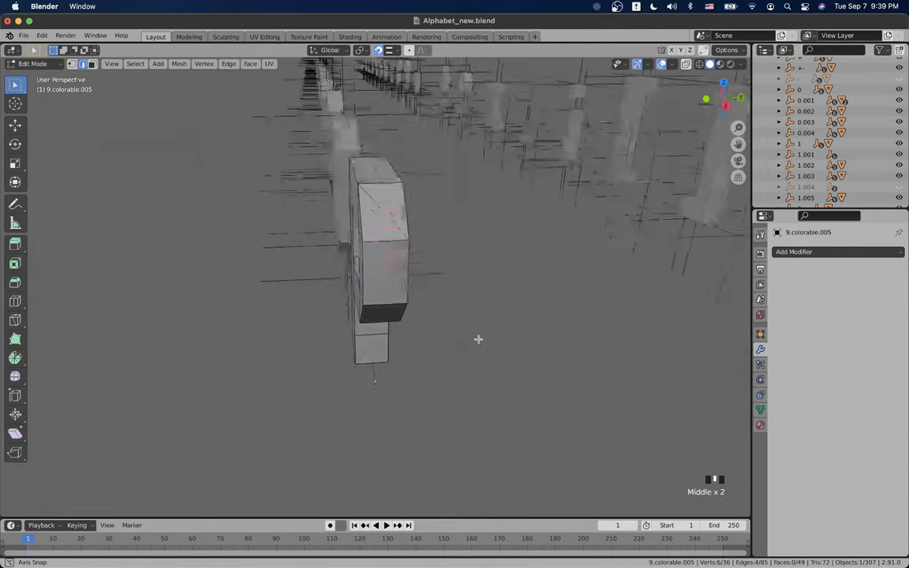
drag(478, 339, 519, 194)
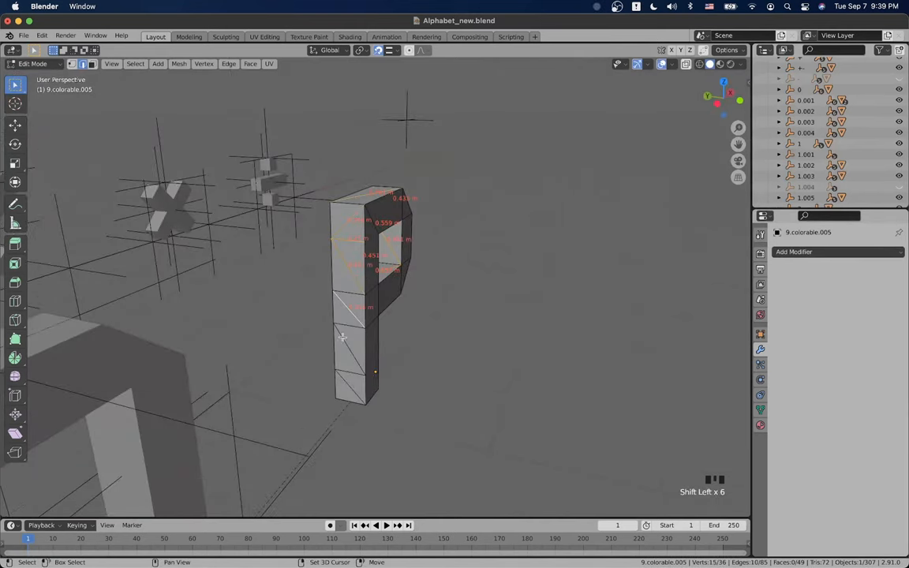
Step: Dissolve the remaining diagonal edges on the P's other side and inspect the result
key(X)
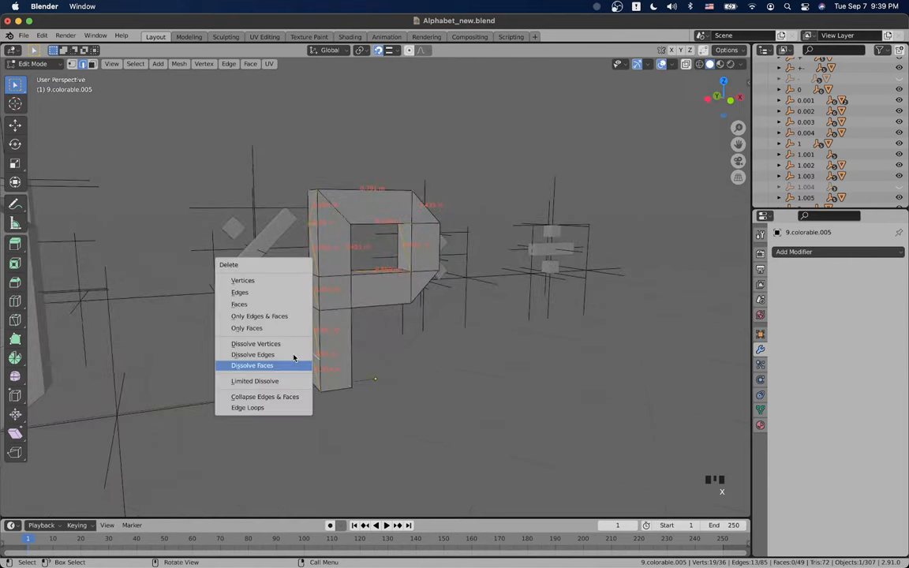
click(253, 354)
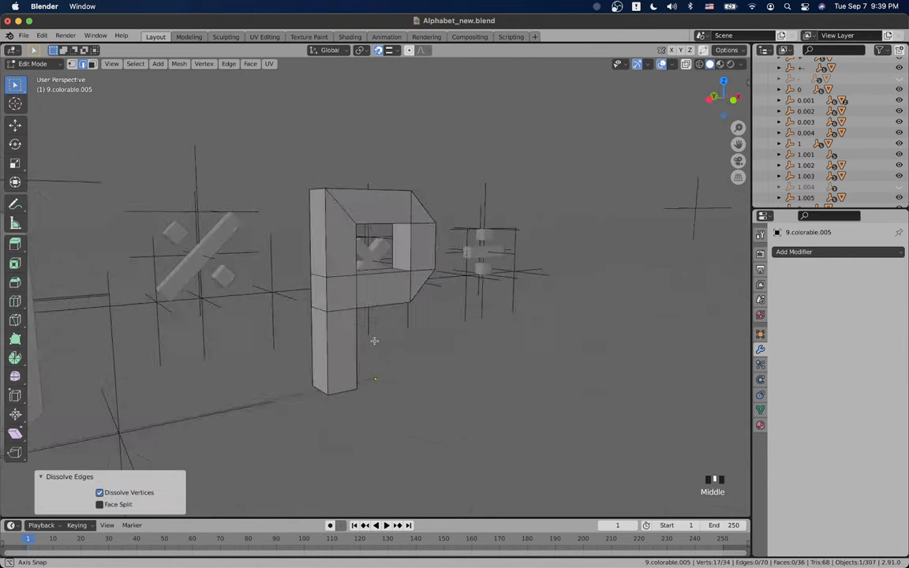
drag(375, 341, 560, 246)
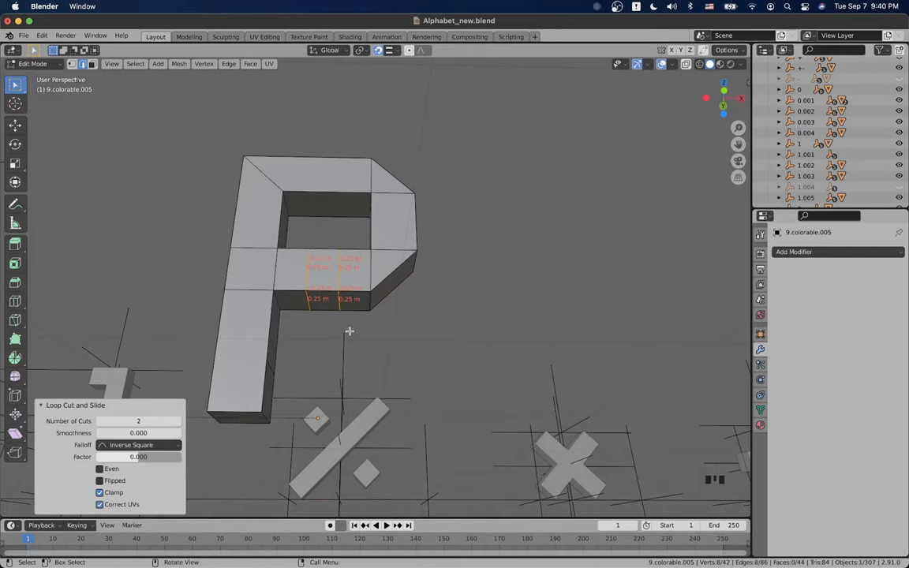
mouse_move(370, 359)
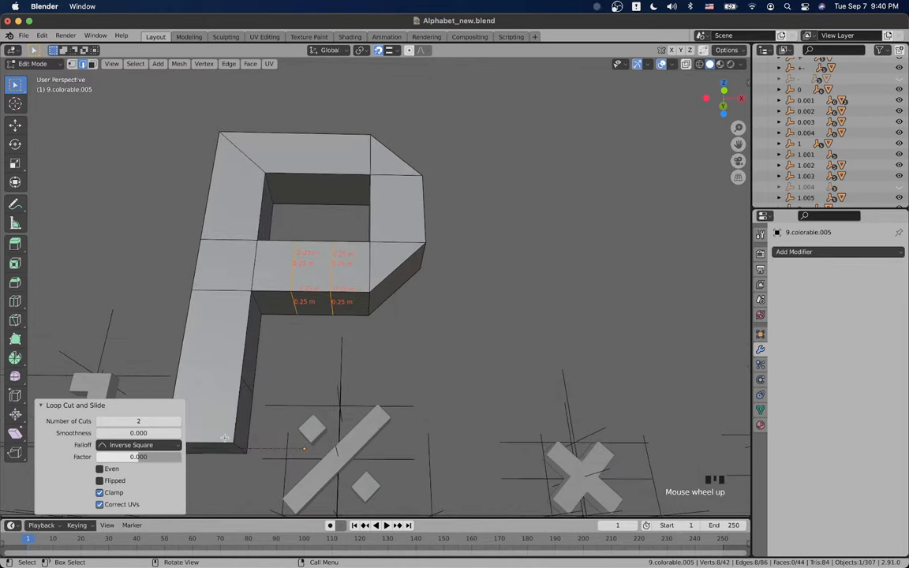
Step: Move the view around the P's lower bowl bar where the two edge loops go
drag(315, 315, 371, 316)
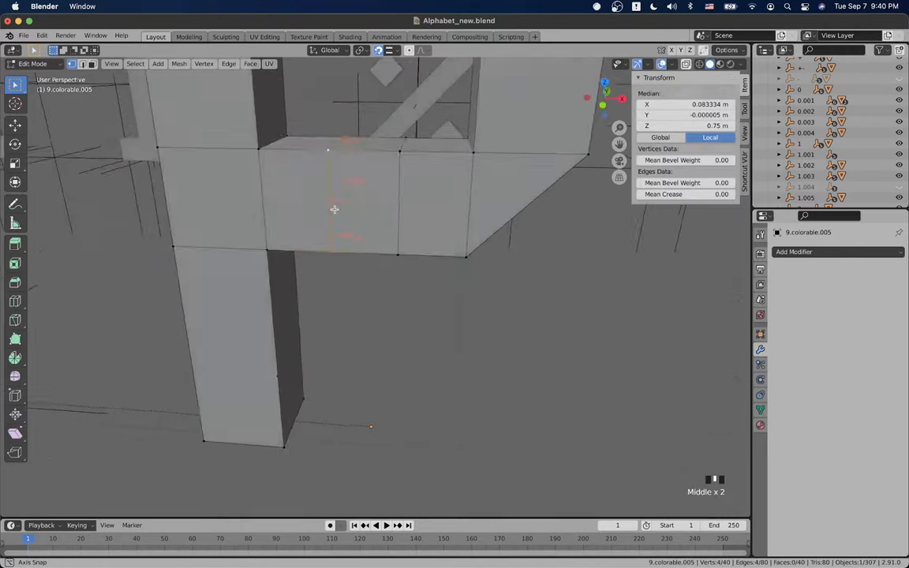
Step: Move the middle cut edges along X (-0.167 m, then 0.333 m) to slant the leg start
key(g)
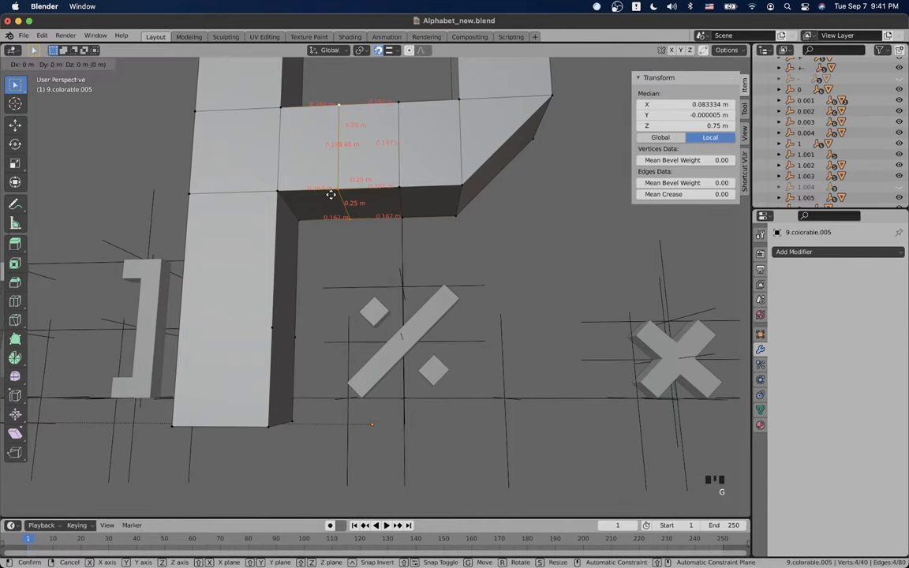
drag(329, 195, 282, 193)
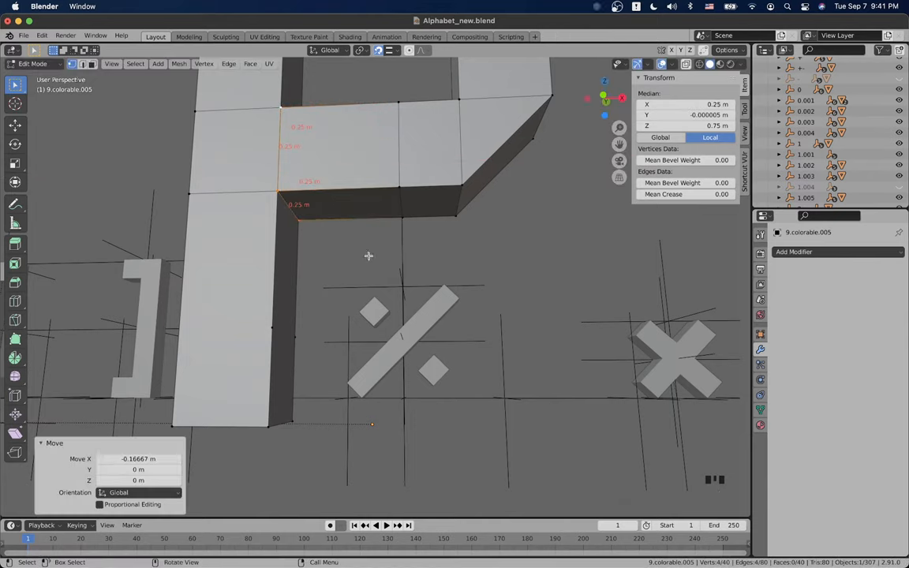
key(g)
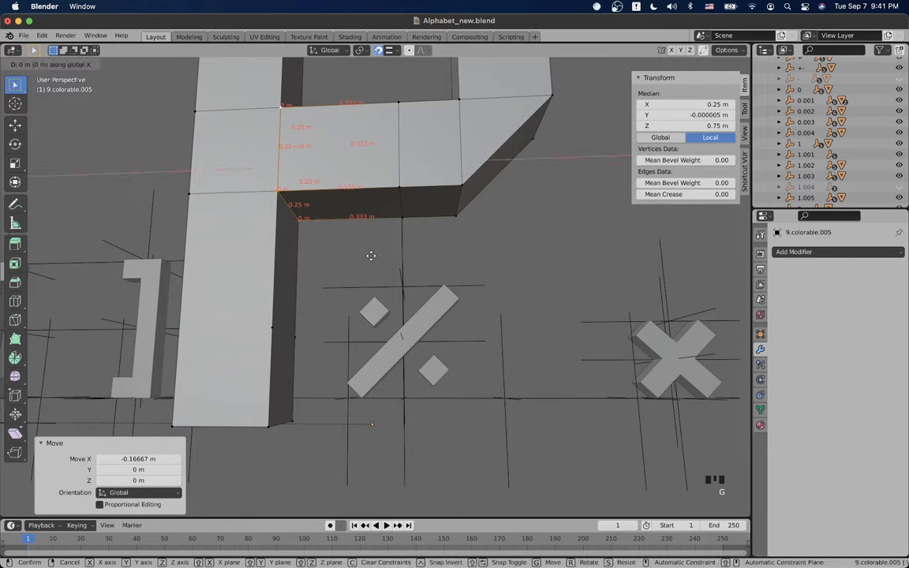
mouse_move(371, 256)
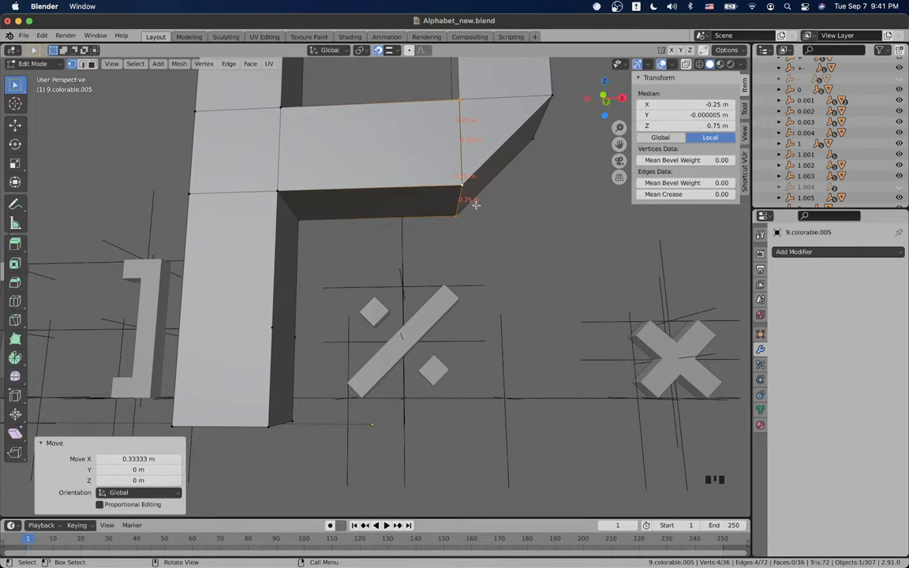
mouse_move(551, 229)
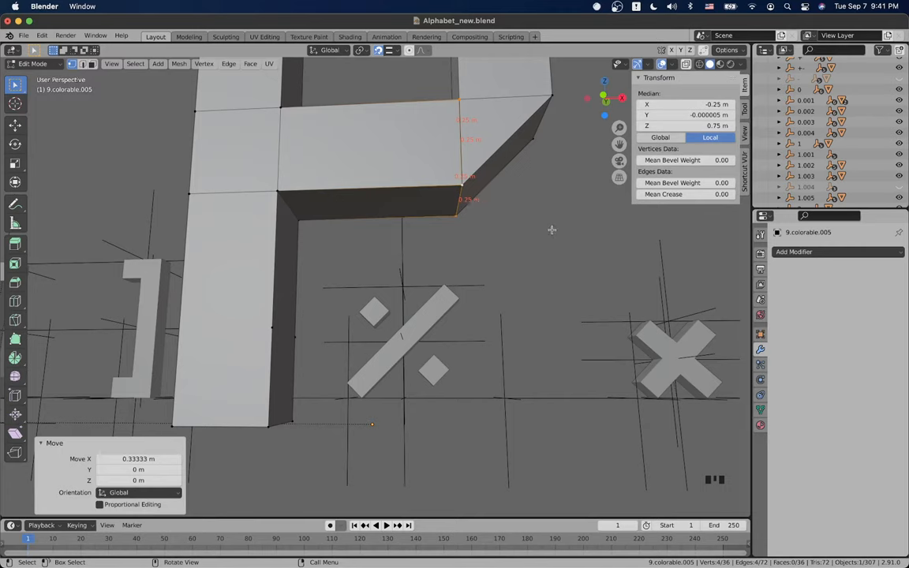
Step: Extrude the slanted leg face down to the ground and return to Object Mode
key(g)
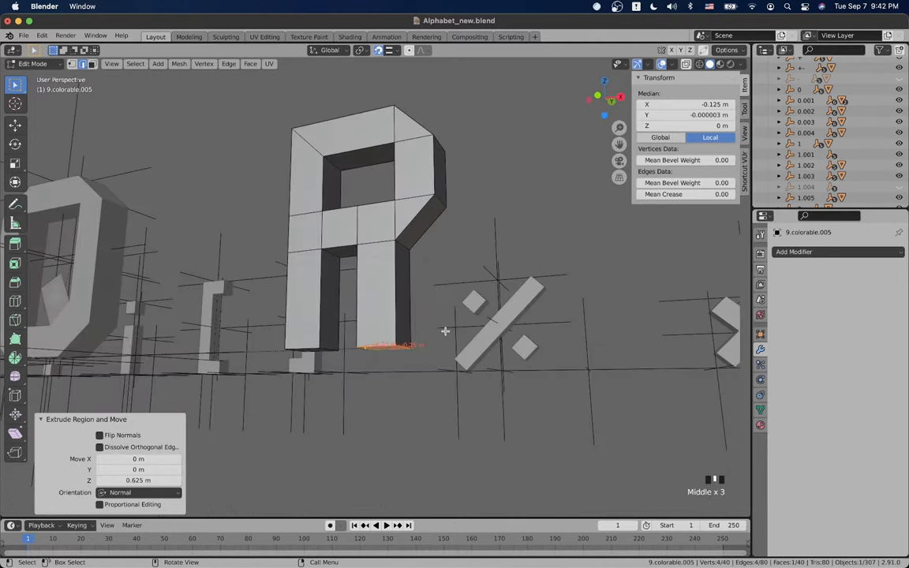
key(g)
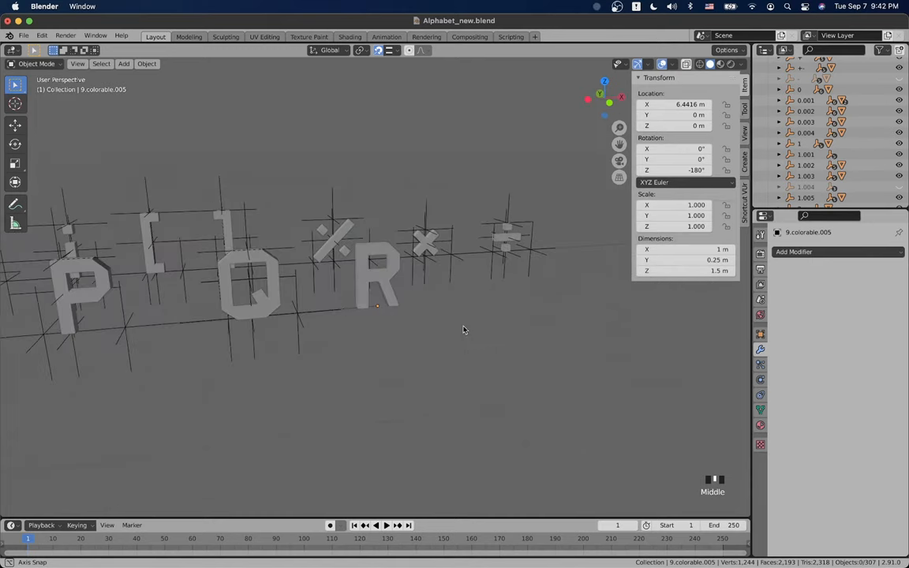
scroll(down, 3)
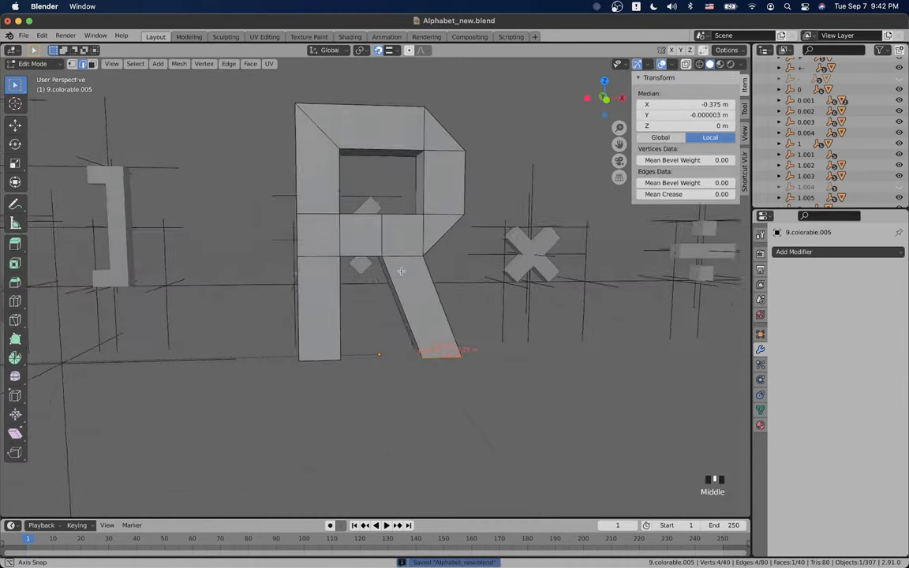
key(Tab)
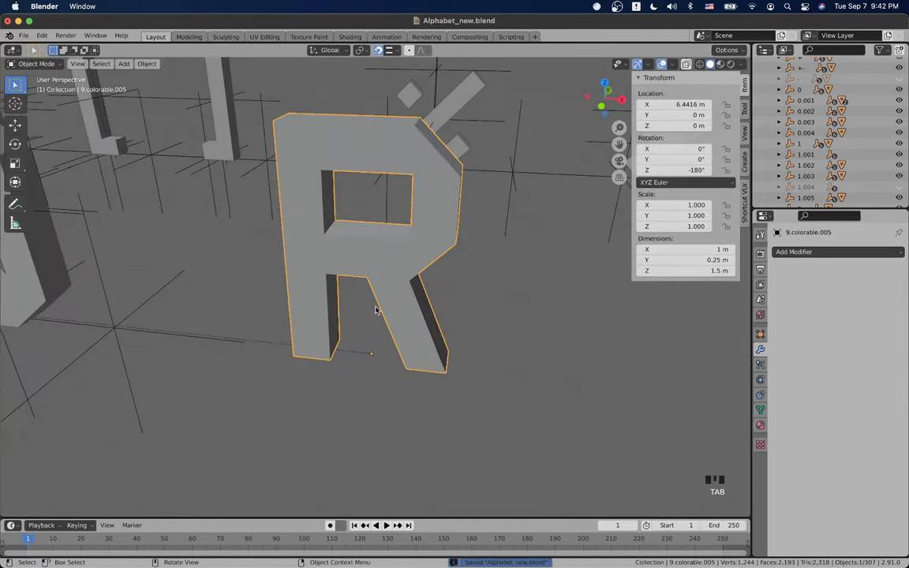
Step: Orbit to the O, switch to Front Orthographic view, and enter Edit Mode on its mesh
drag(374, 308, 623, 324)
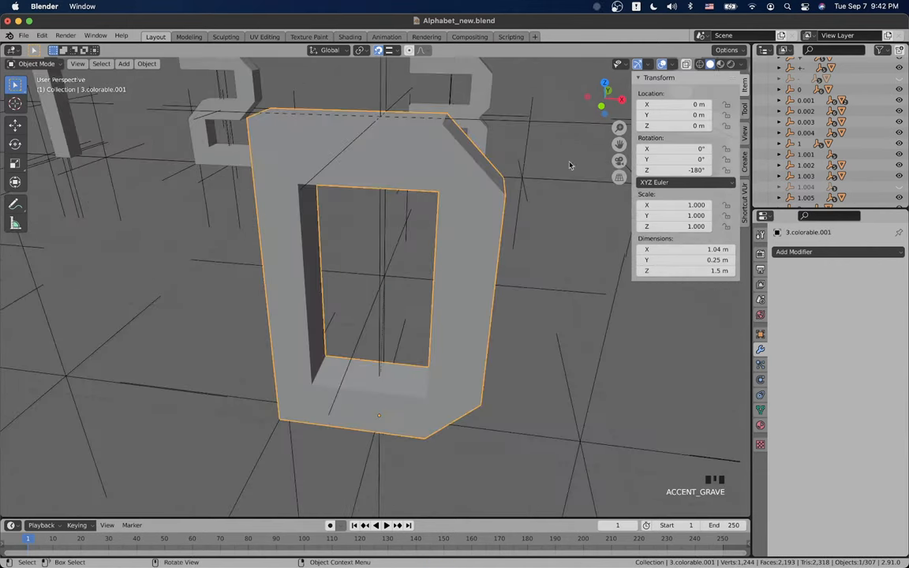
key(1)
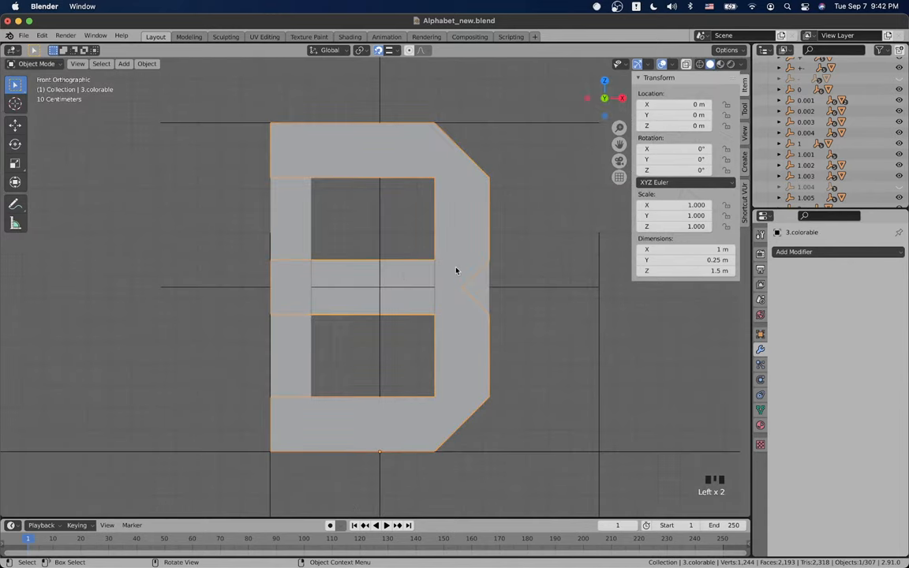
scroll(down, 3)
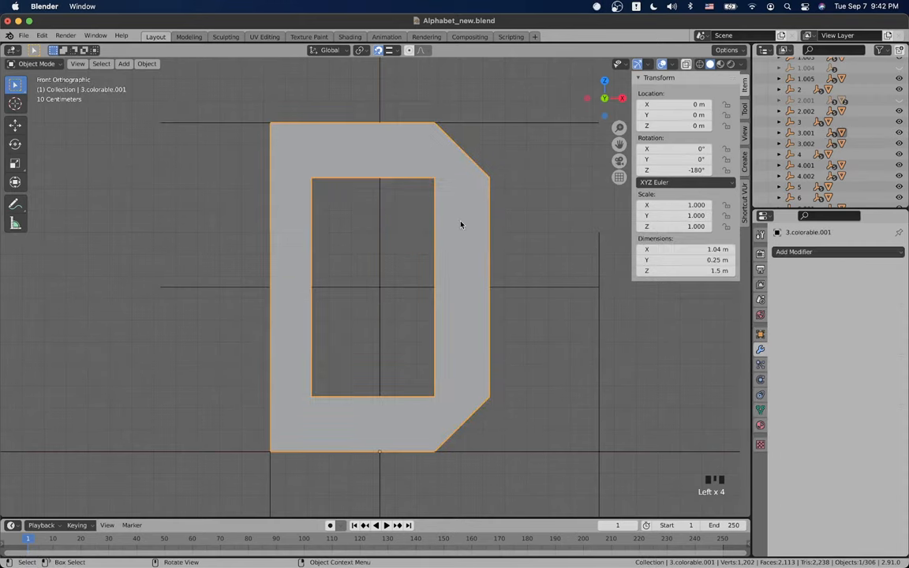
mouse_move(534, 254)
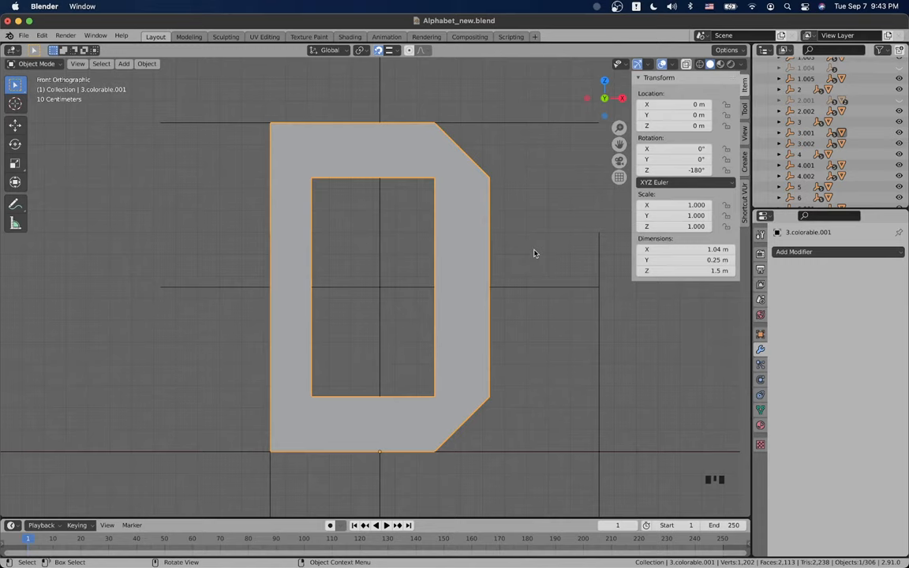
mouse_move(334, 177)
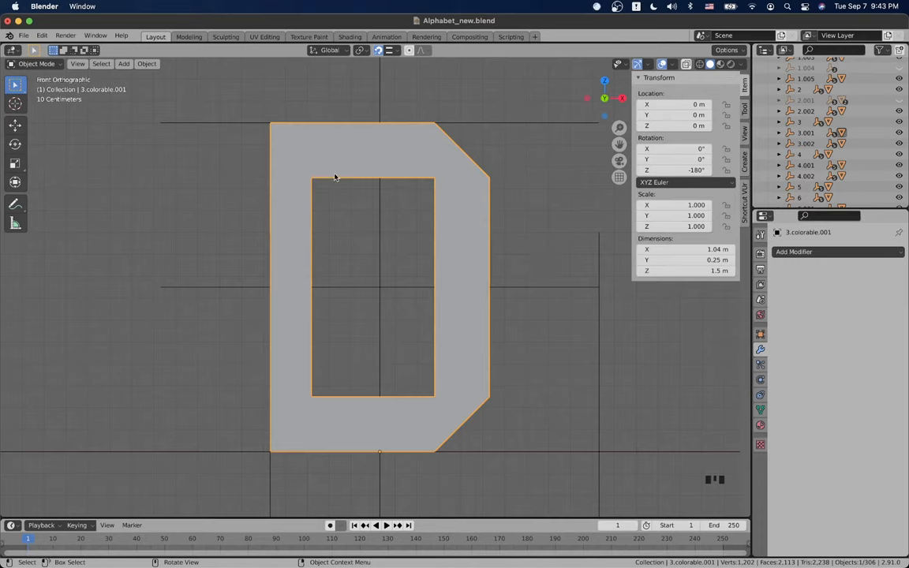
mouse_move(266, 205)
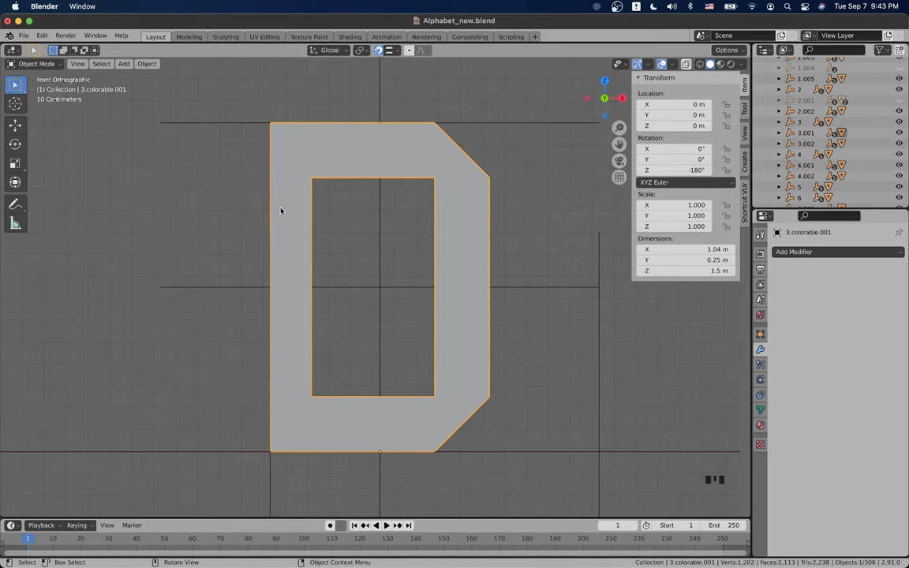
mouse_move(464, 230)
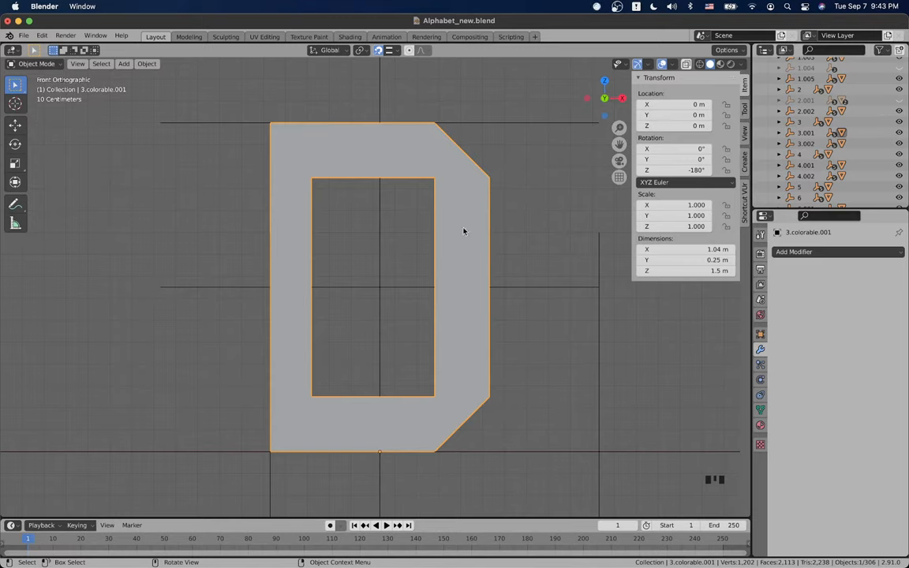
mouse_move(409, 231)
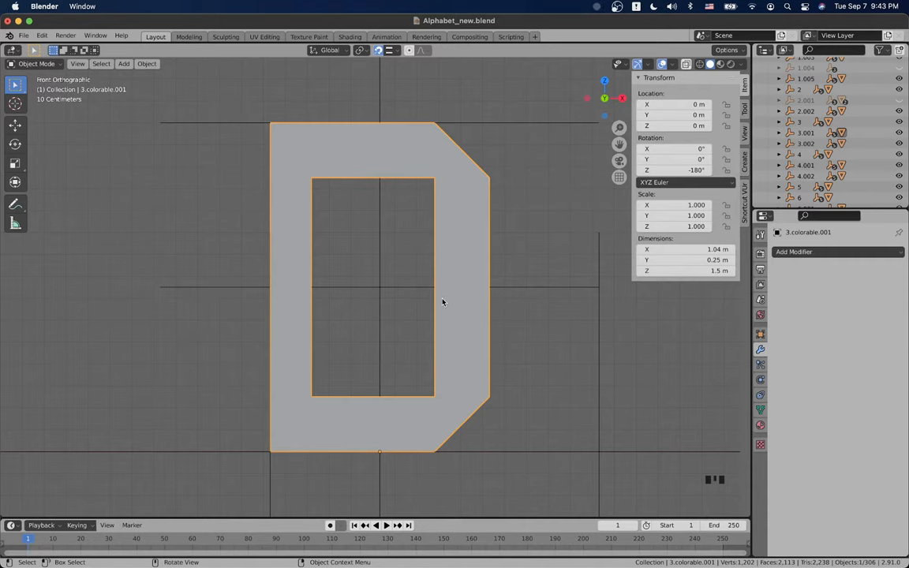
mouse_move(442, 269)
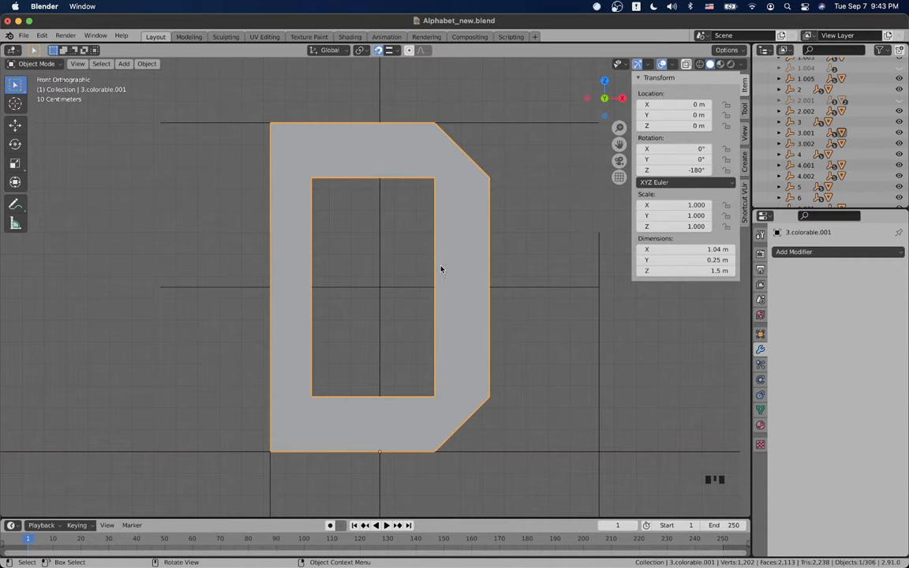
key(Tab)
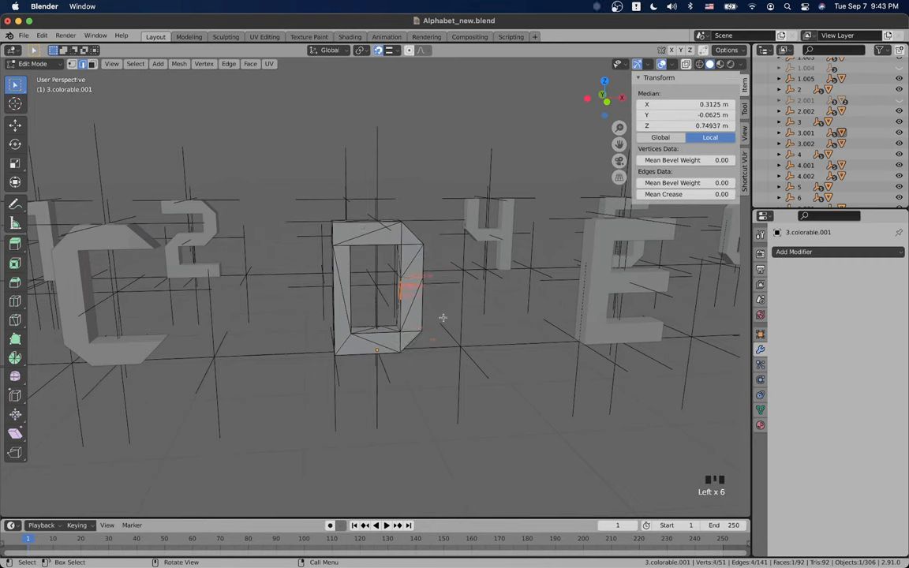
Step: Select the extra edge on the O's side and bring up the Delete menu
click(439, 314)
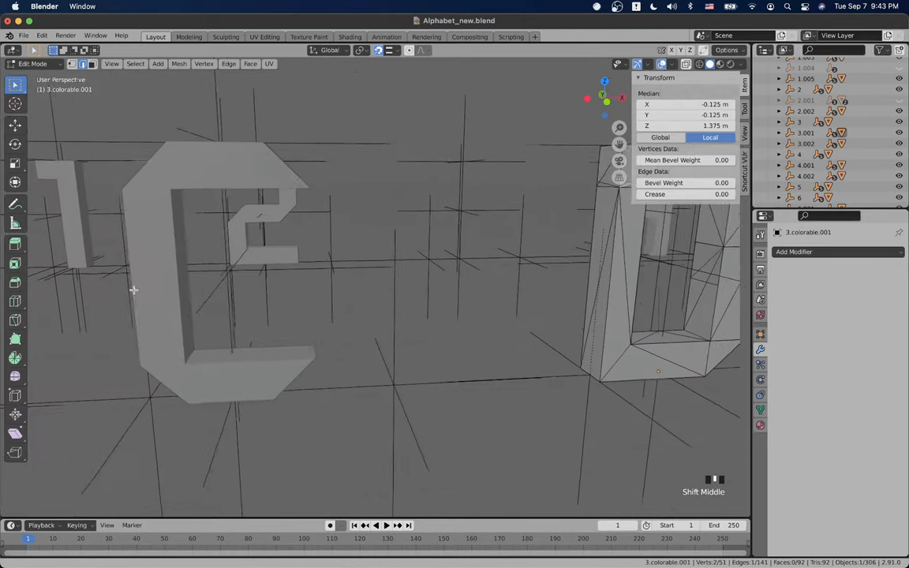
scroll(up, 3)
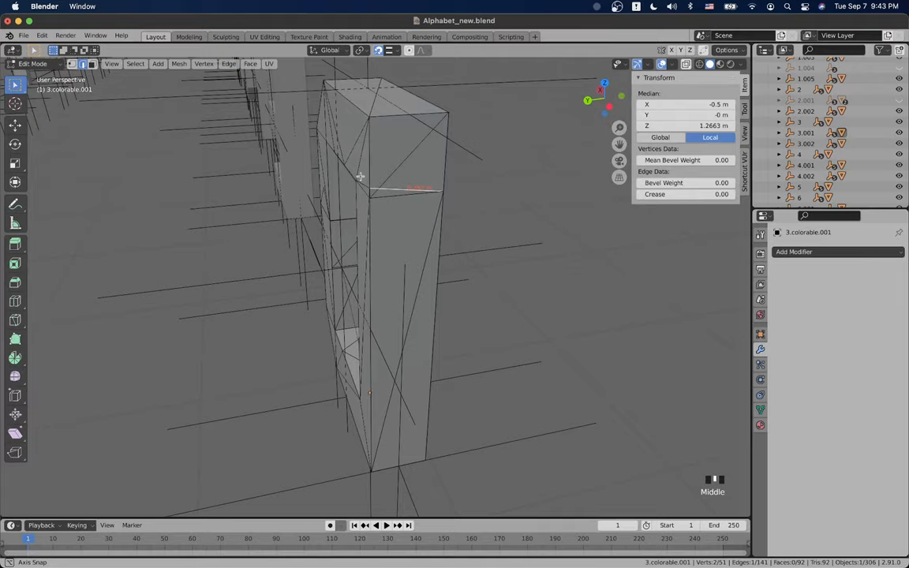
key(Tab)
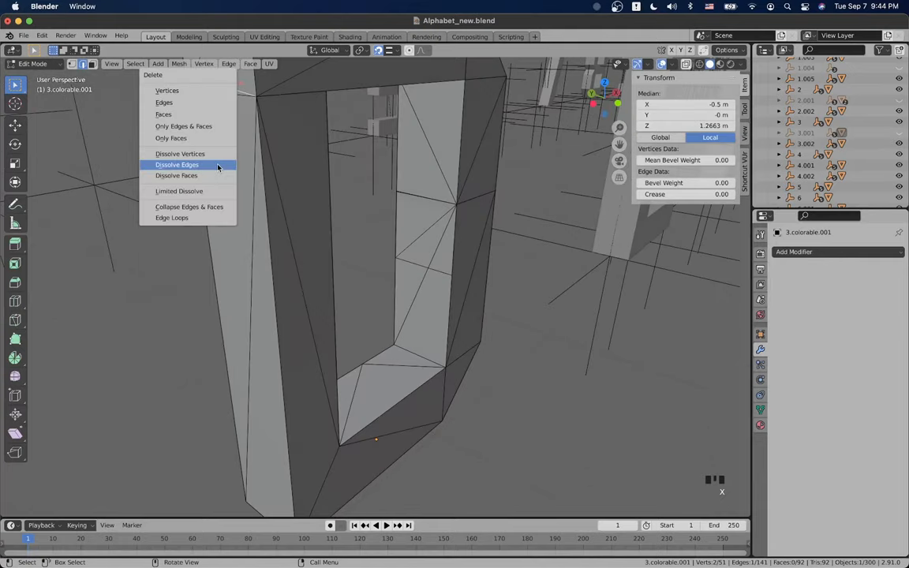
Step: Dissolve the stray edge, then Merge by Distance on the whole O mesh (51 to 34 vertices)
click(176, 164)
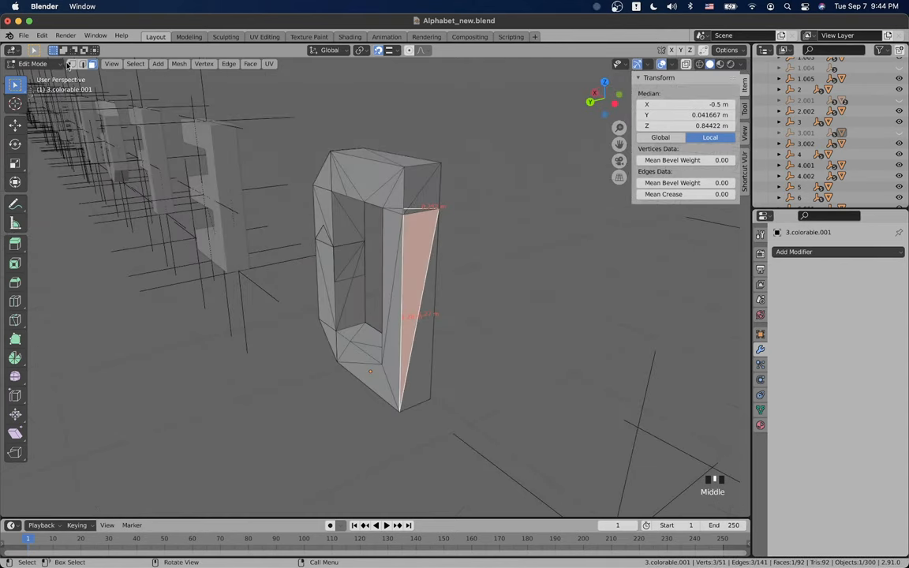
key(g)
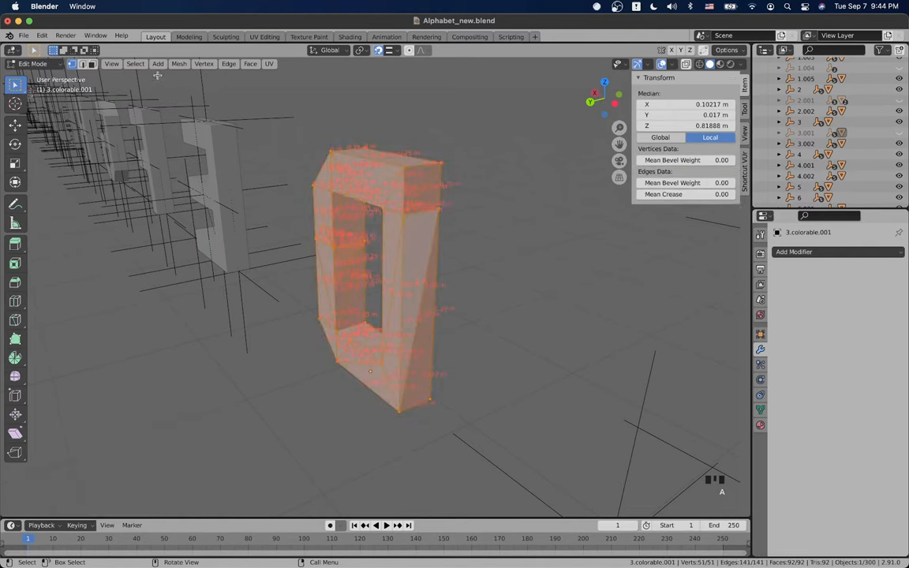
click(179, 64)
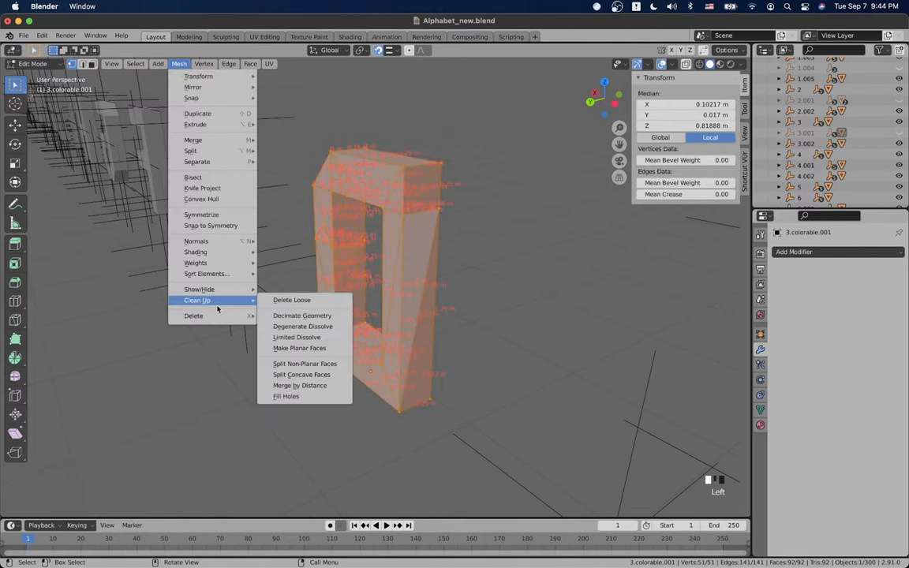
click(295, 386)
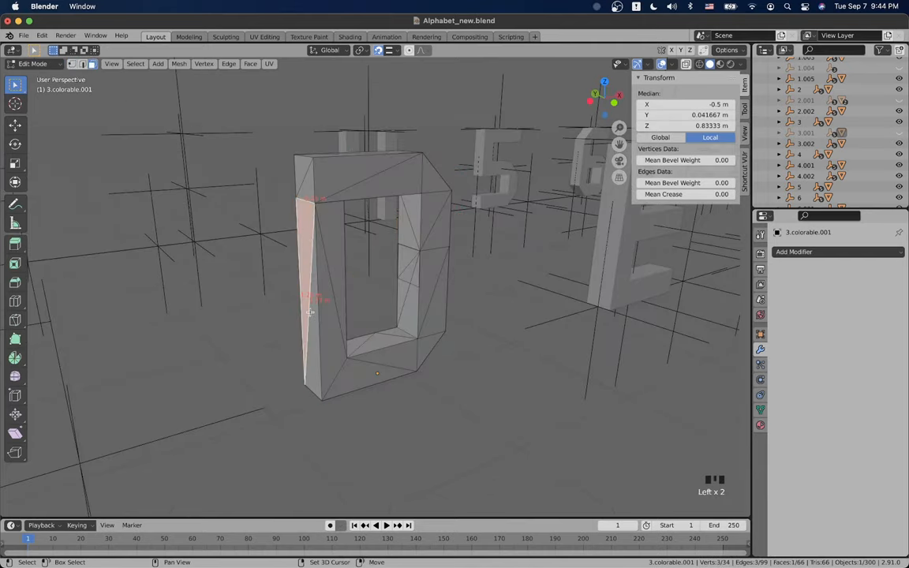
Step: Select the leftover diagonal edges along the O's sides and dissolve them
drag(311, 312, 272, 399)
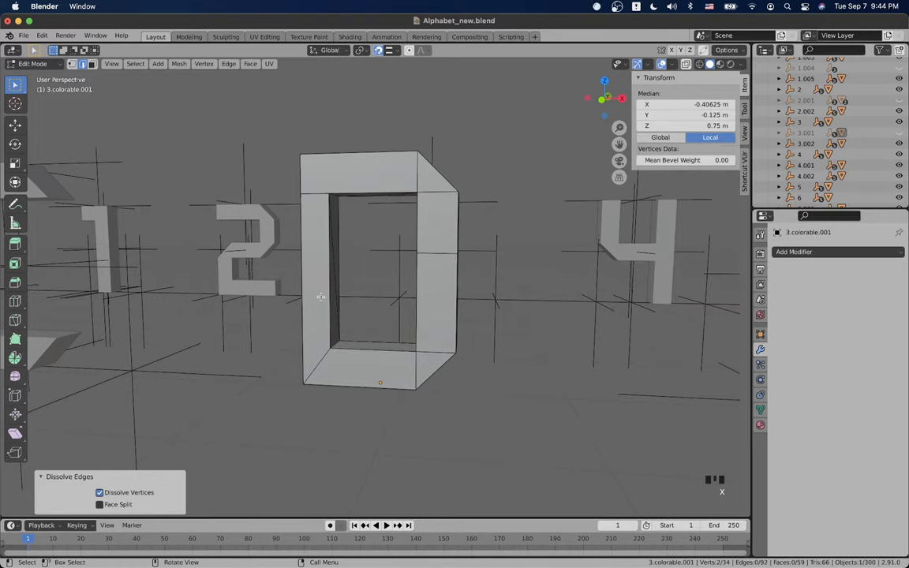
drag(316, 295, 411, 261)
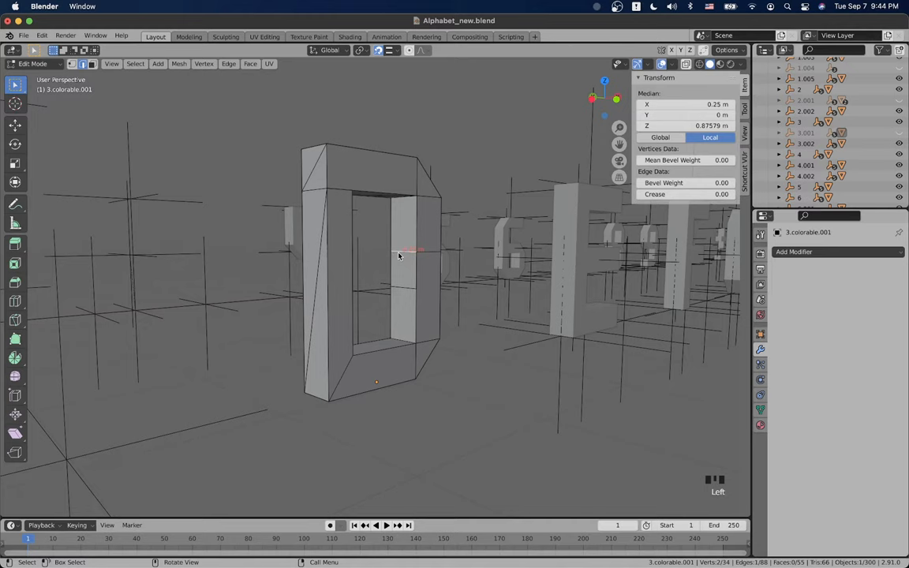
scroll(up, 3)
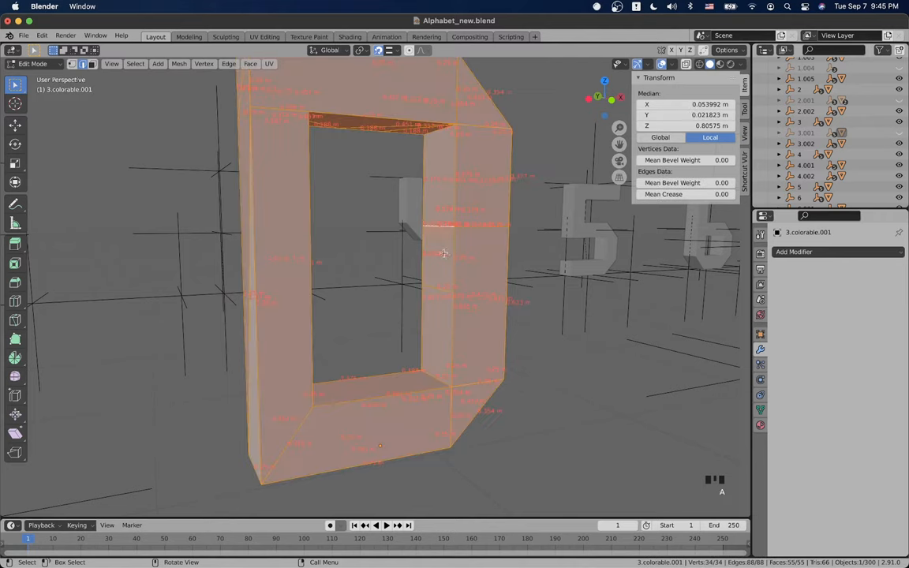
scroll(up, 3)
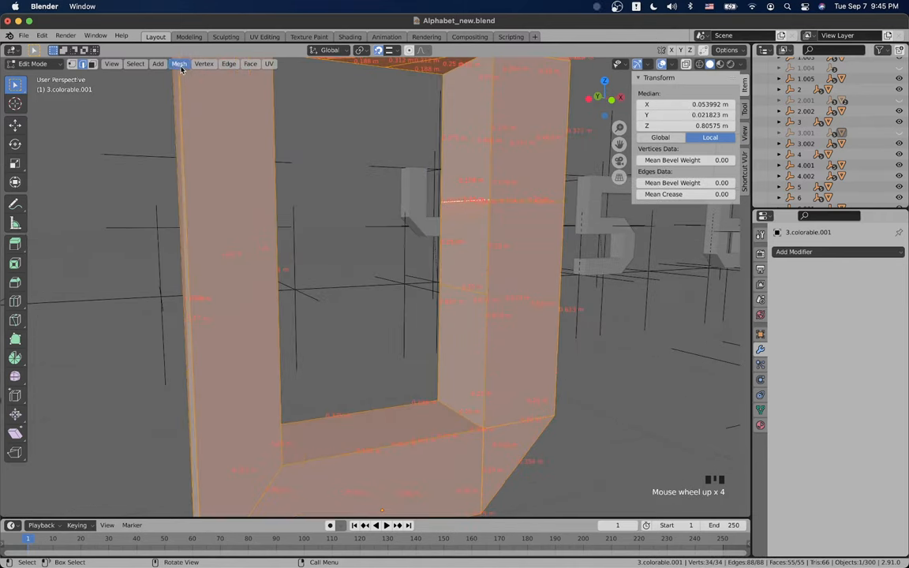
Step: Run Degenerate Dissolve on the O mesh, leaving 31 vertices and 48 faces
click(180, 63)
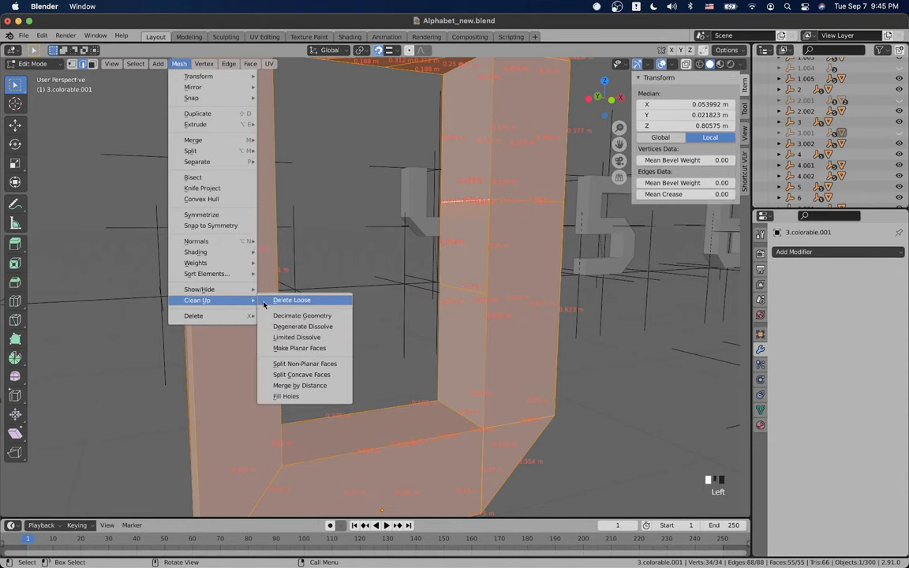
click(302, 325)
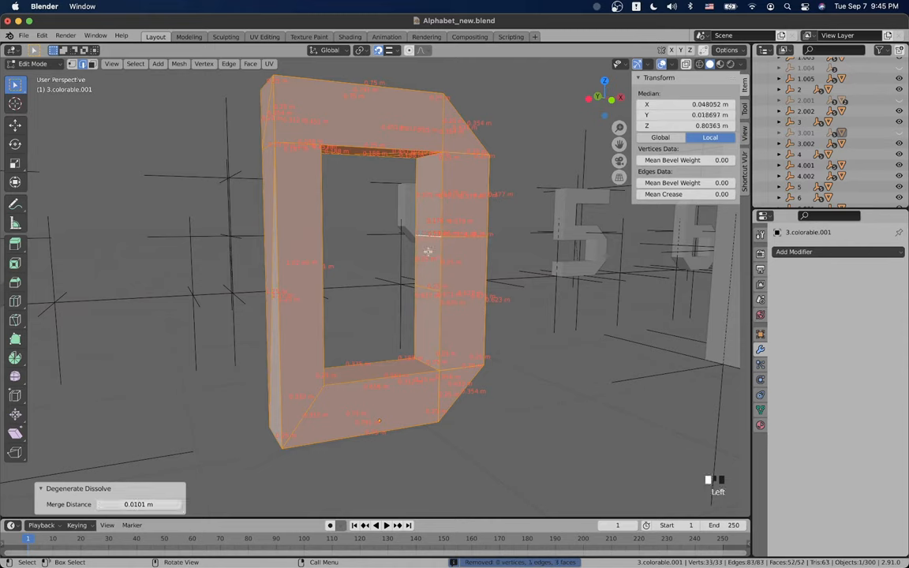
key(g)
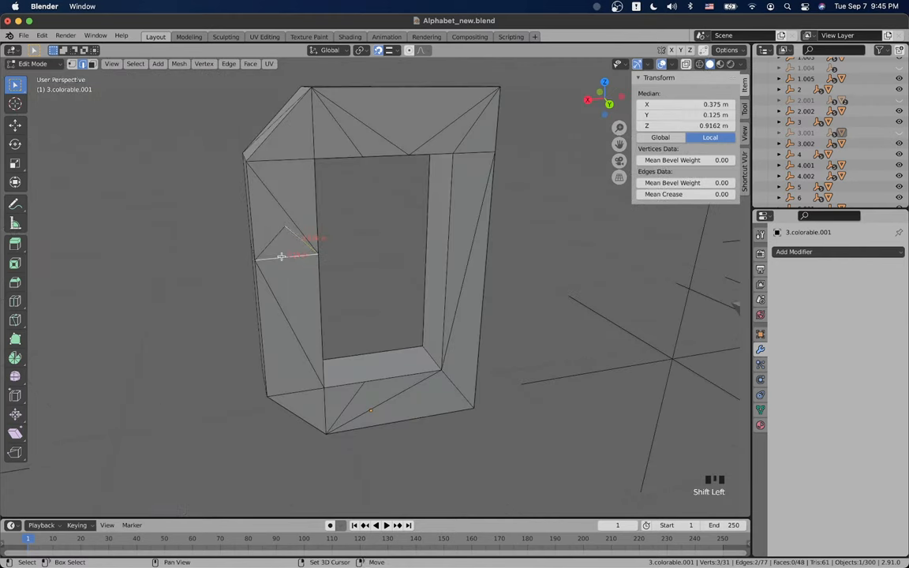
Step: Delete stray faces, dissolve extra edges, and join two vertices, leaving 25 vertices and 33 faces
key(x)
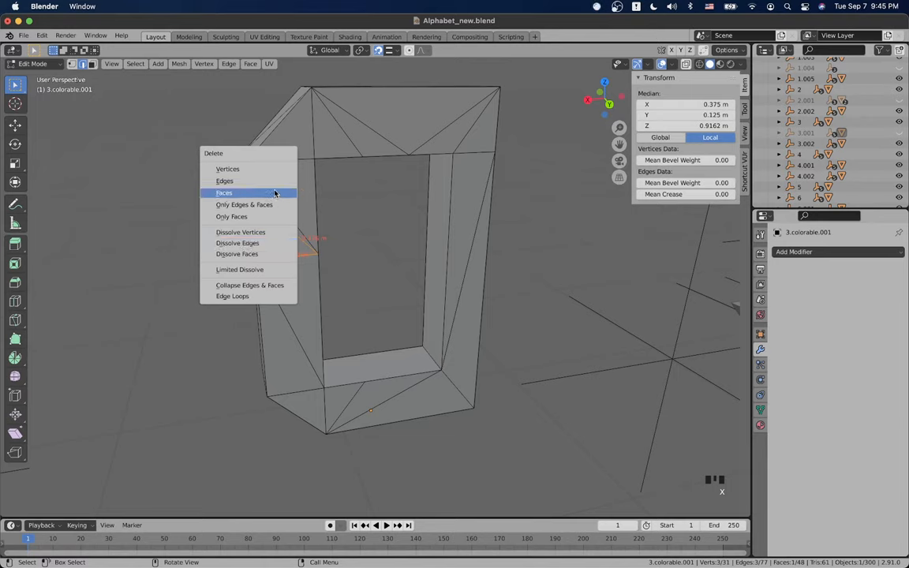
click(223, 193)
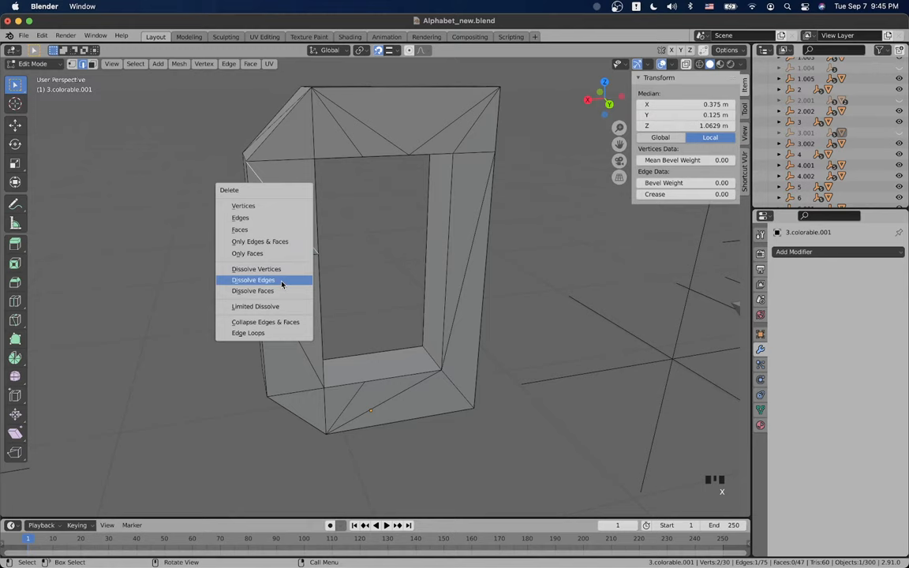
click(252, 280)
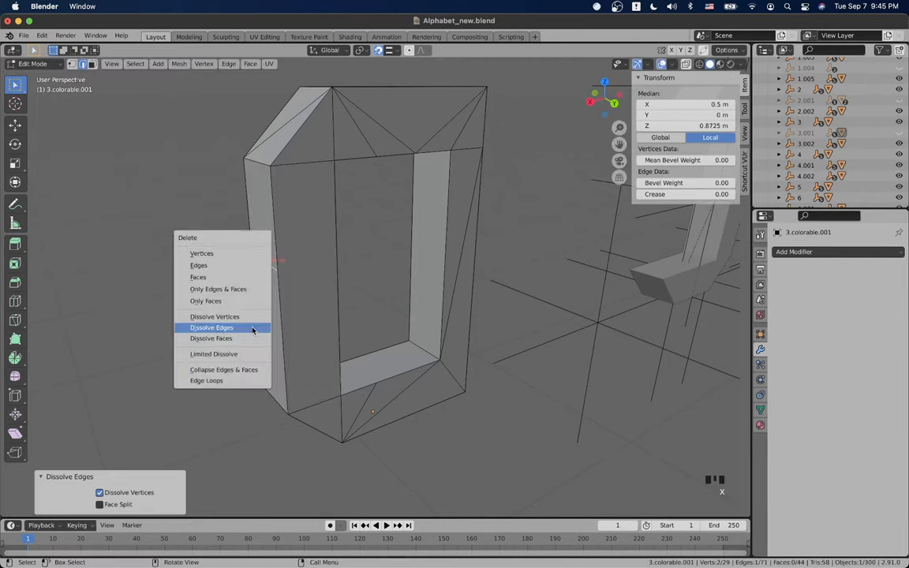
click(211, 327)
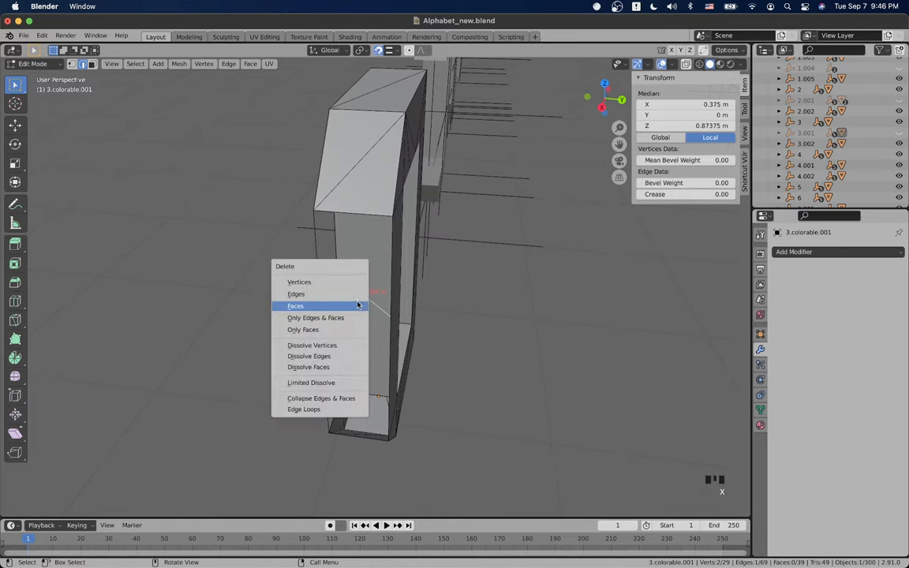
click(294, 305)
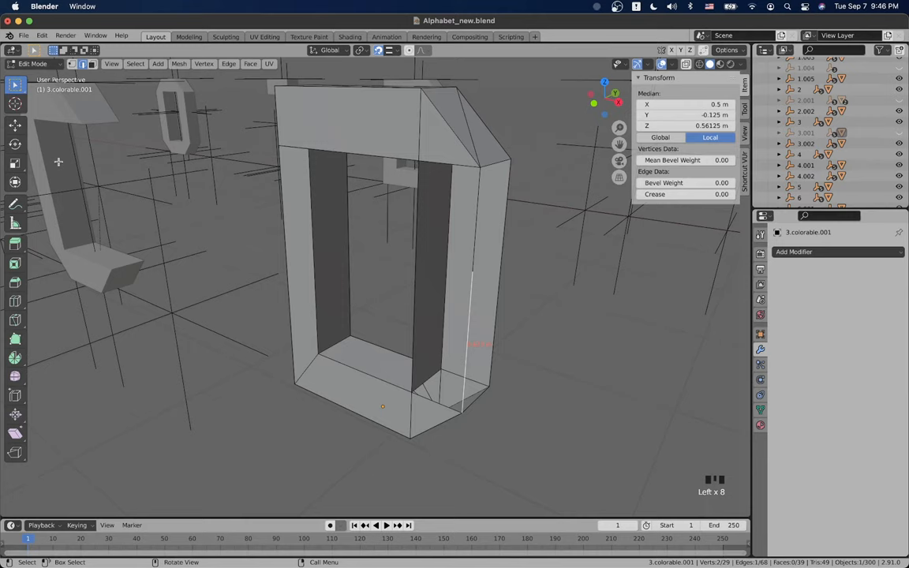
mouse_move(131, 94)
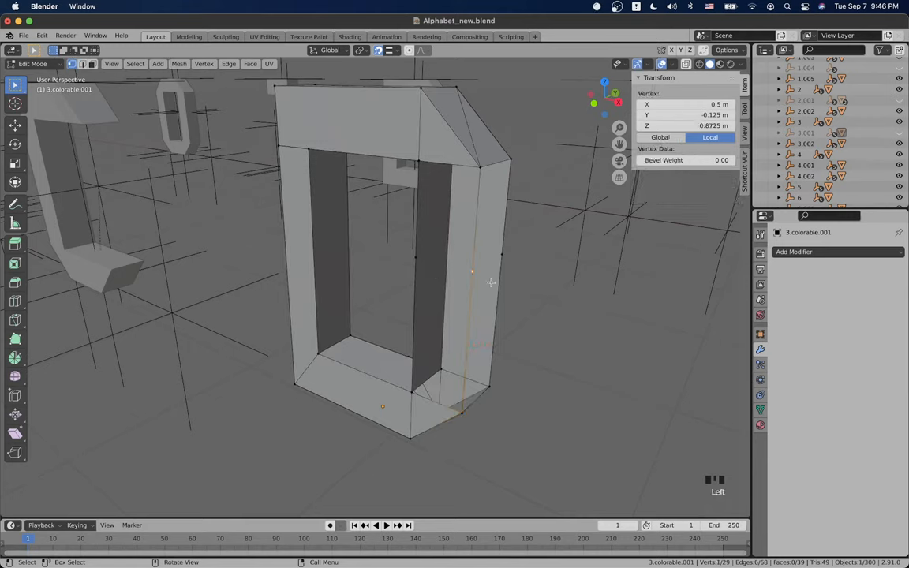
key(X)
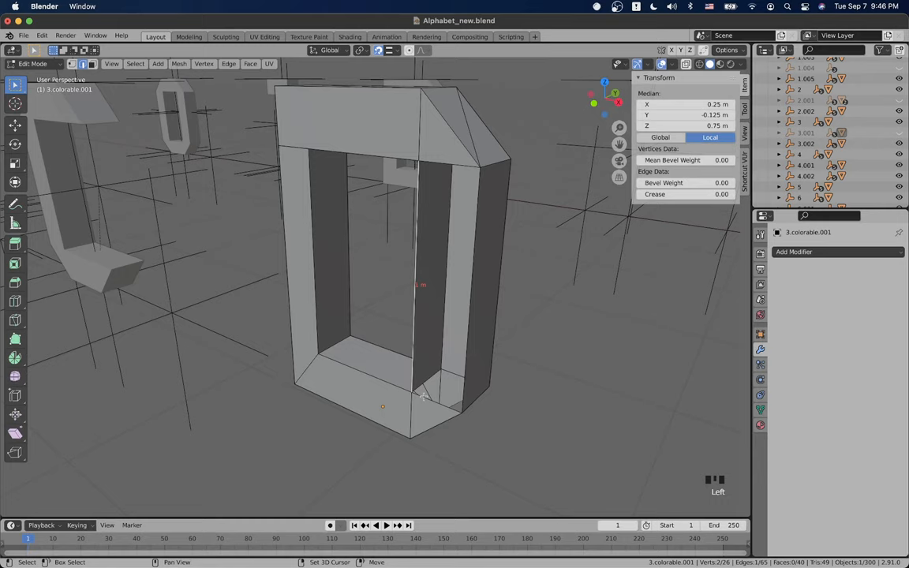
click(448, 165)
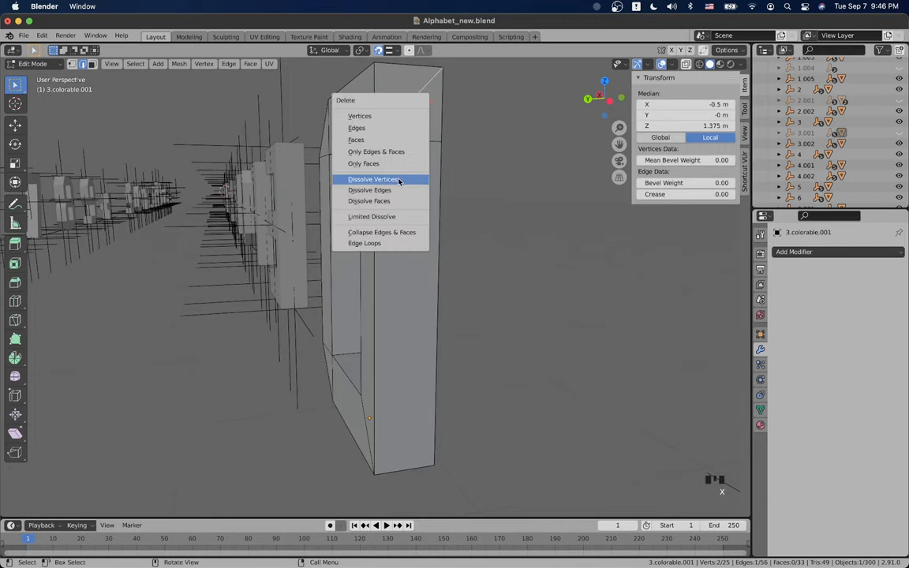
Step: Dissolve leftover vertices and edges near the top bar, reducing the O to 23 vertices, 27 faces
click(369, 190)
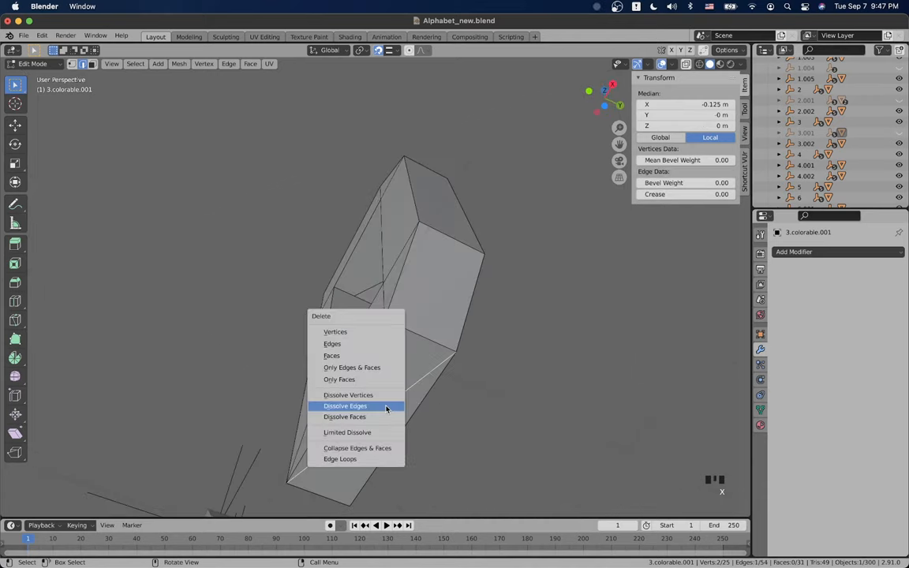
click(346, 406)
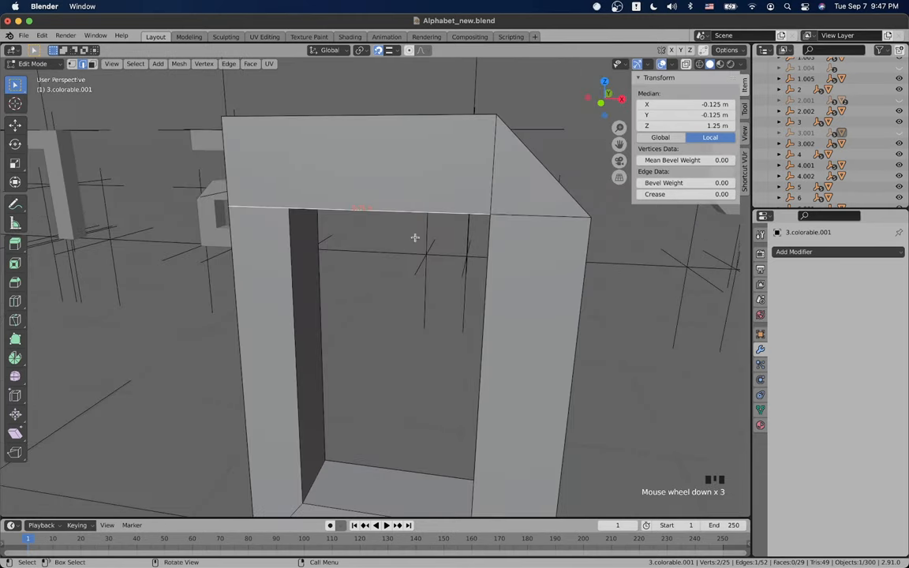
mouse_move(404, 313)
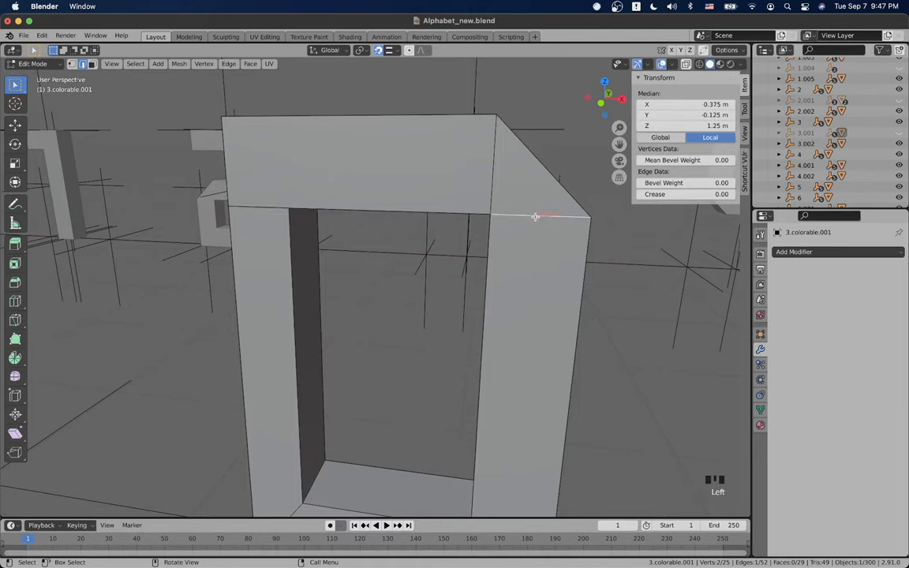
drag(535, 217, 471, 390)
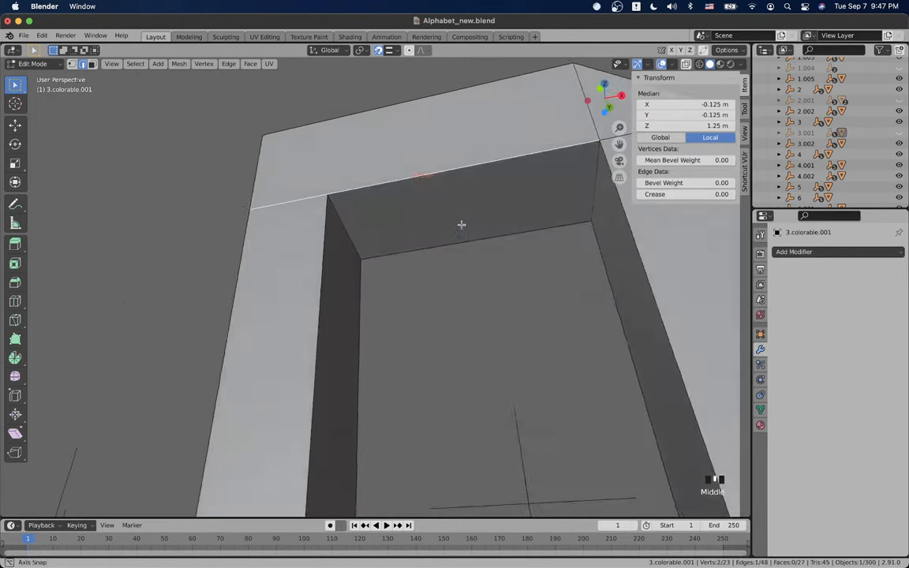
Step: Nudge an edge up, delete two unwanted edges under the top bar, and inspect the corner
key(g)
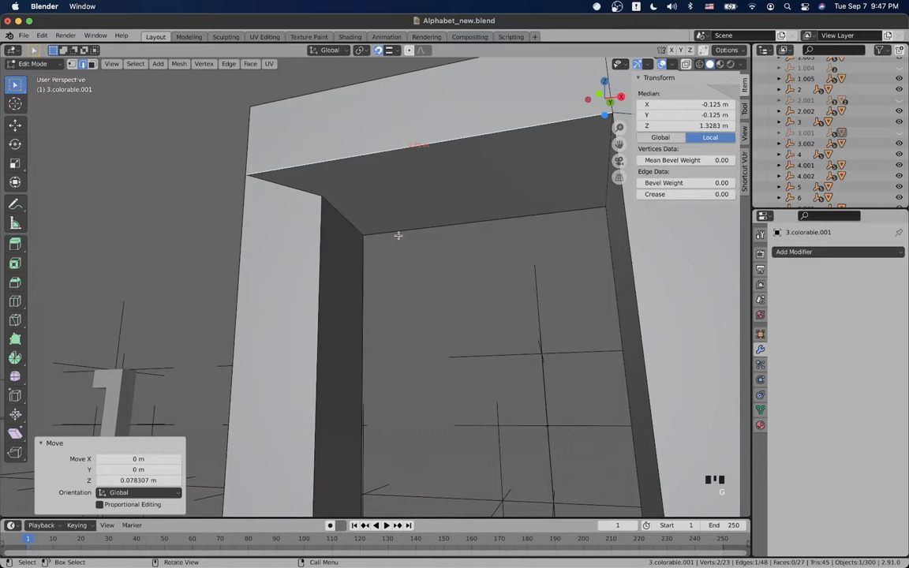
key(x)
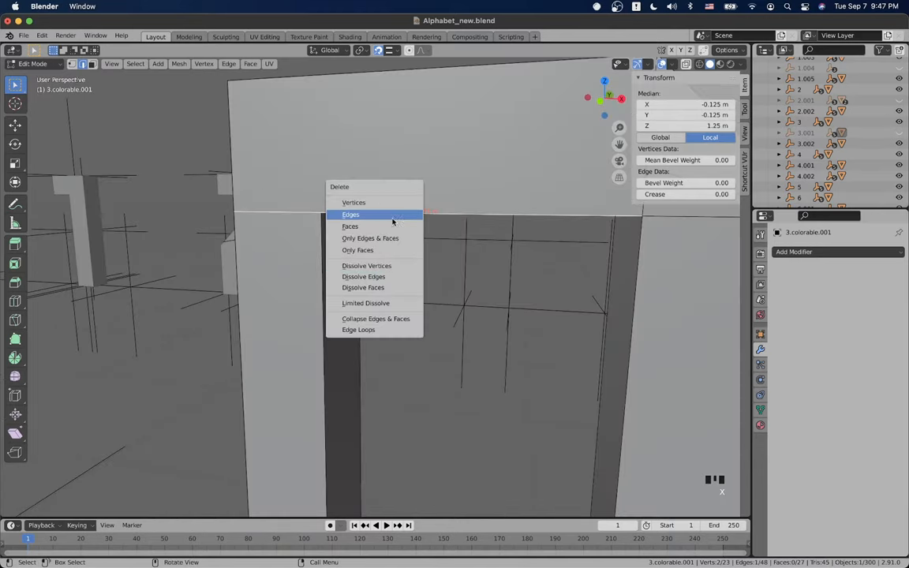
click(351, 214)
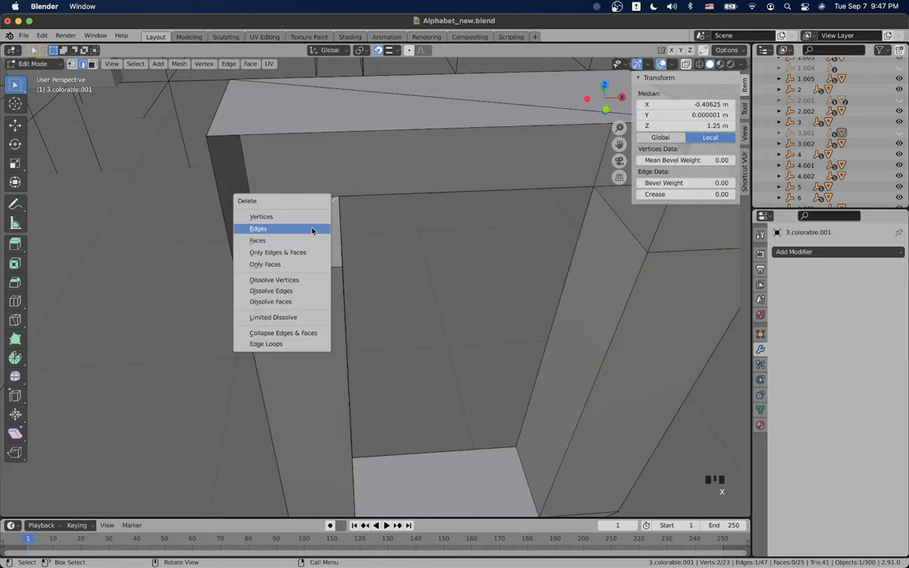
click(258, 228)
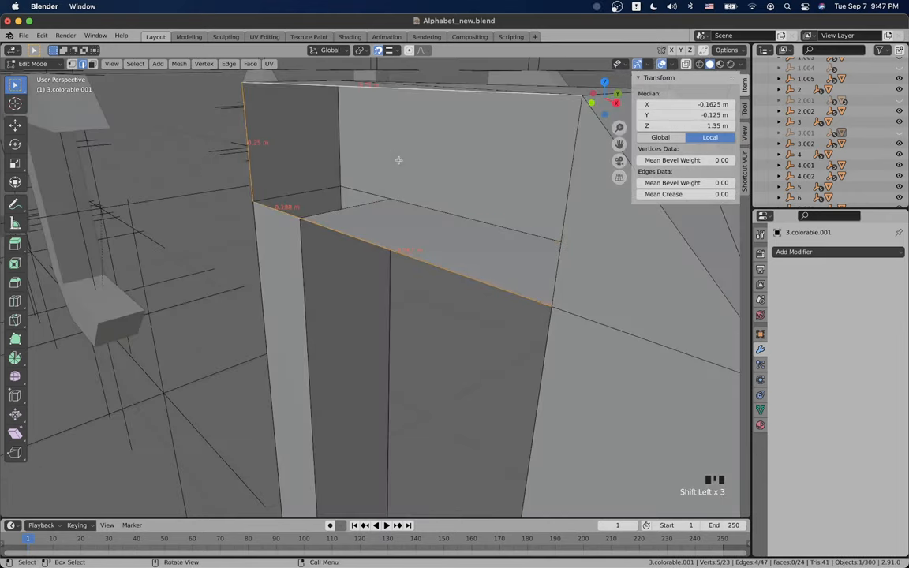
scroll(down, 3)
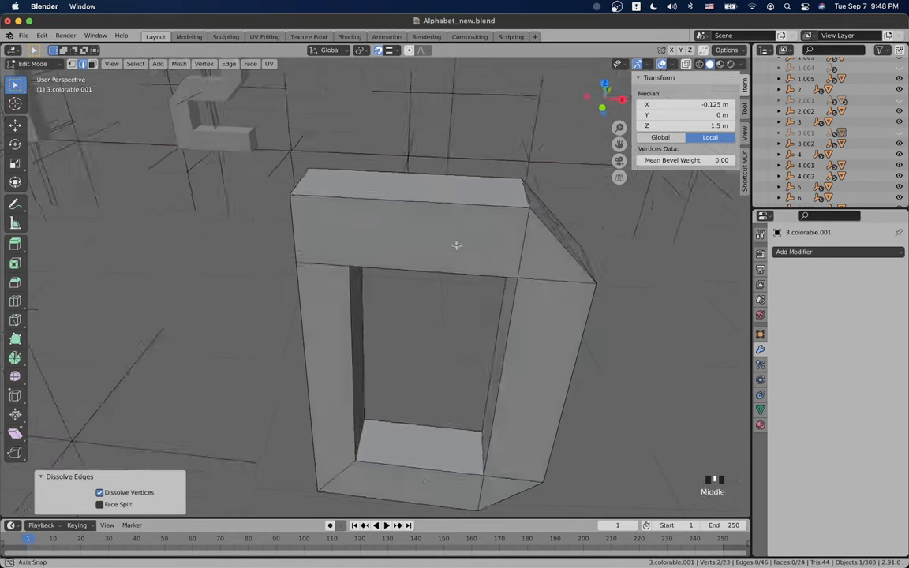
drag(456, 246, 320, 240)
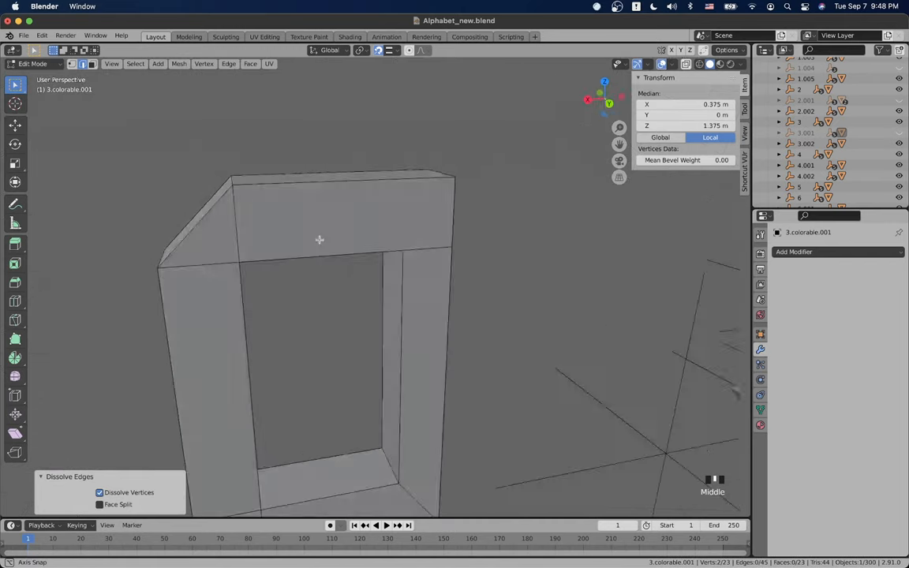
drag(319, 240, 341, 183)
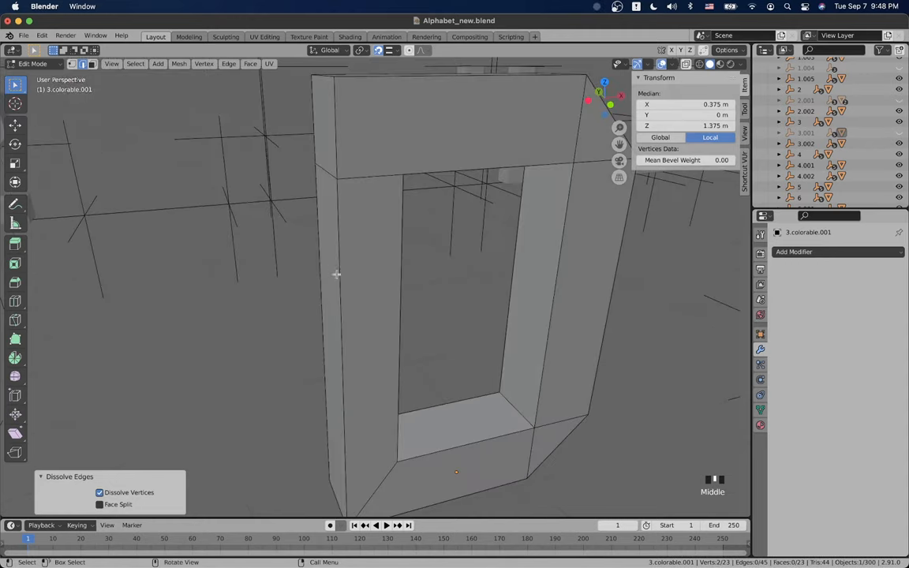
Step: From front view, confirm moving the D's left side 0.1875 m inward along X
scroll(down, 3)
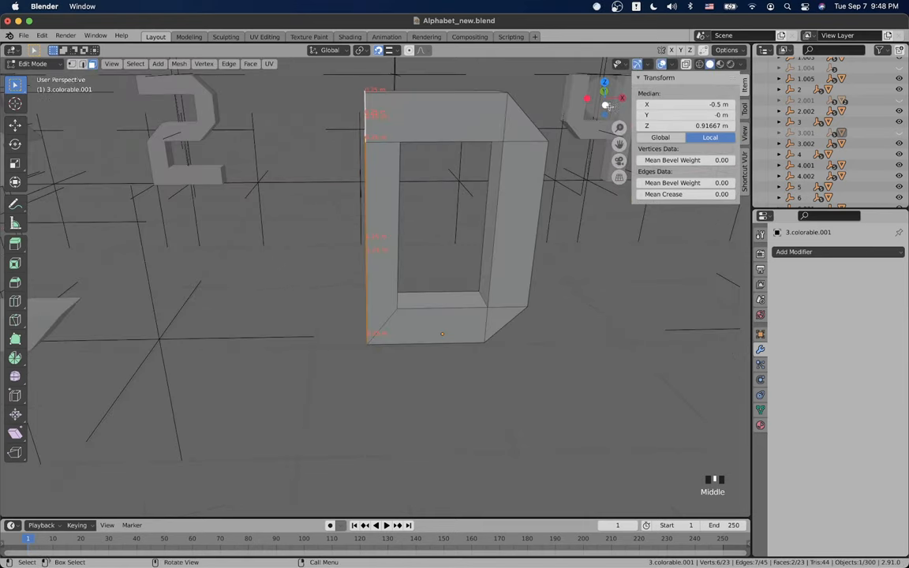
key(1)
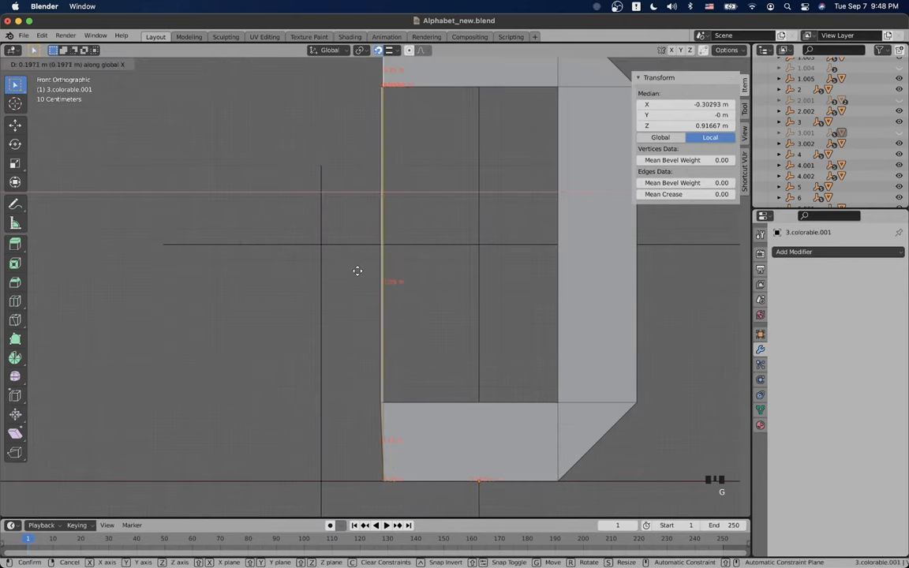
click(358, 271)
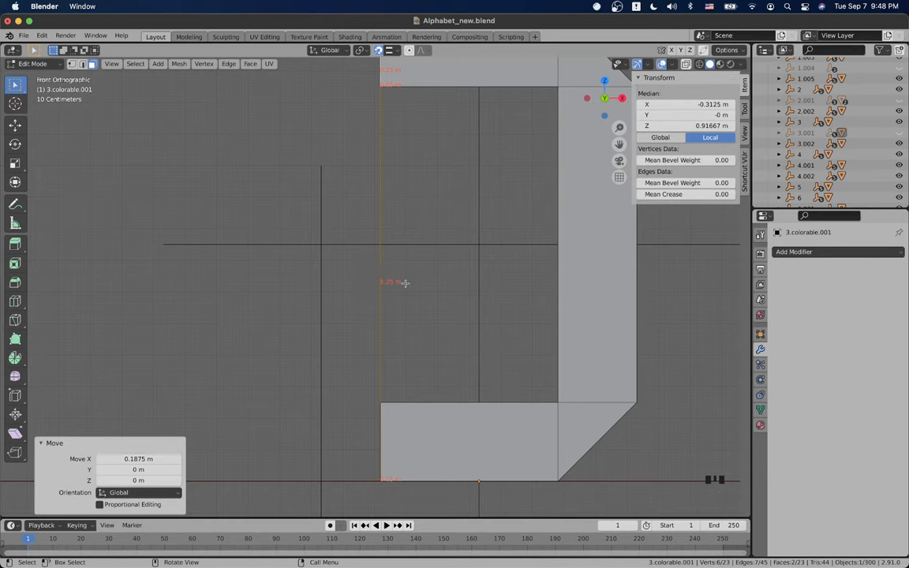
mouse_move(286, 279)
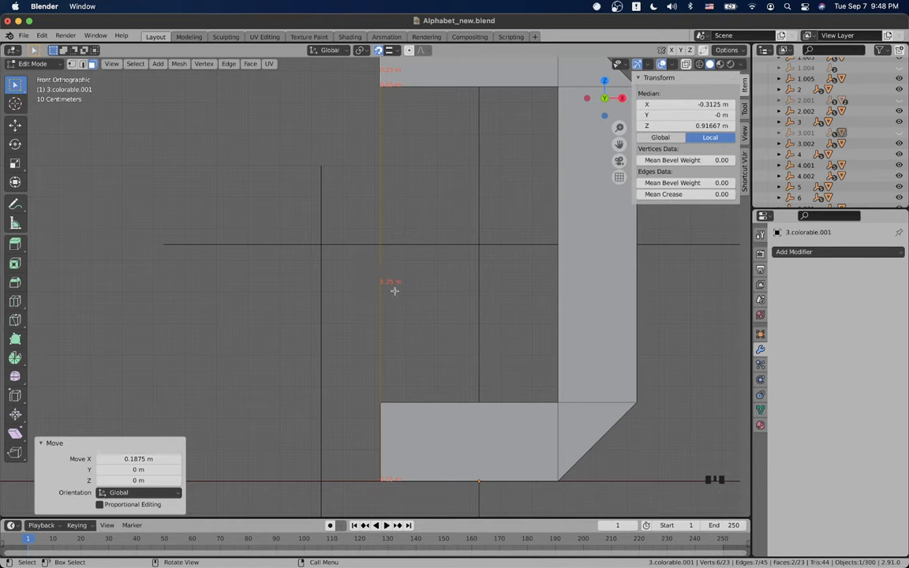
mouse_move(348, 273)
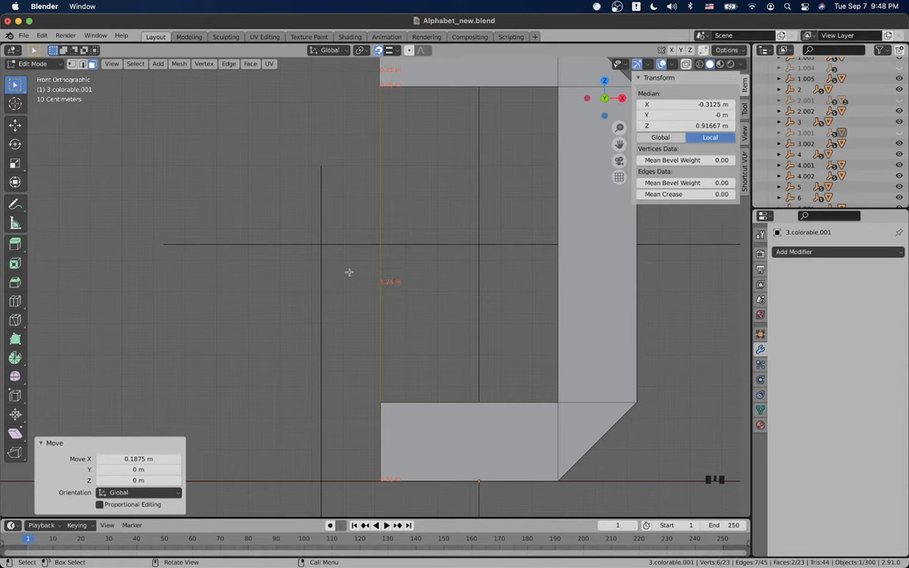
key(g)
text(-.25)
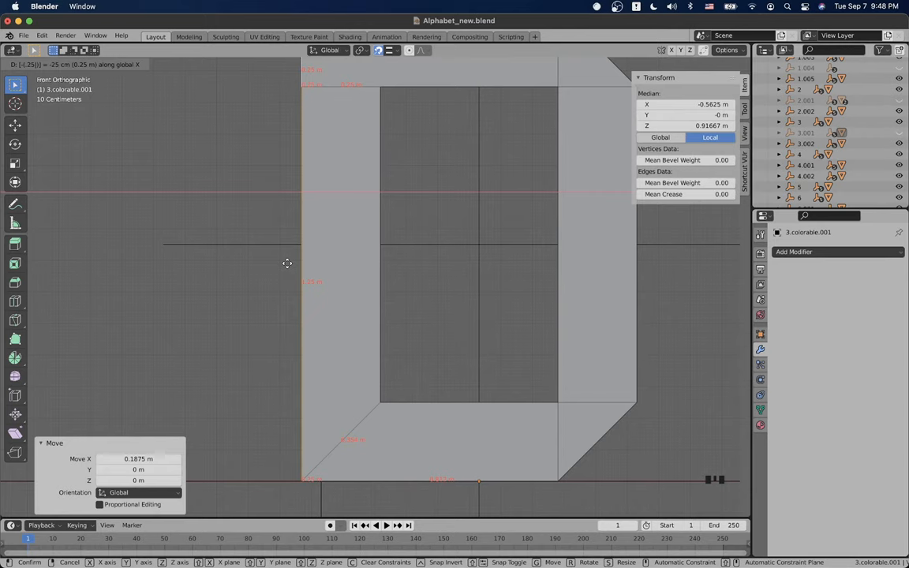
scroll(down, 3)
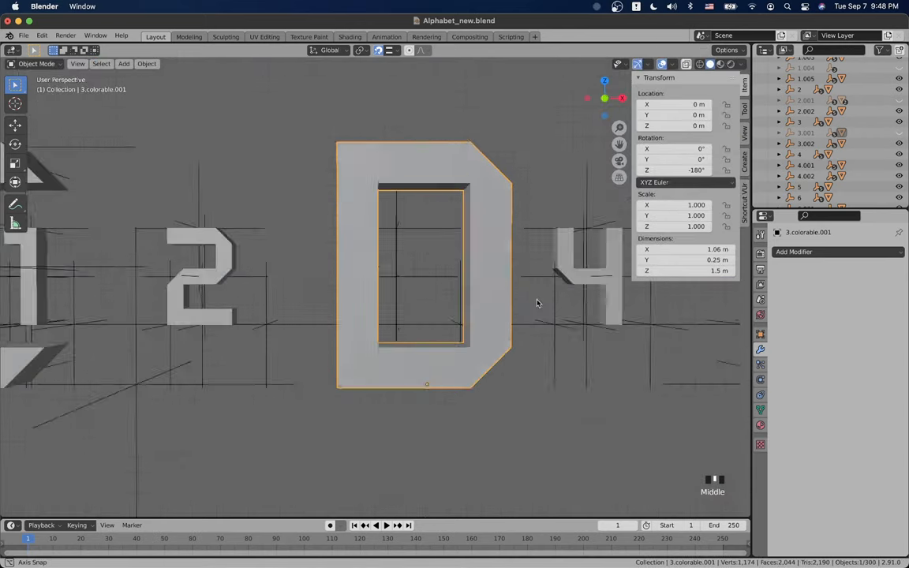
Step: Enter Edit Mode on the Q letter and orbit around its mesh
scroll(down, 3)
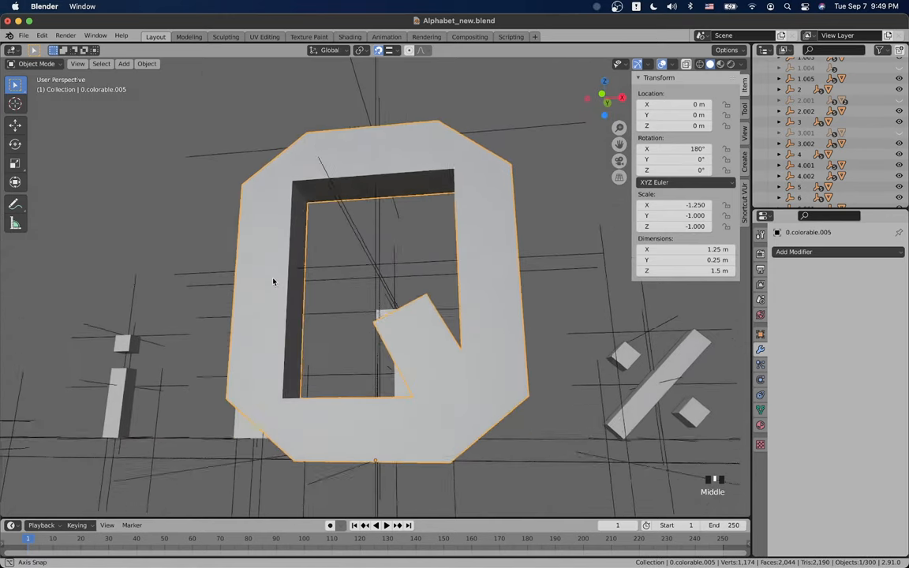
key(Tab)
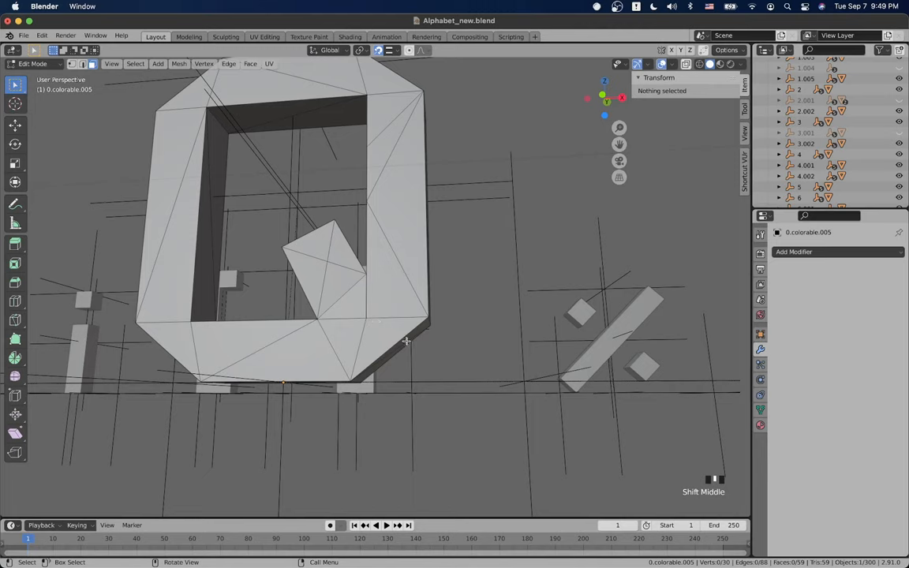
mouse_move(415, 366)
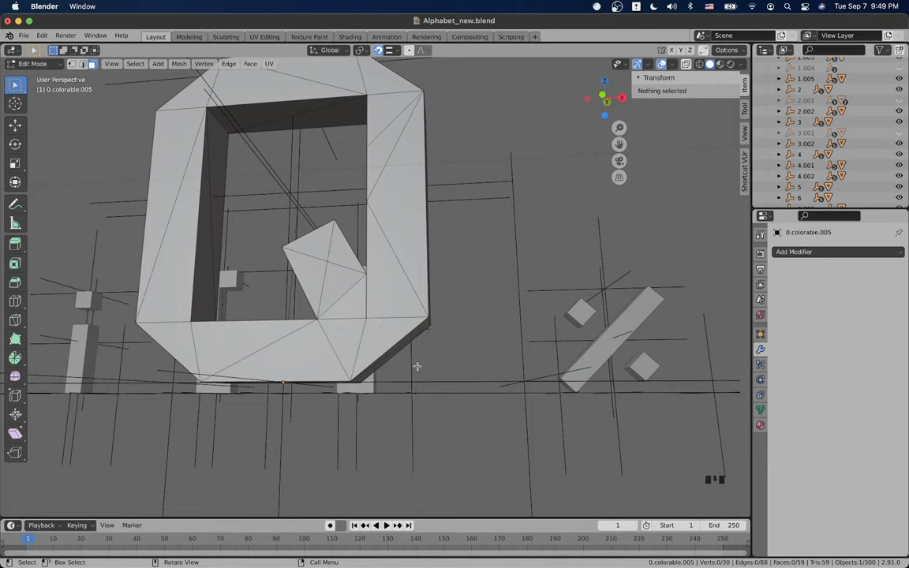
mouse_move(429, 385)
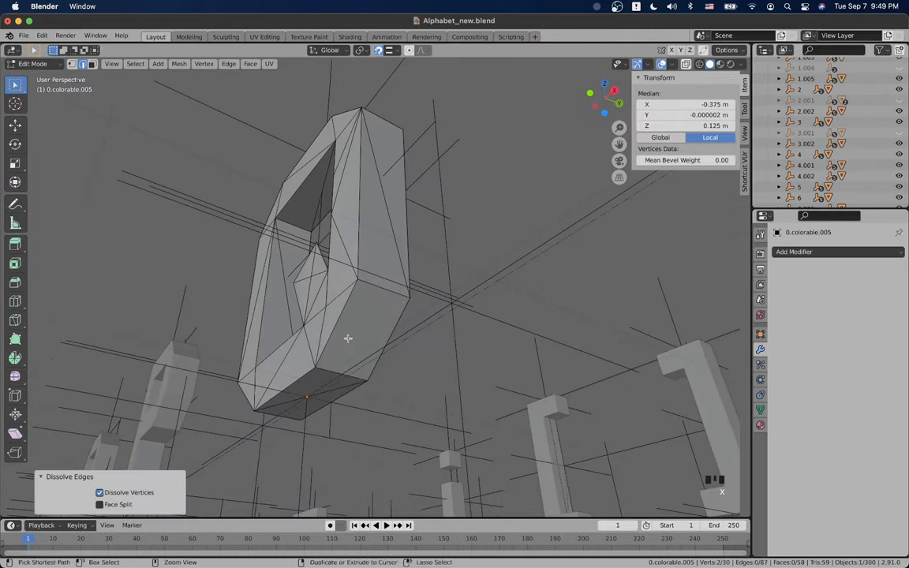
drag(347, 339, 418, 243)
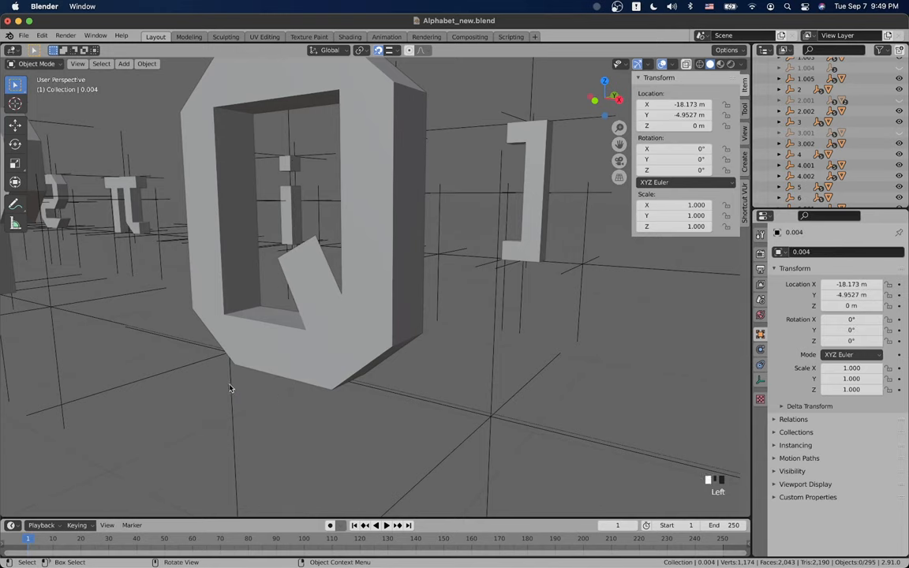
Step: Dissolve three sets of stray diagonal edges around the O ring, then view its bottom
key(Tab)
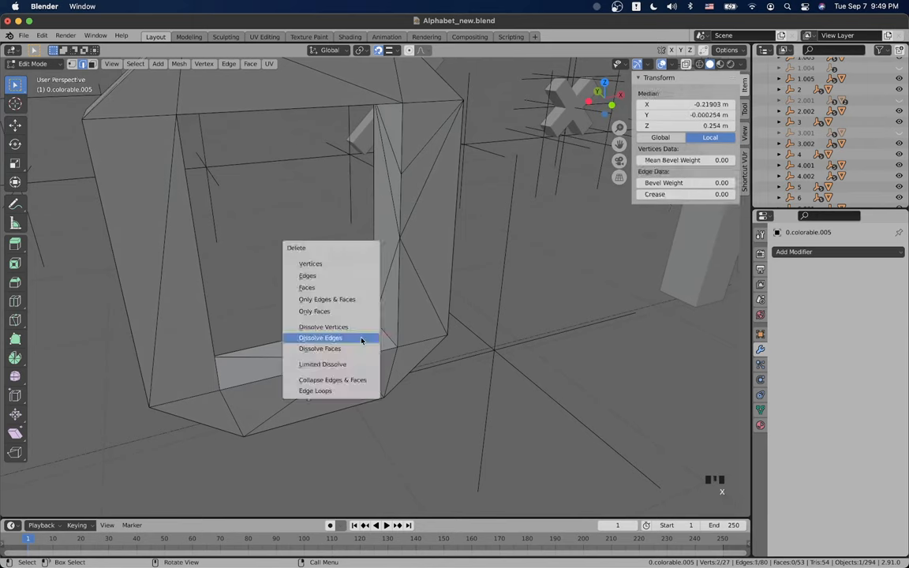
click(321, 338)
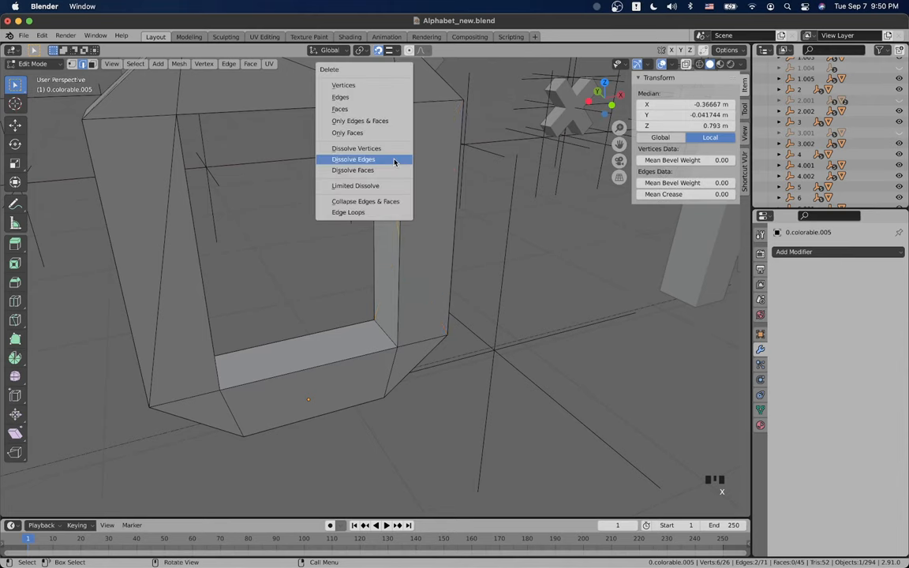
click(354, 159)
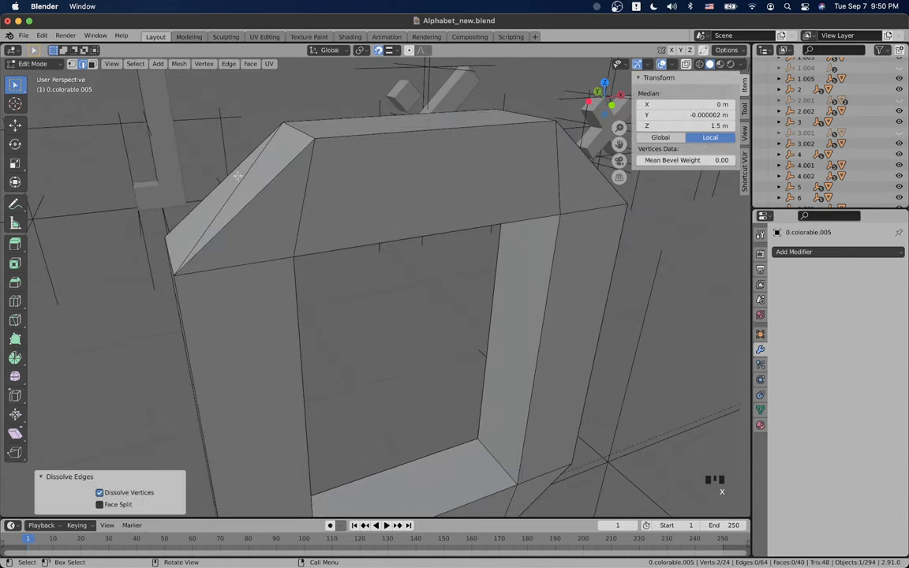
scroll(down, 3)
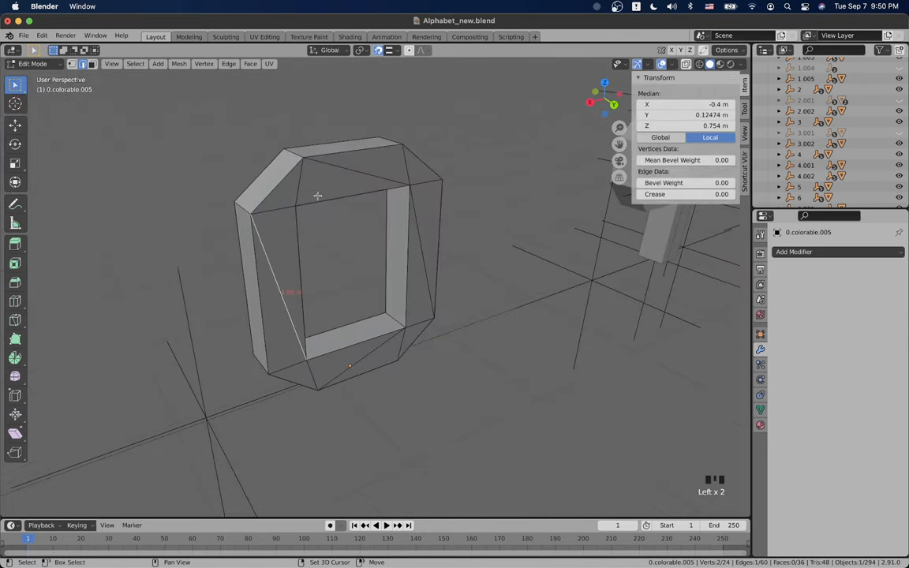
key(x)
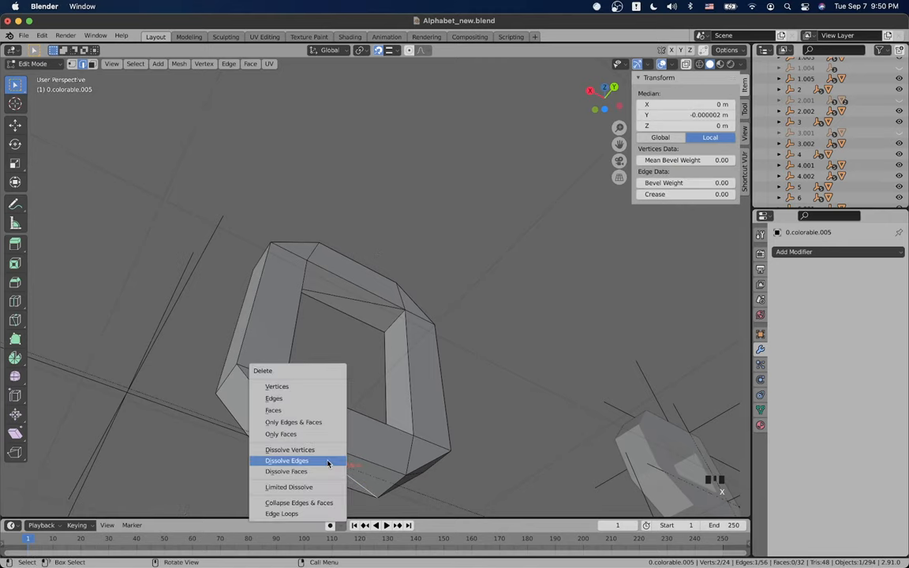
click(288, 461)
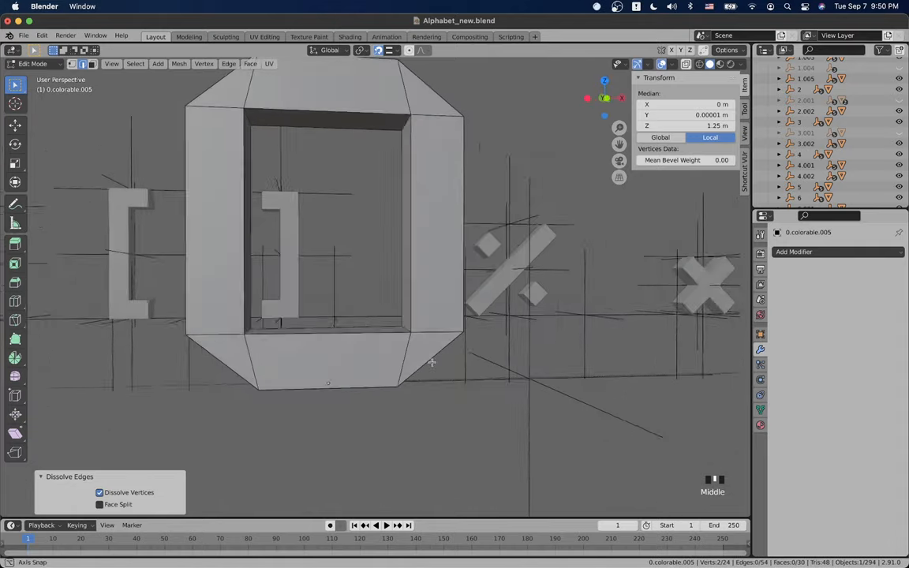
drag(431, 363, 403, 331)
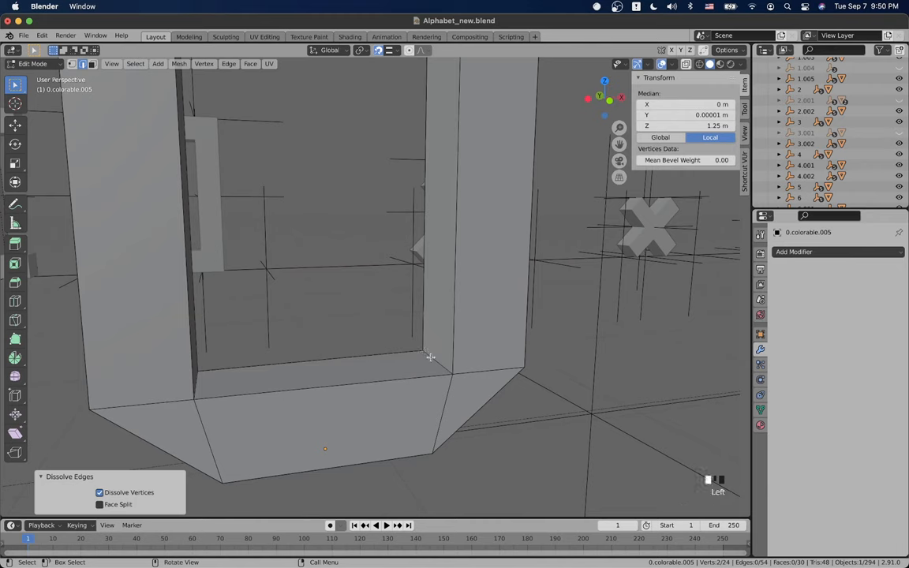
scroll(down, 3)
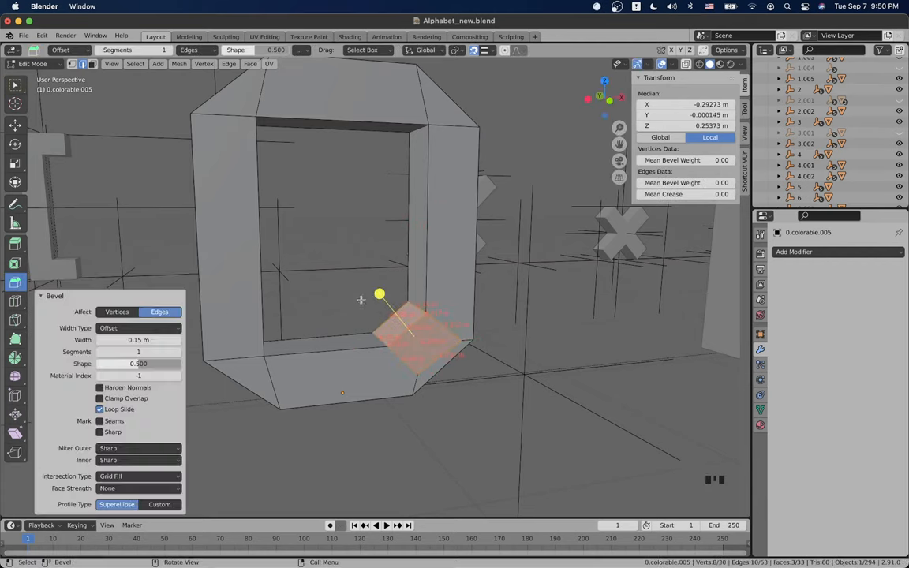
Step: Bevel the O's inner bottom-right corner edge by 0.15 m
drag(395, 299, 375, 284)
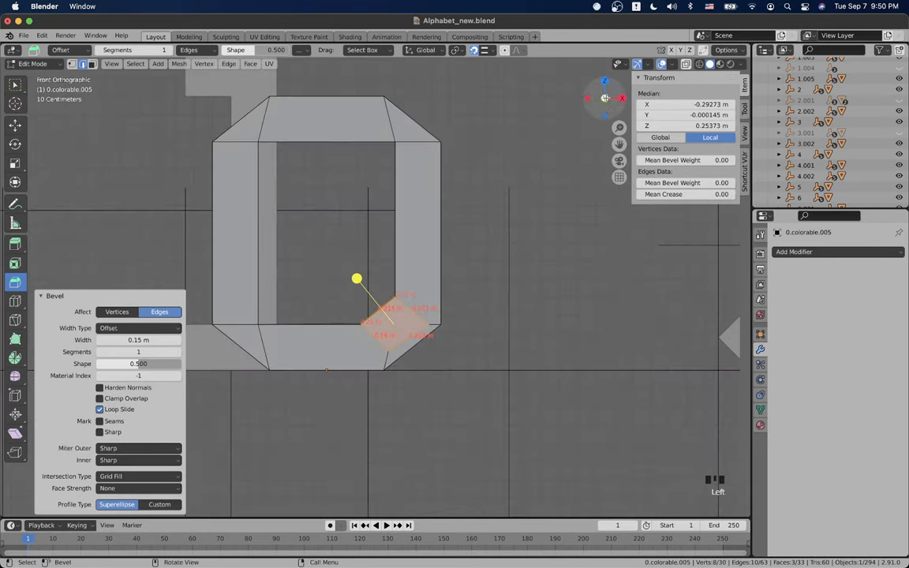
scroll(up, 3)
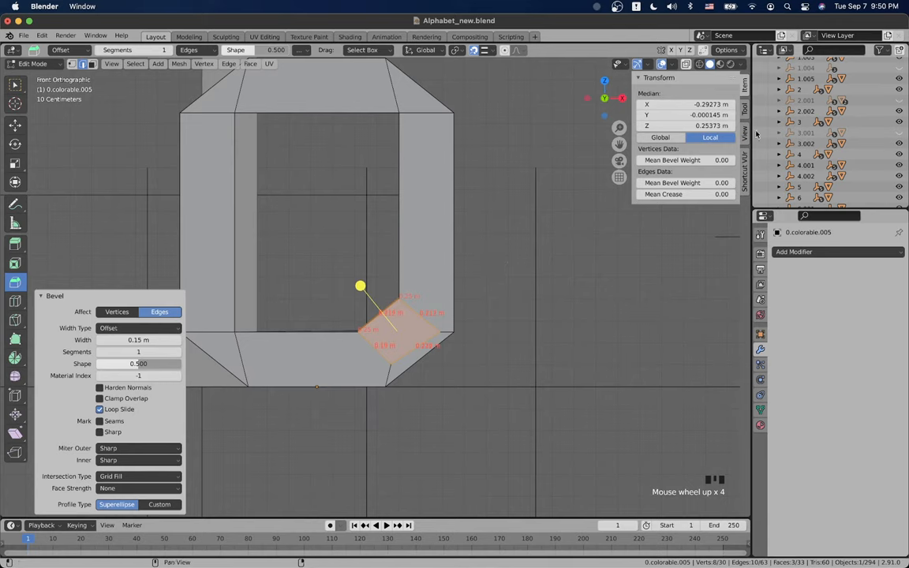
mouse_move(295, 356)
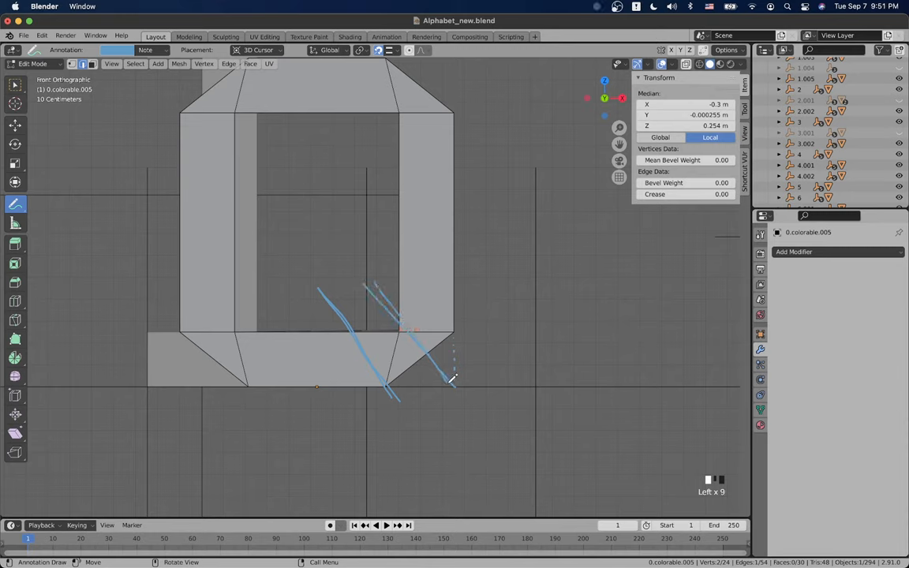
Step: Sketch a tail guide line and confirm the reworked bevel across the lower corner
drag(454, 379, 374, 276)
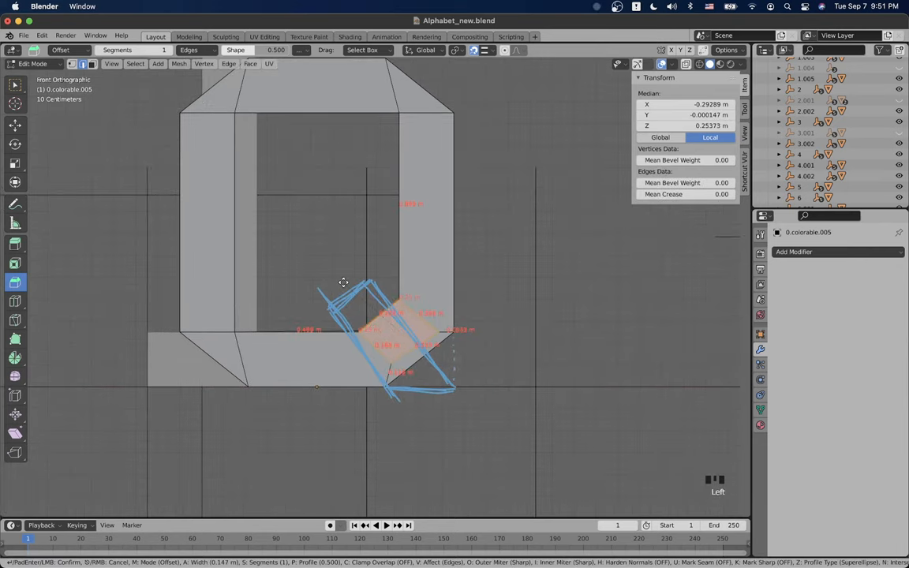
click(343, 281)
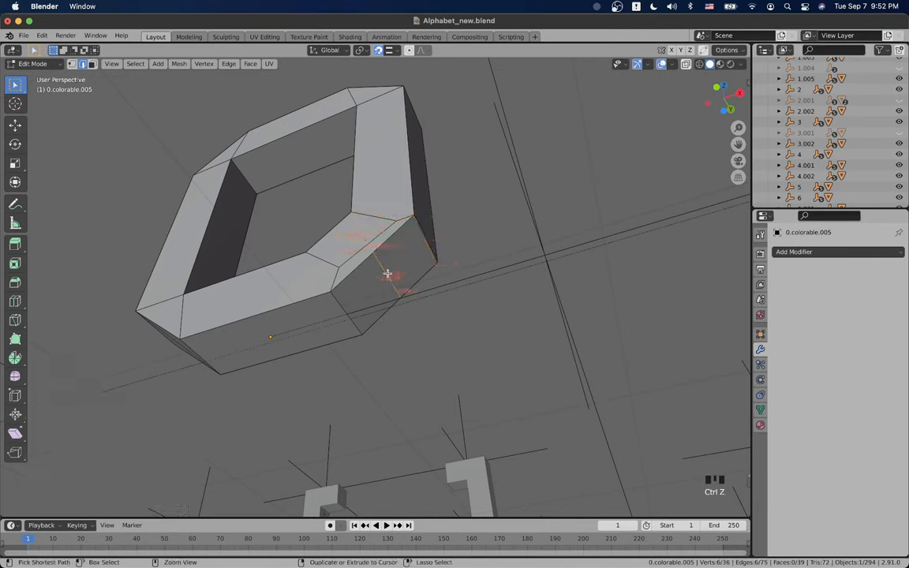
Step: Set the pivot point to 3D Cursor and push the bevelled corner outward about 0.25 m
key(r)
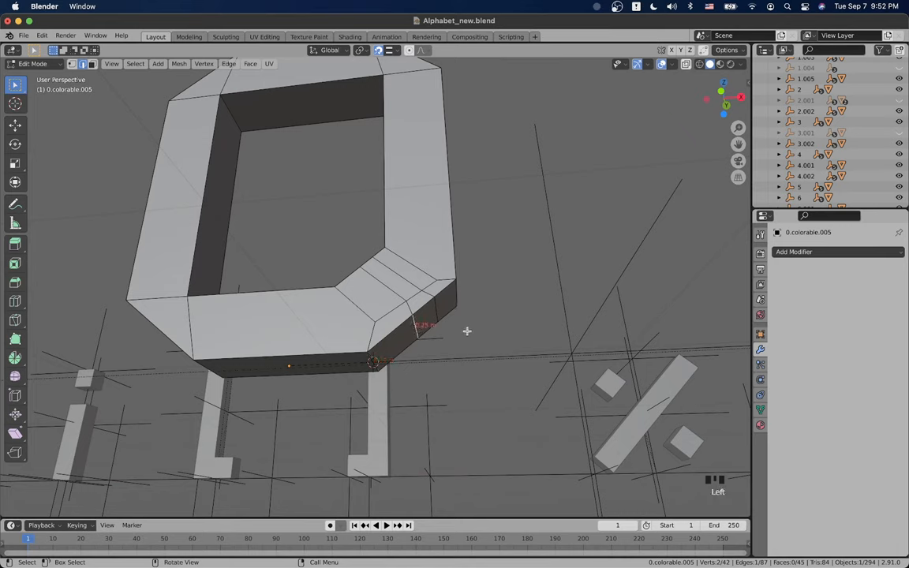
key(s)
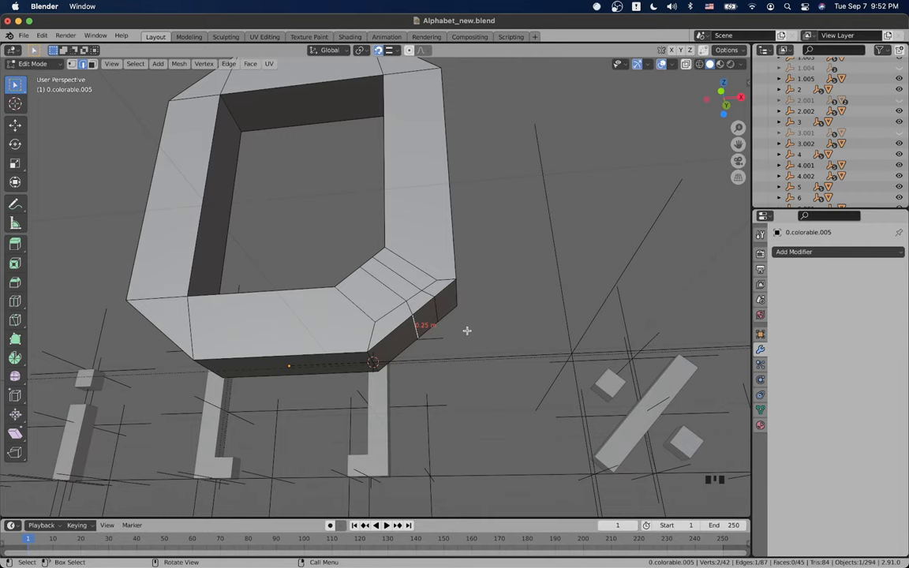
click(369, 50)
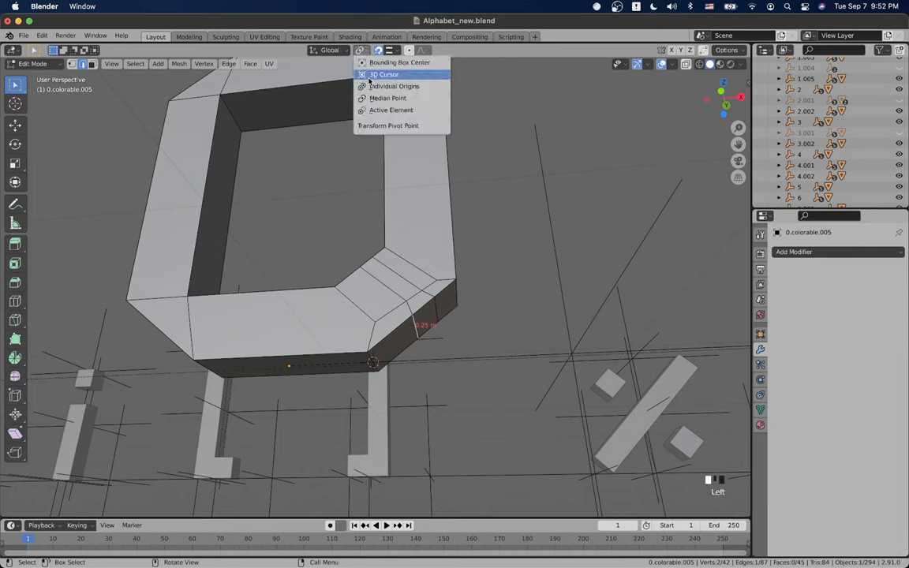
key(s)
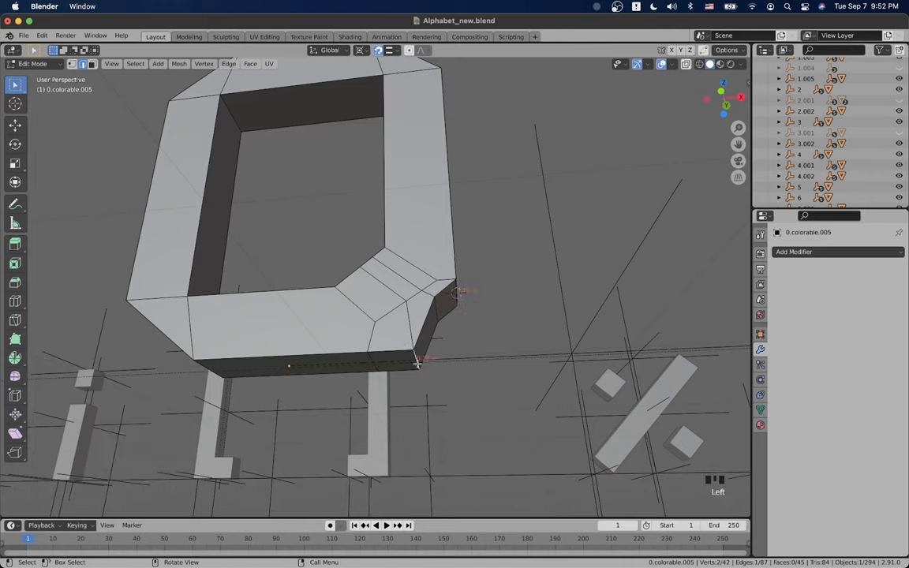
key(s)
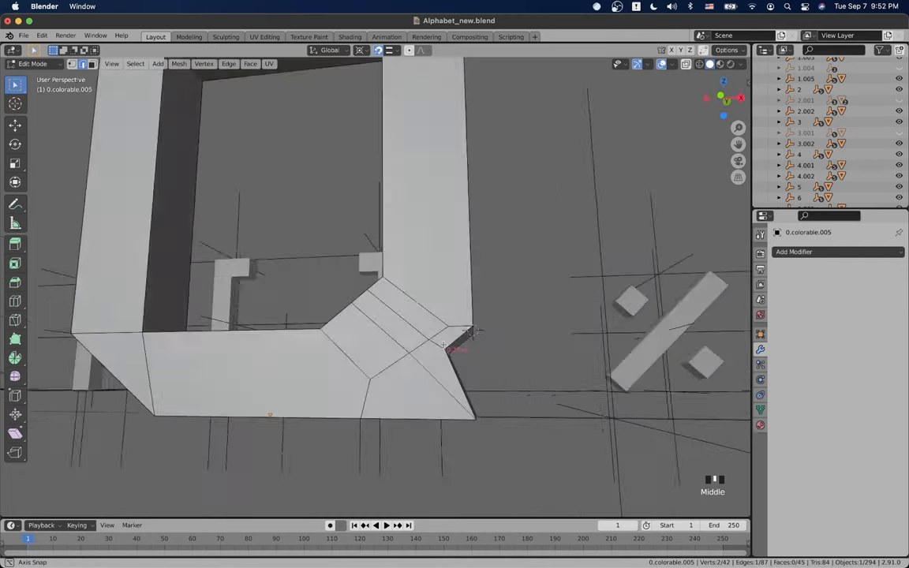
key(shift+s)
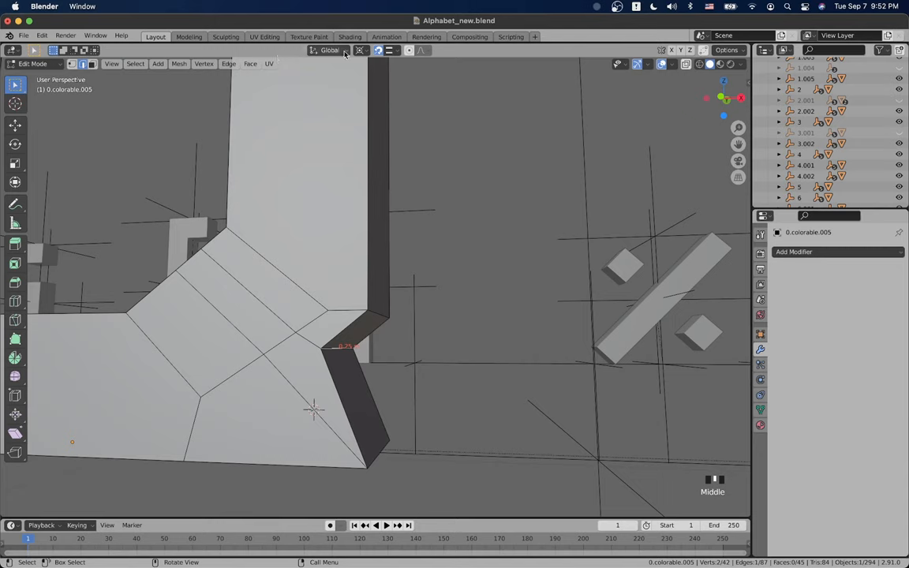
Step: Set the transform orientation to Normal
click(331, 51)
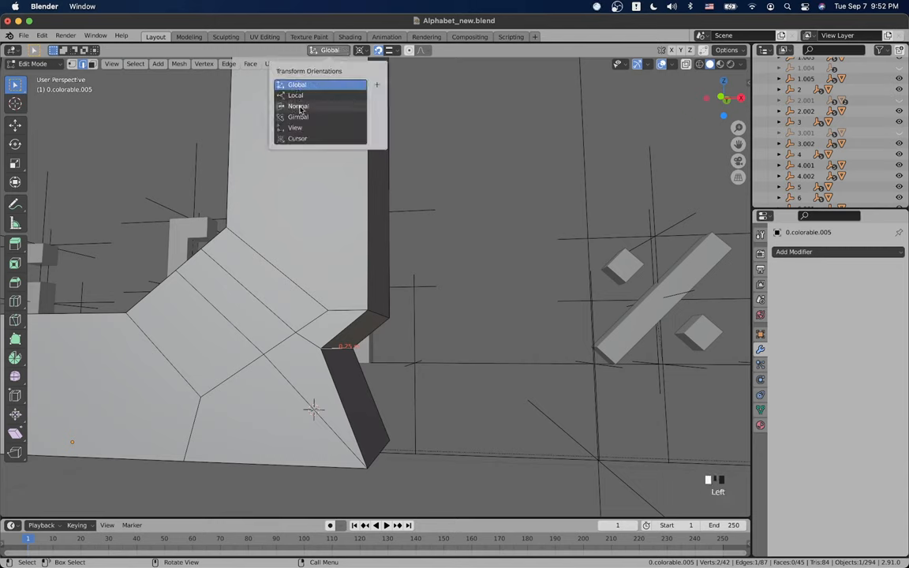
click(298, 105)
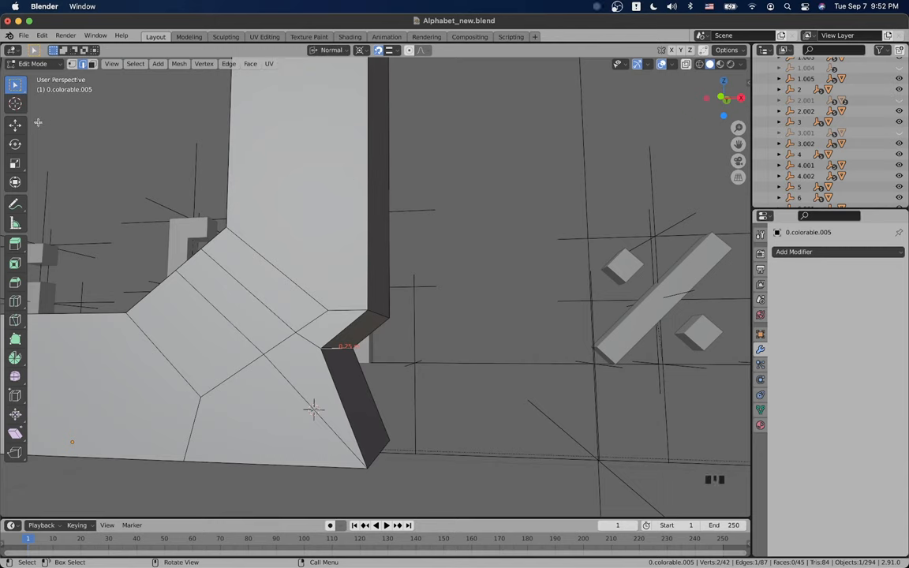
click(361, 50)
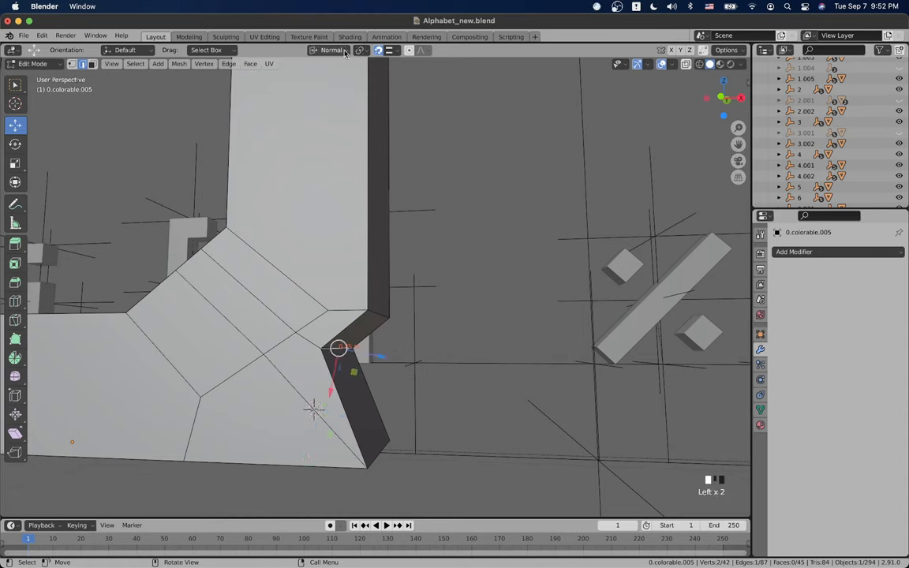
click(331, 51)
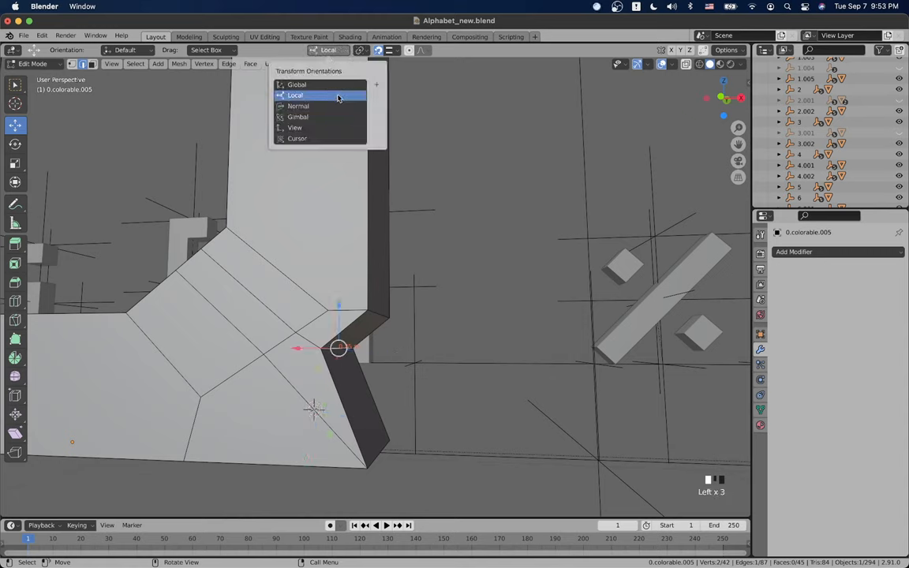
click(298, 106)
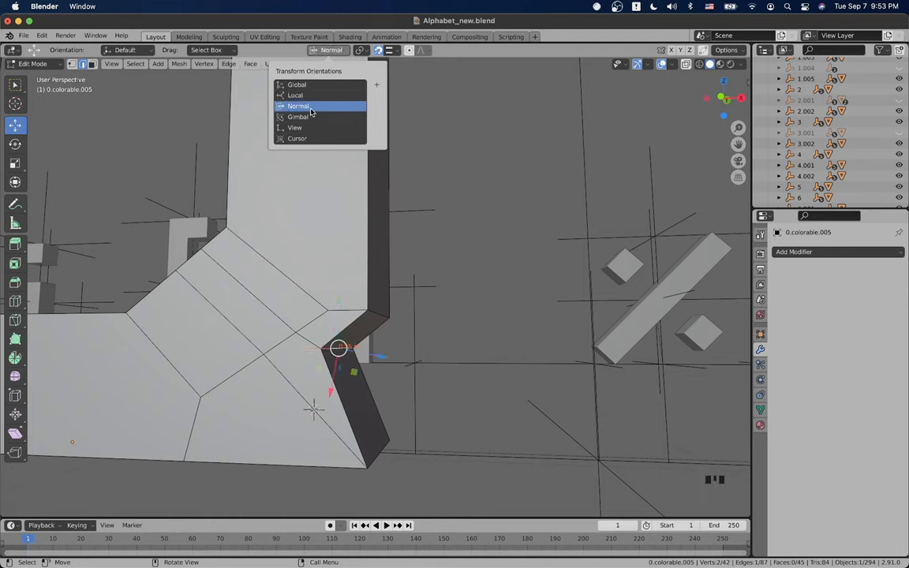
click(297, 116)
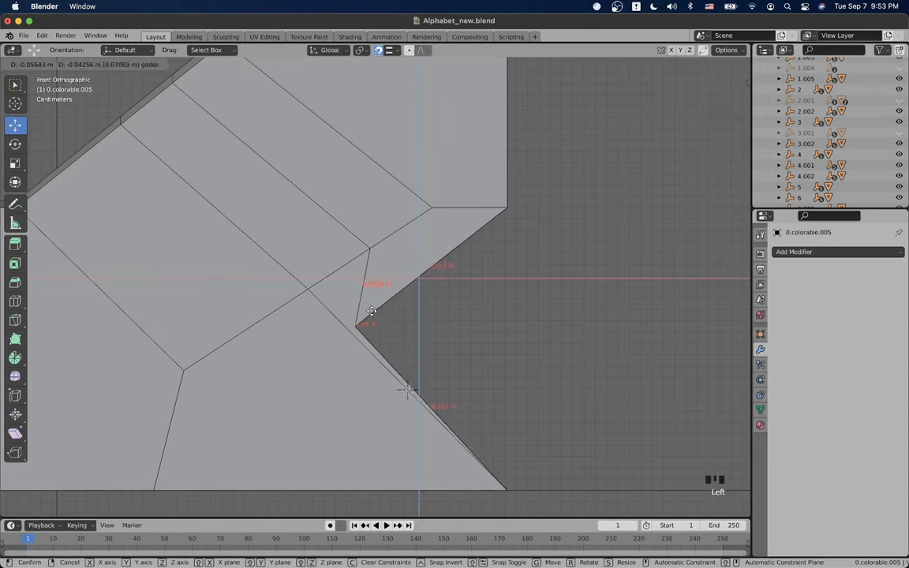
Step: Snap the corner vertex onto the diagonal edge and dissolve the leftover inner edges
drag(371, 311, 365, 313)
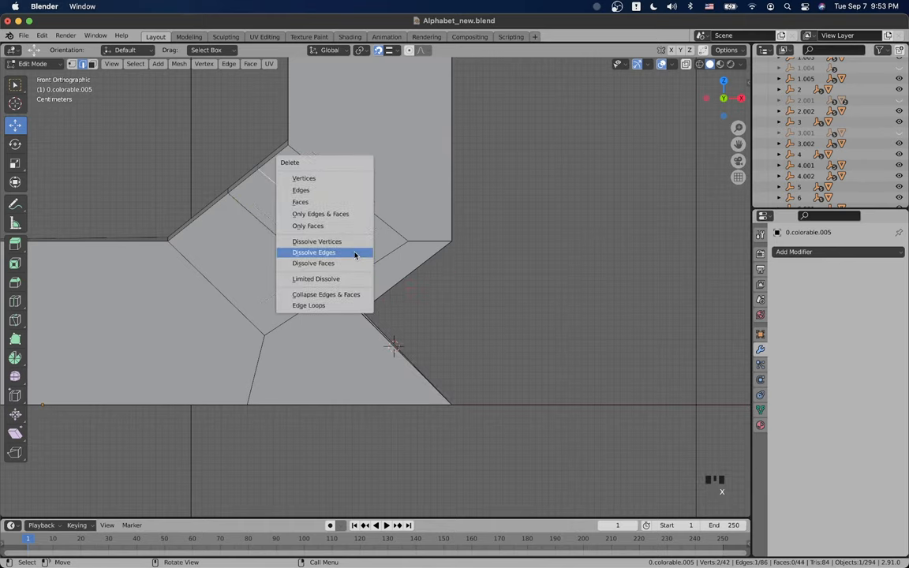
click(313, 252)
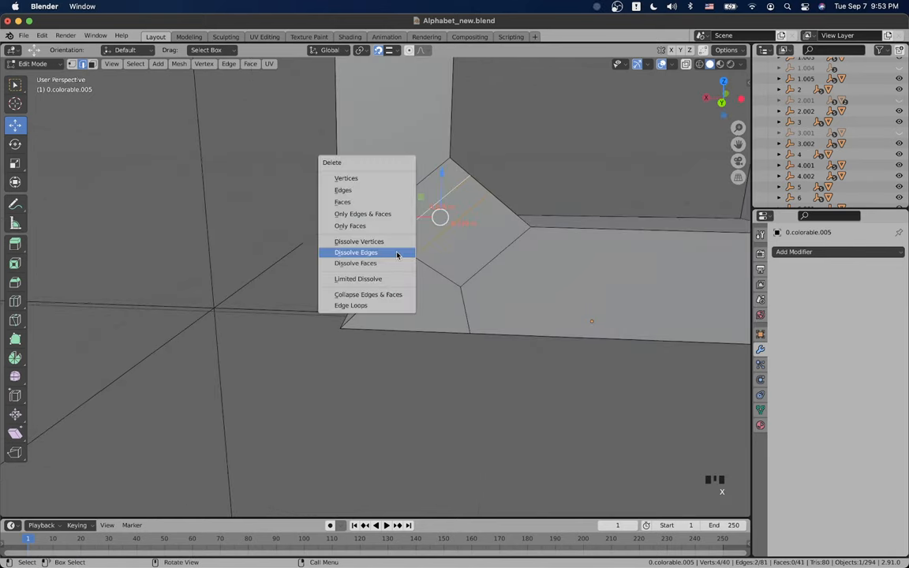
click(355, 252)
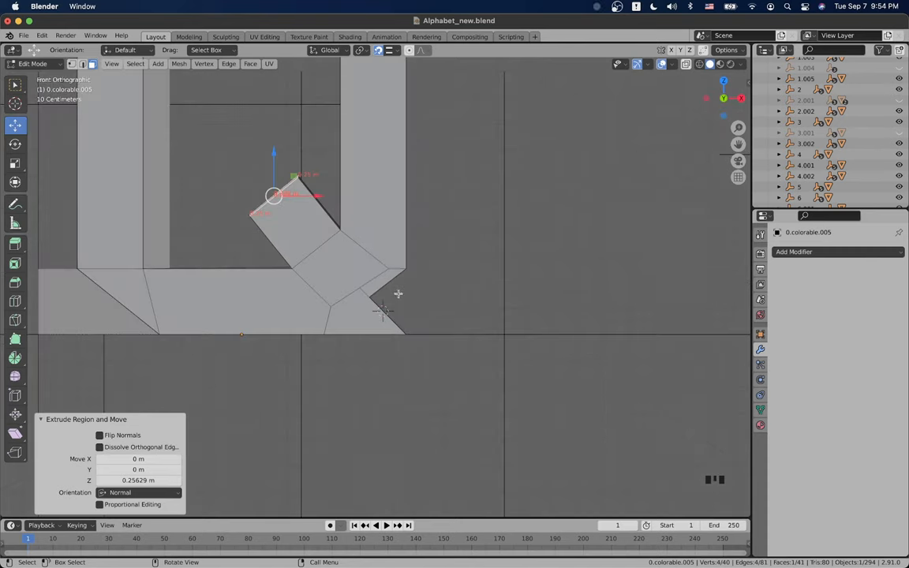
mouse_move(404, 330)
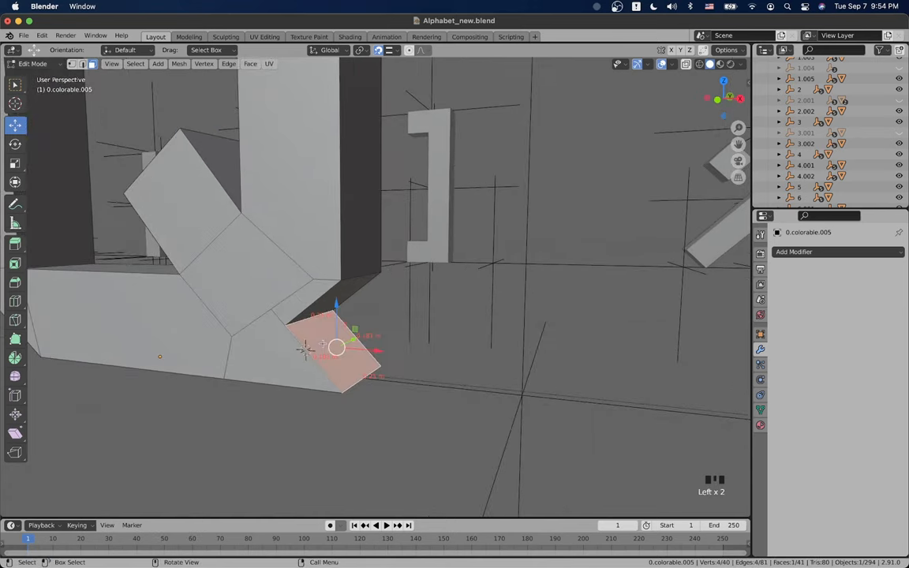
Step: Duplicate the O and shift the copy about 6.78 m along X
scroll(down, 3)
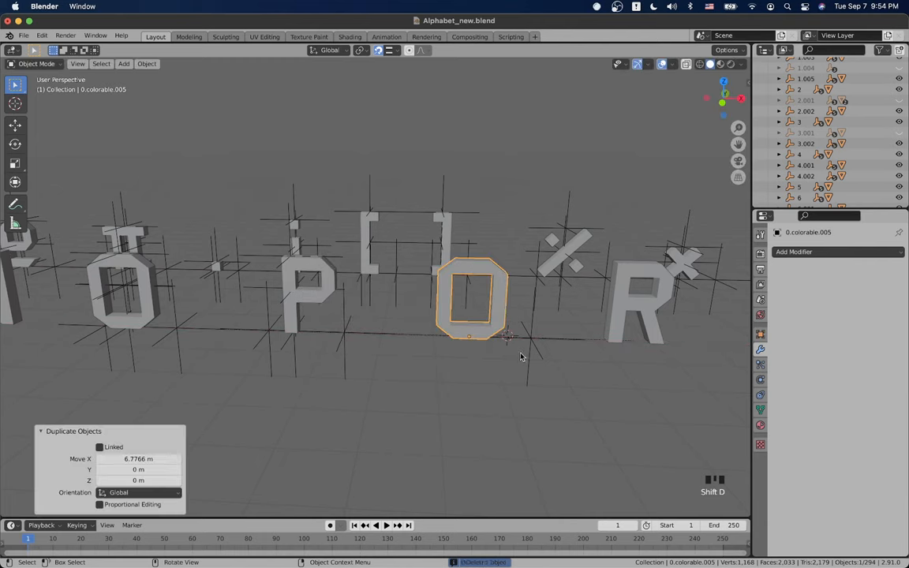
Step: Edit the duplicated O and move the slanted tail bar about 0.36 m right and down
key(Tab)
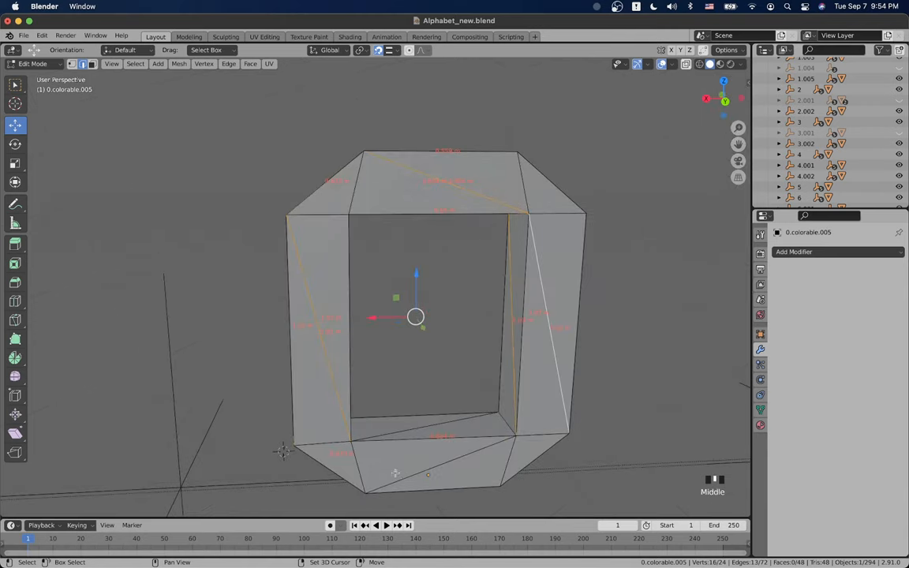
drag(415, 317, 401, 334)
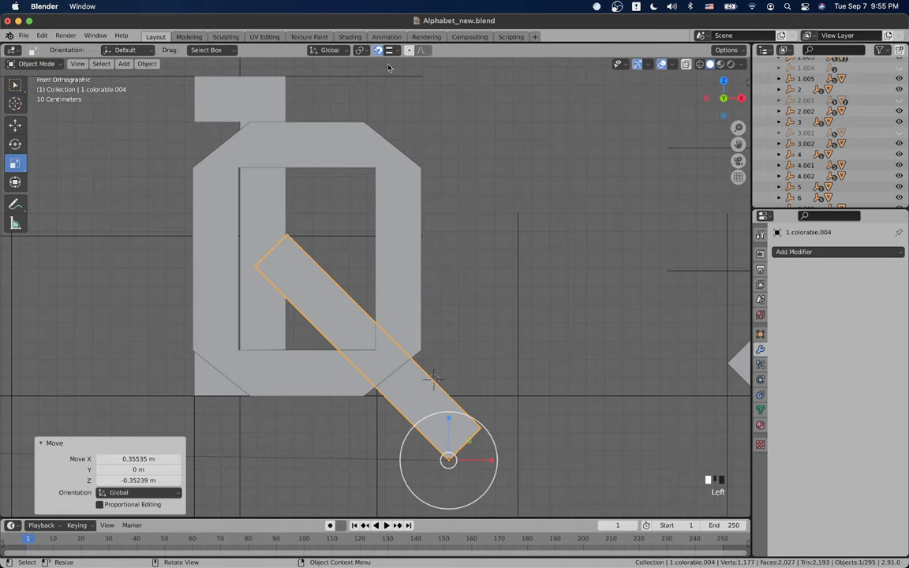
Step: With Local orientation, move the tail bar's origin to its geometry and scale it down
click(329, 51)
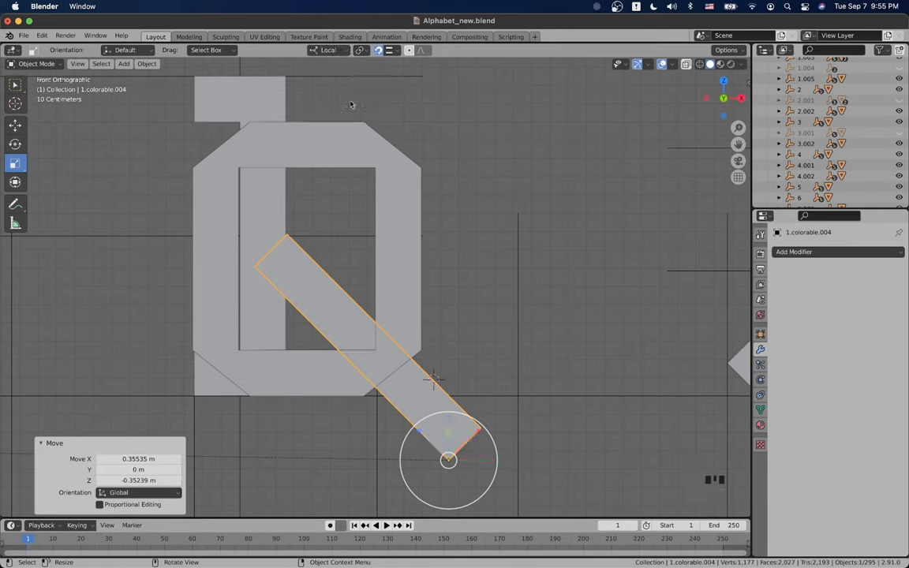
mouse_move(408, 456)
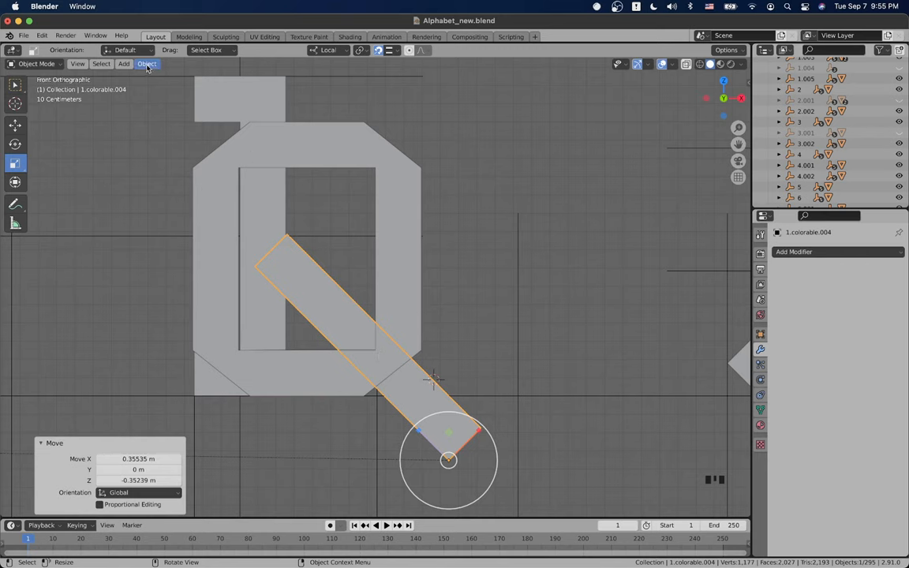
click(147, 64)
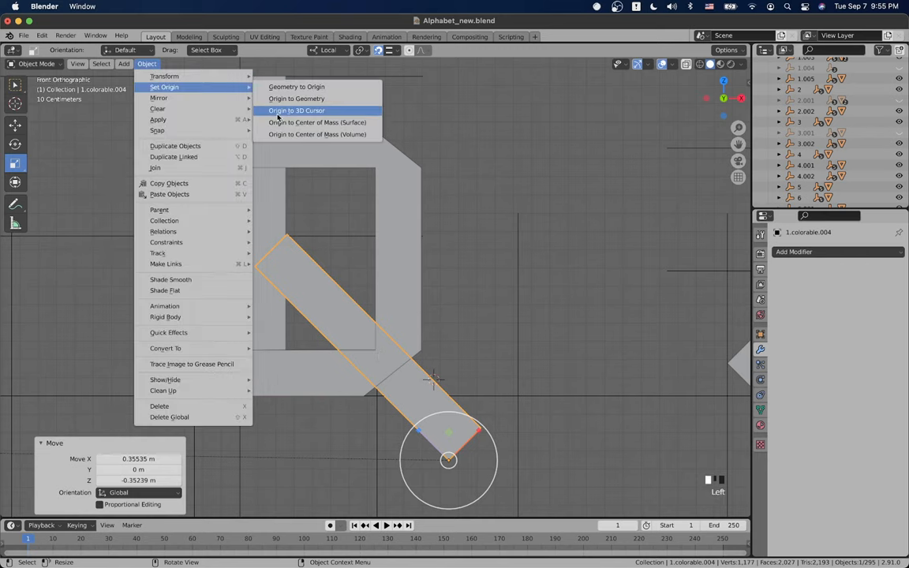
click(304, 98)
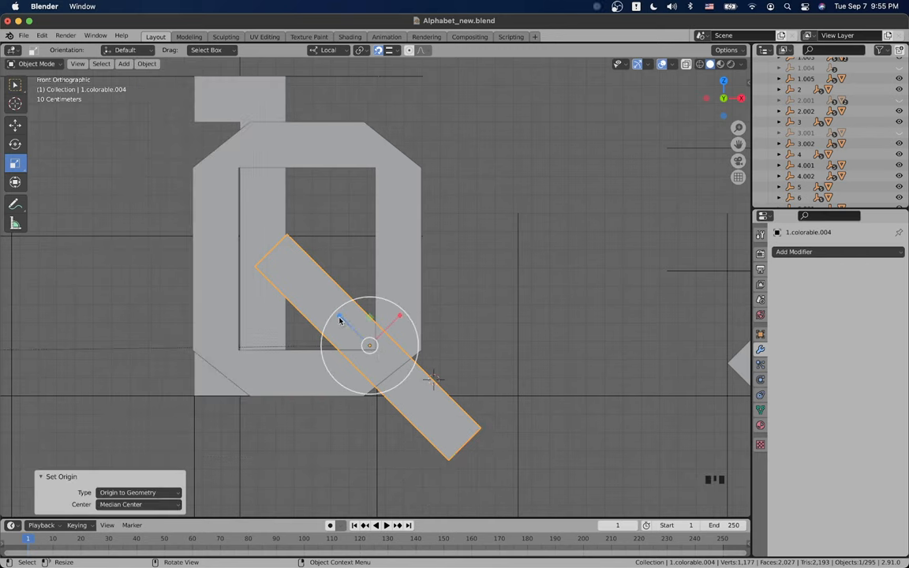
key(s)
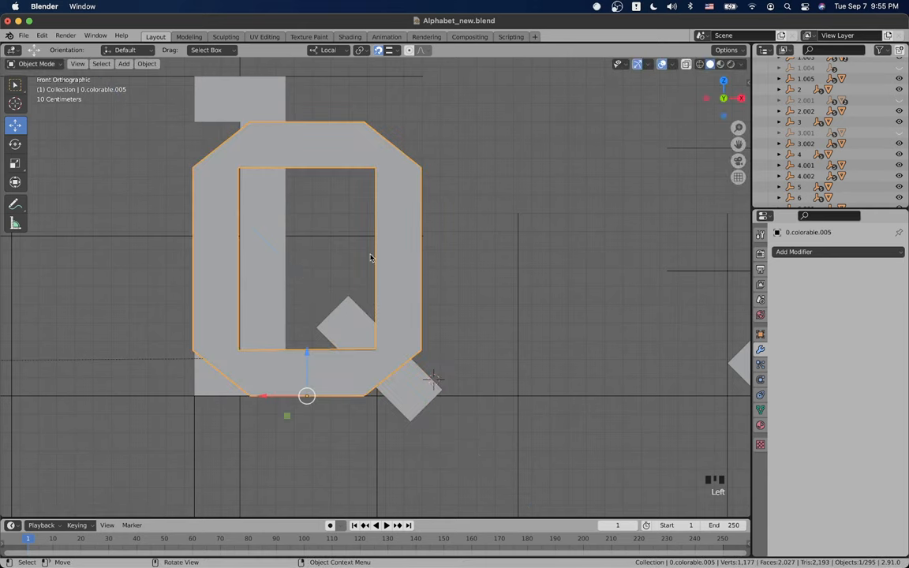
Step: Slide the tail bar into place, union it into the O with a Boolean modifier, and delete the bar
drag(371, 260, 383, 324)
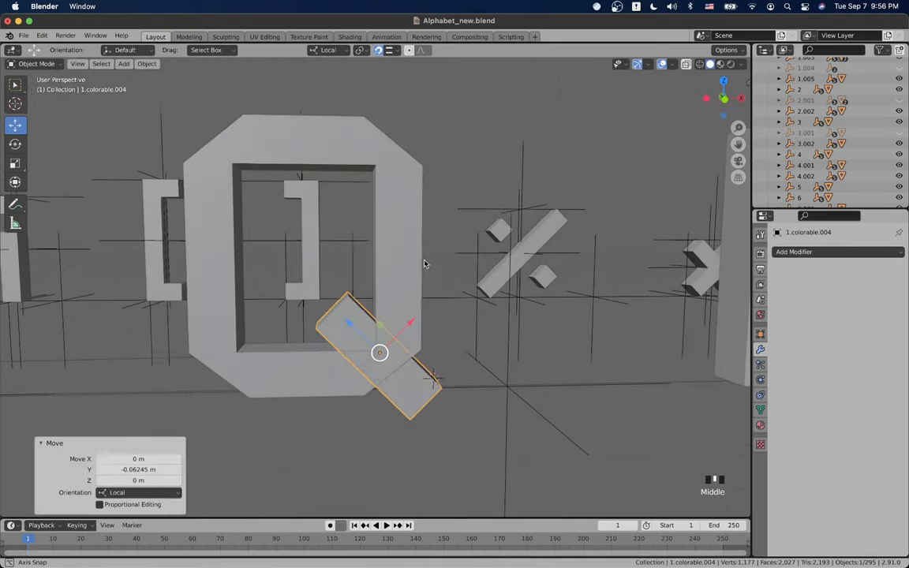
click(793, 251)
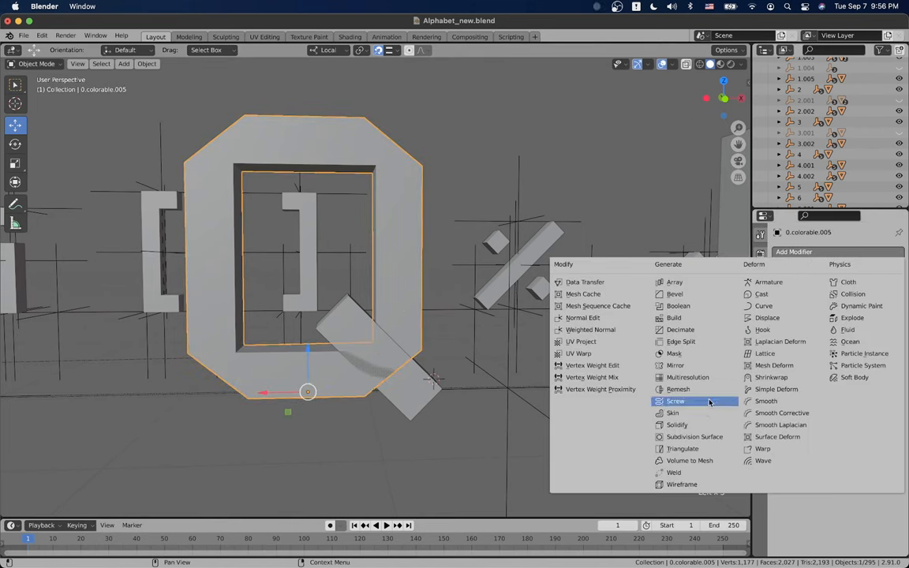
mouse_move(678, 306)
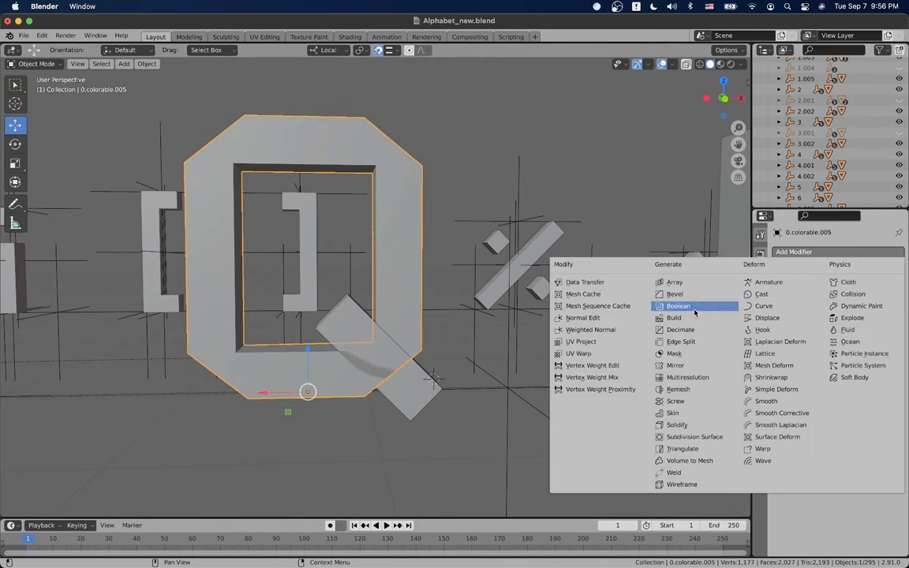
click(678, 306)
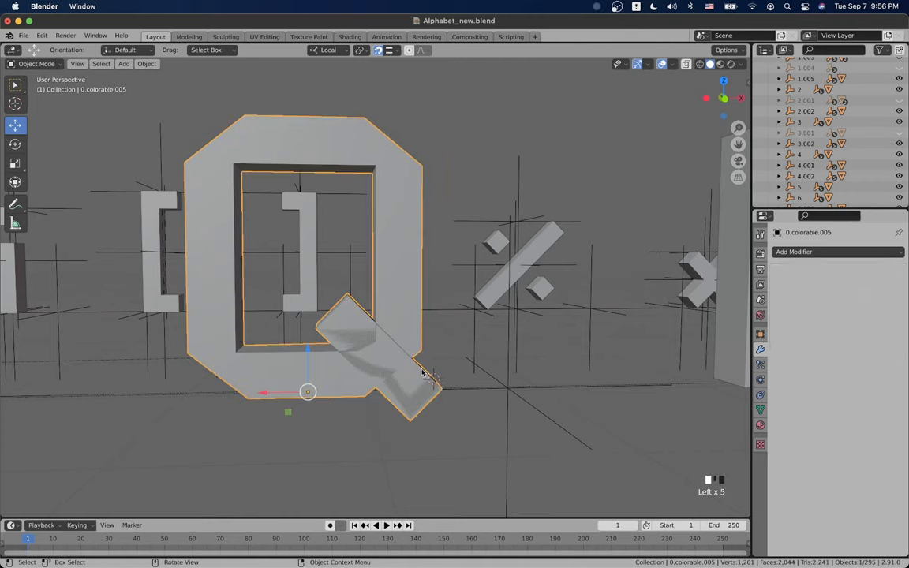
key(g)
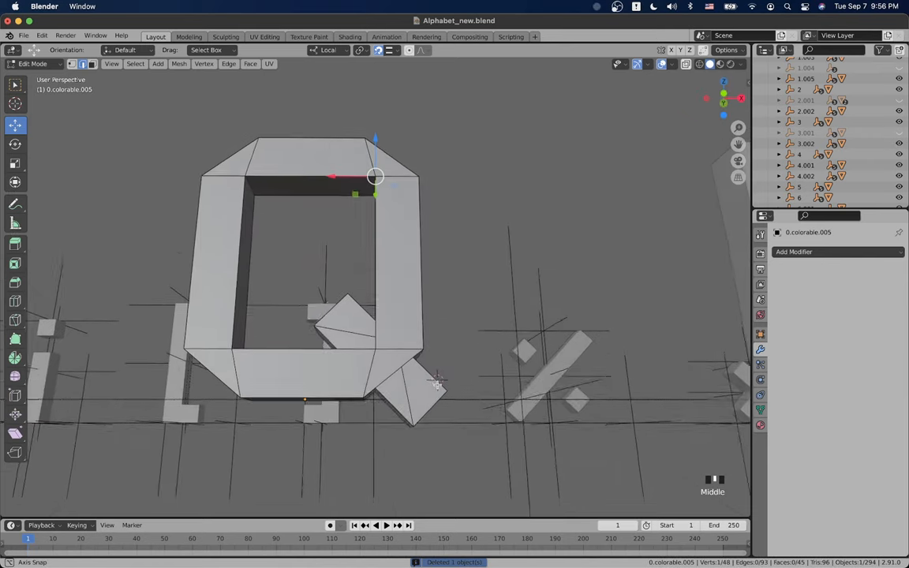
key(Tab)
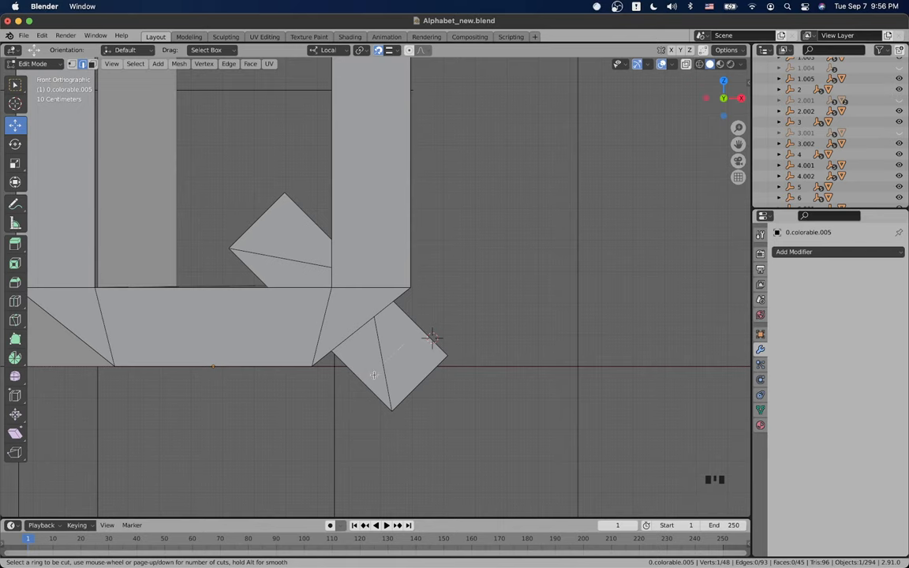
Step: Place a loop cut across the Q's tail where it meets the O body
click(374, 375)
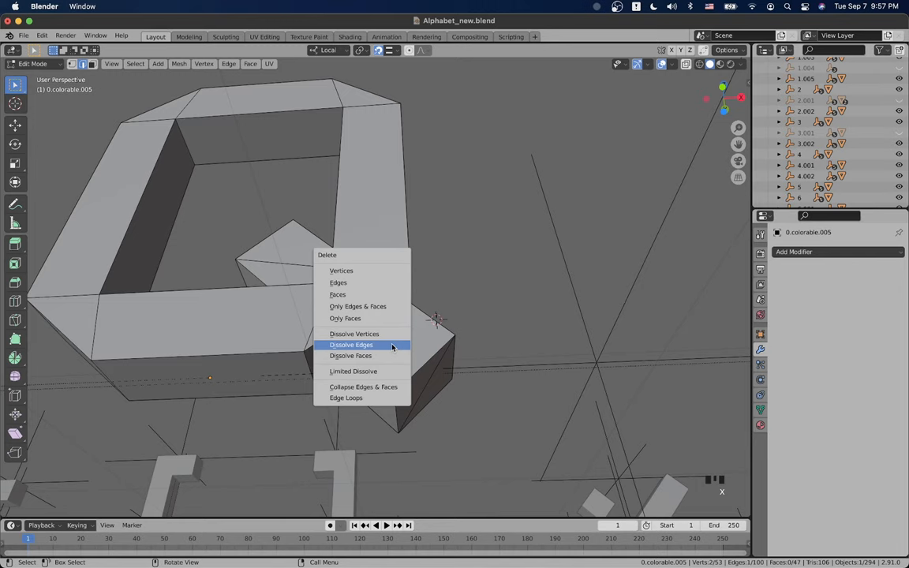
Step: Dissolve the stray tail edge, leaving the Q with 99 edges and 46 faces
click(351, 344)
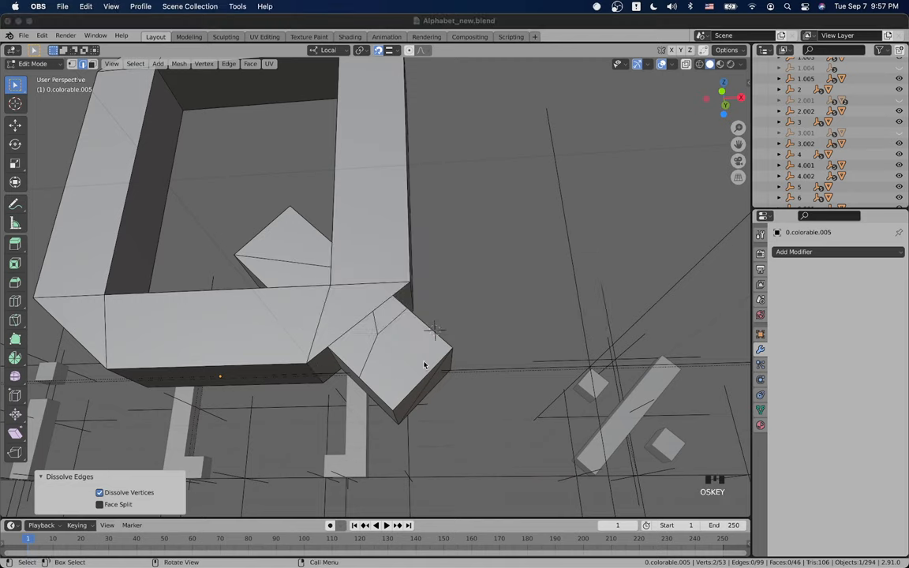
mouse_move(6, 382)
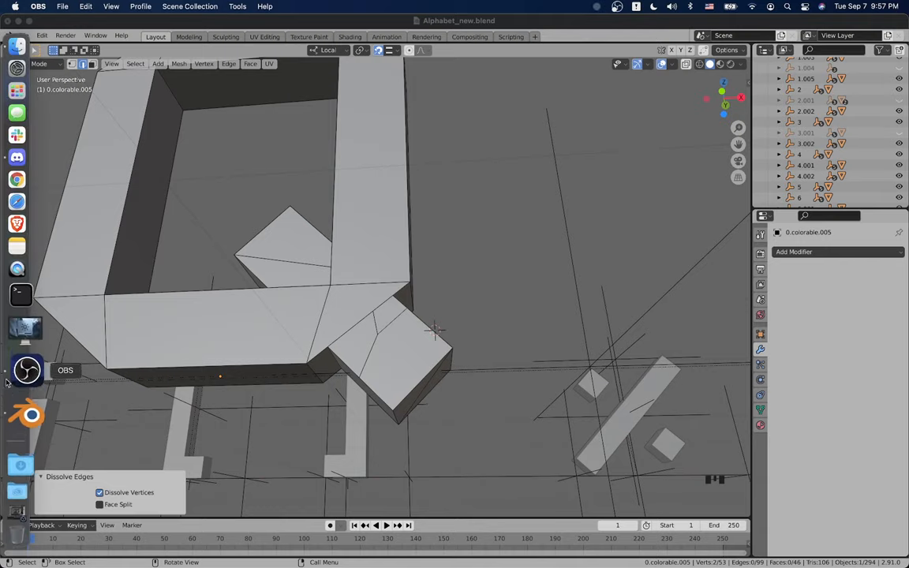